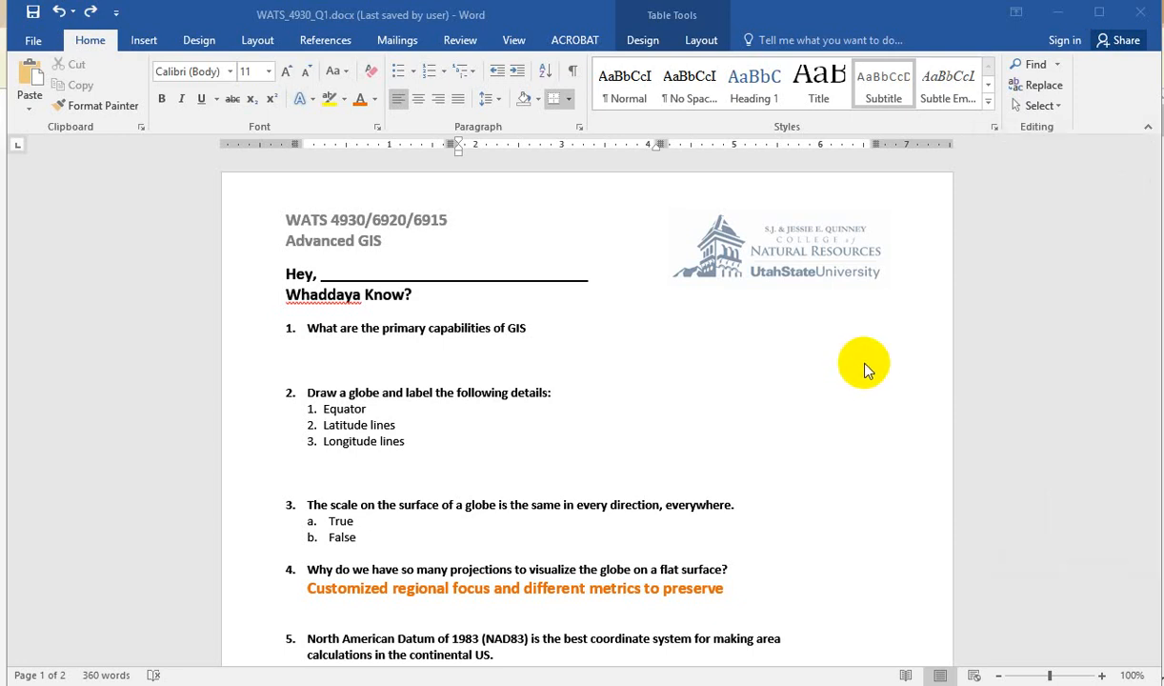
{"action": "mouse_move", "coordinate": [900, 370]}
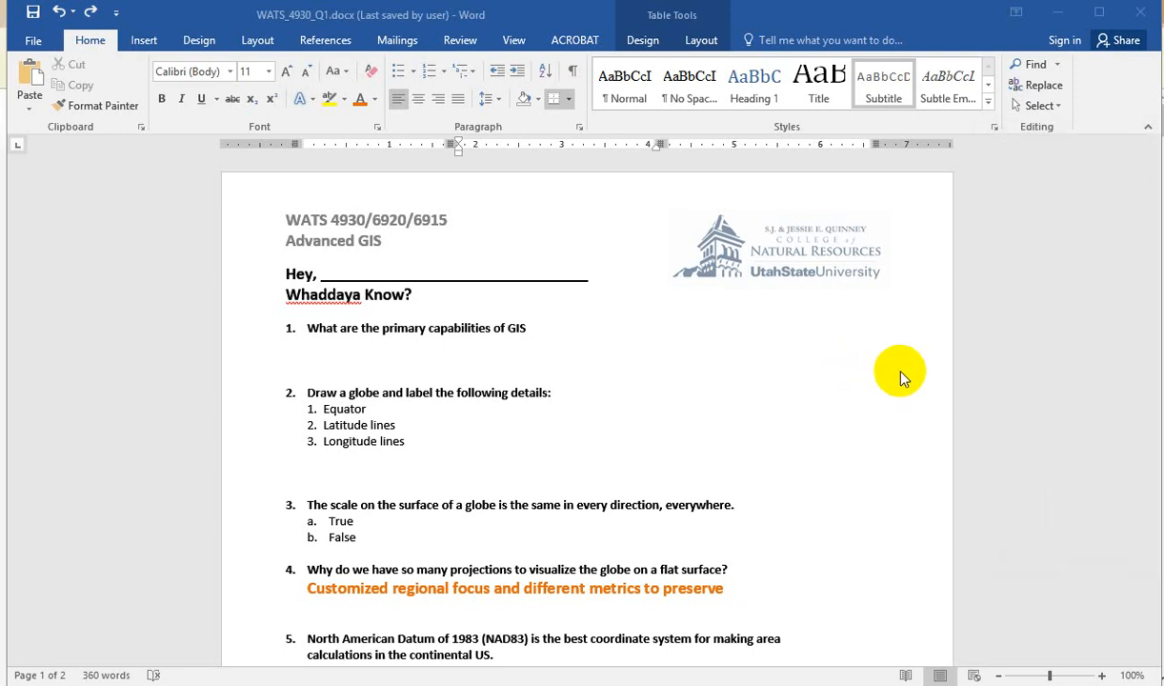
{"action": "mouse_move", "coordinate": [909, 435]}
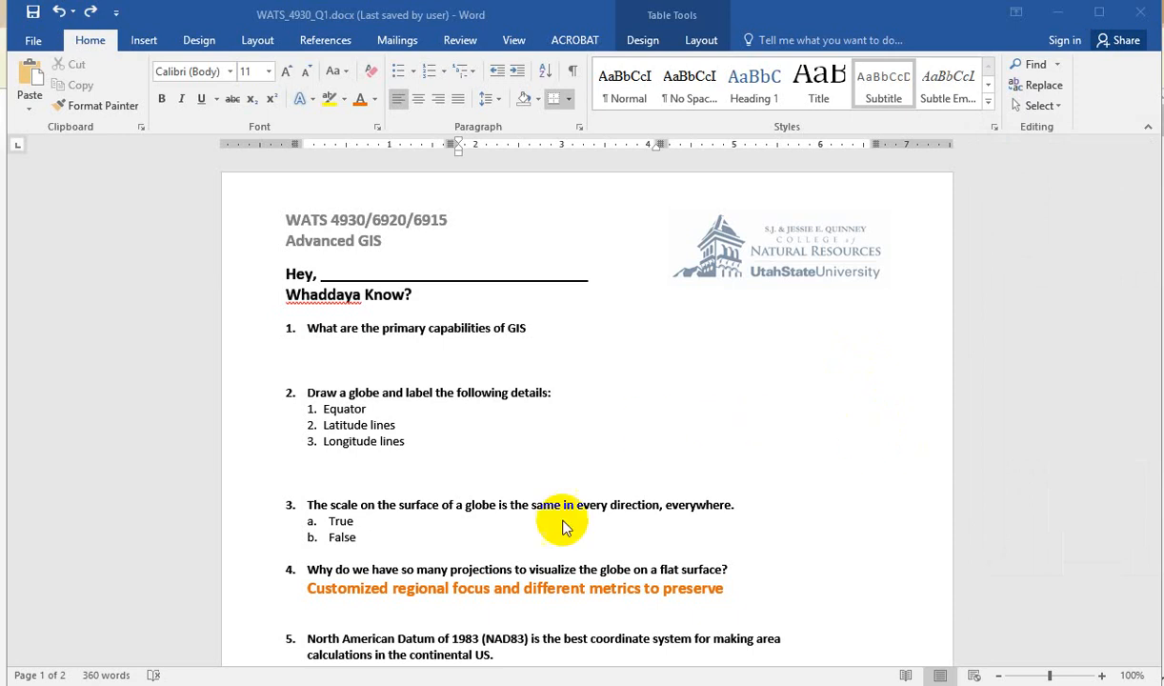
{"action": "mouse_move", "coordinate": [824, 484]}
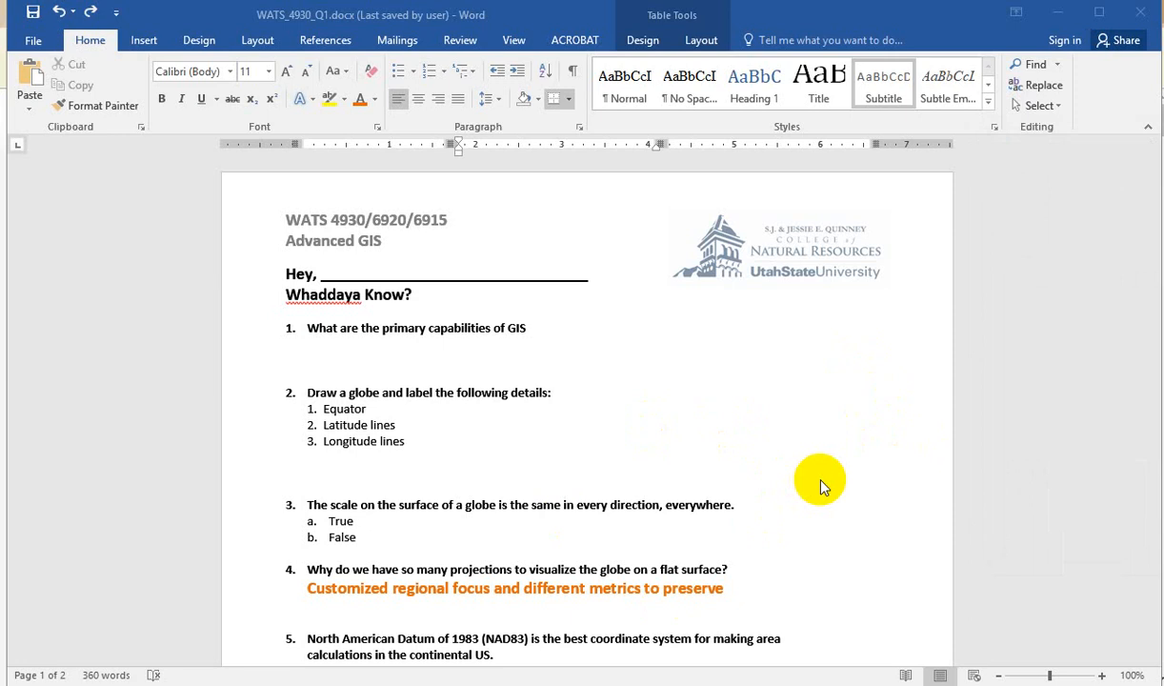
{"action": "mouse_move", "coordinate": [560, 339]}
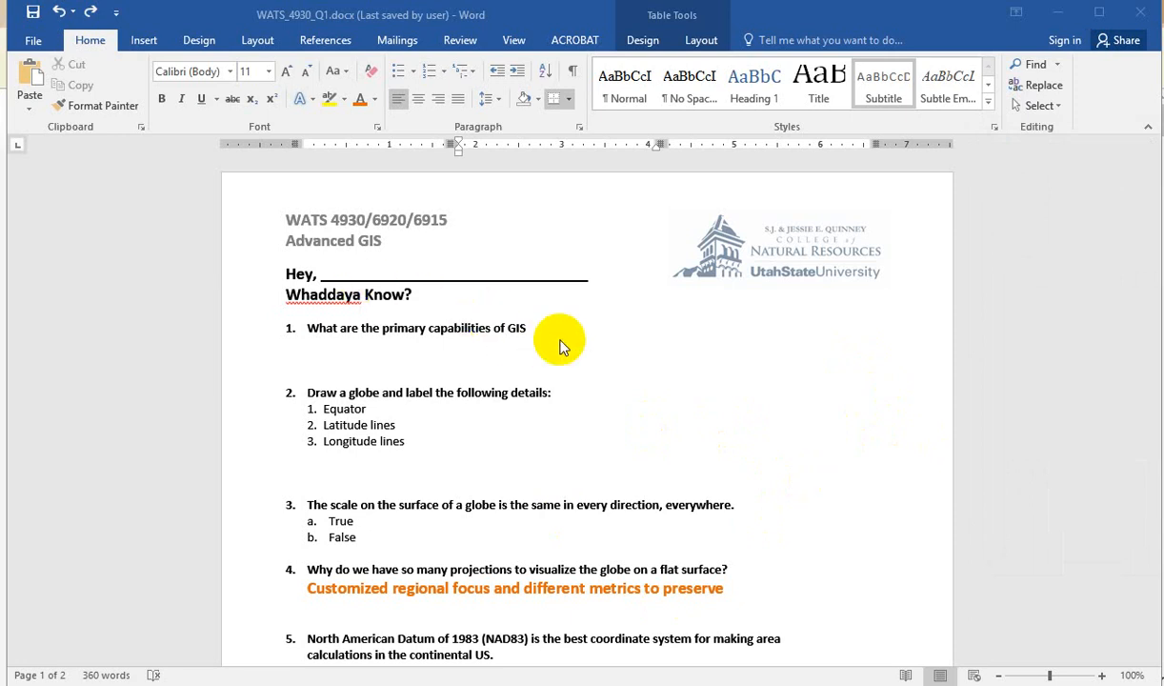
{"action": "mouse_move", "coordinate": [536, 341]}
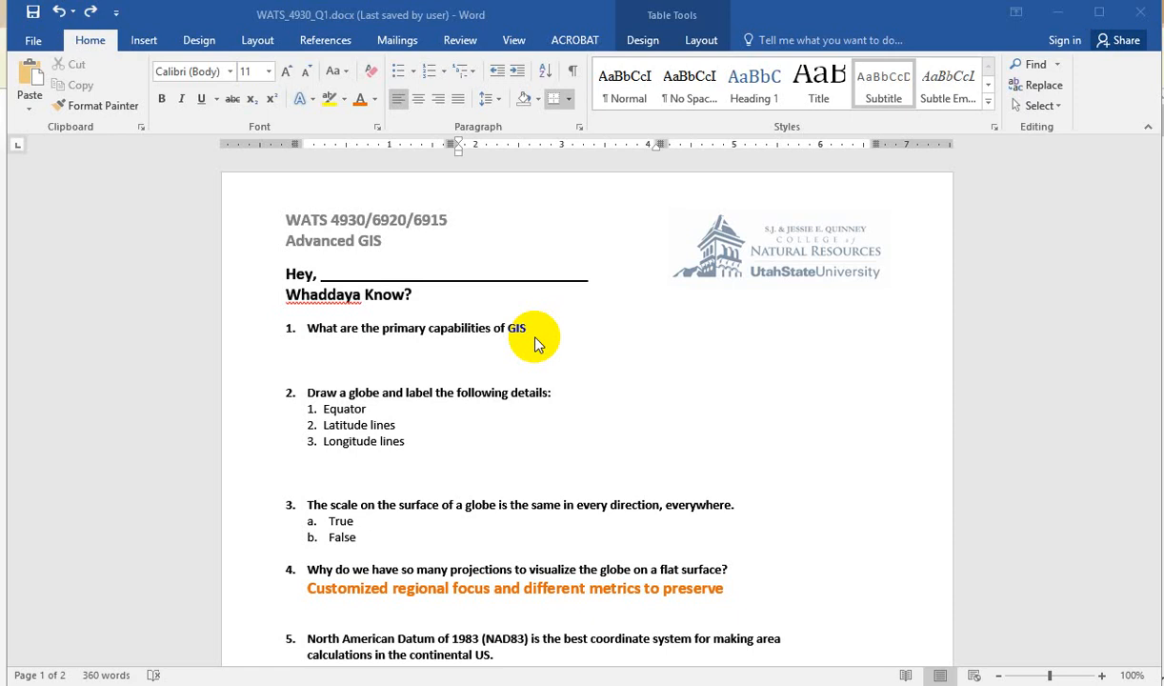
{"action": "mouse_move", "coordinate": [618, 366]}
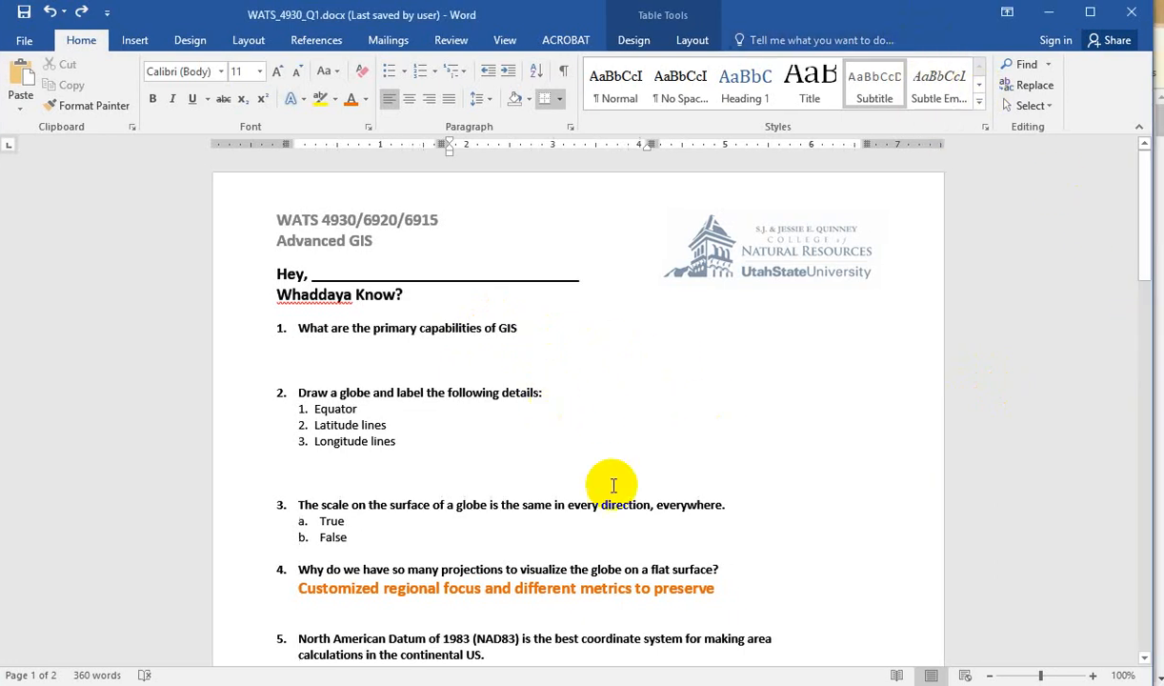
{"action": "mouse_move", "coordinate": [354, 442]}
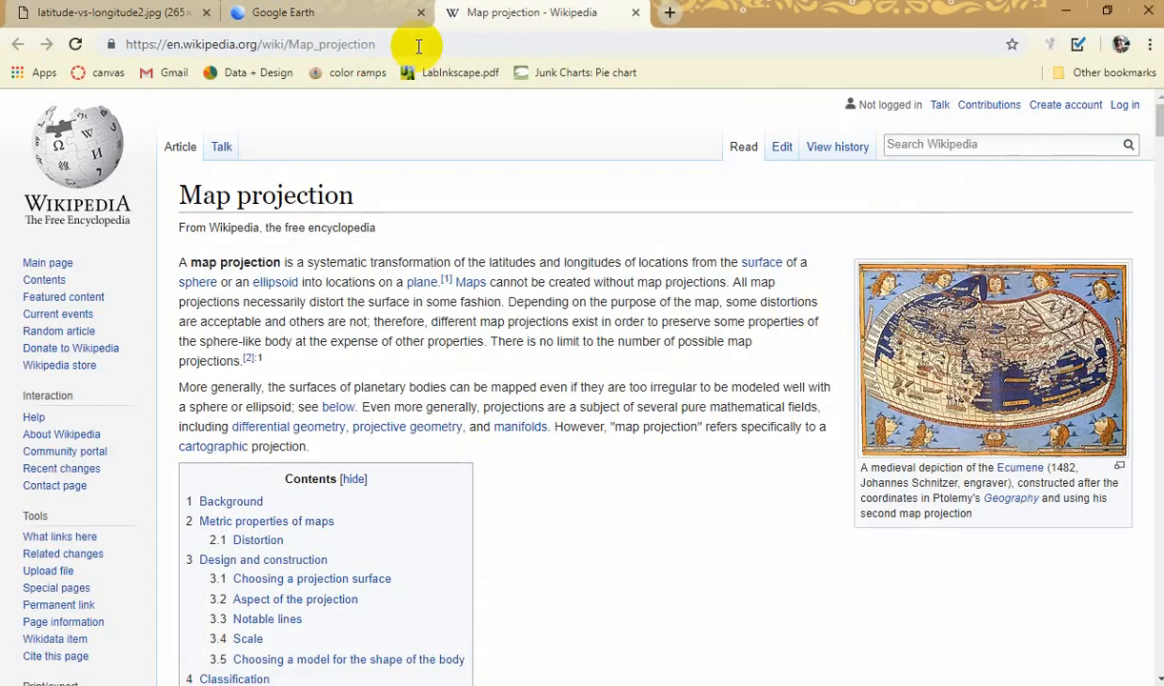
Show the globe diagram labelling latitude and longitude lines in another Chrome tab
{"action": "left_click", "coordinate": [114, 15]}
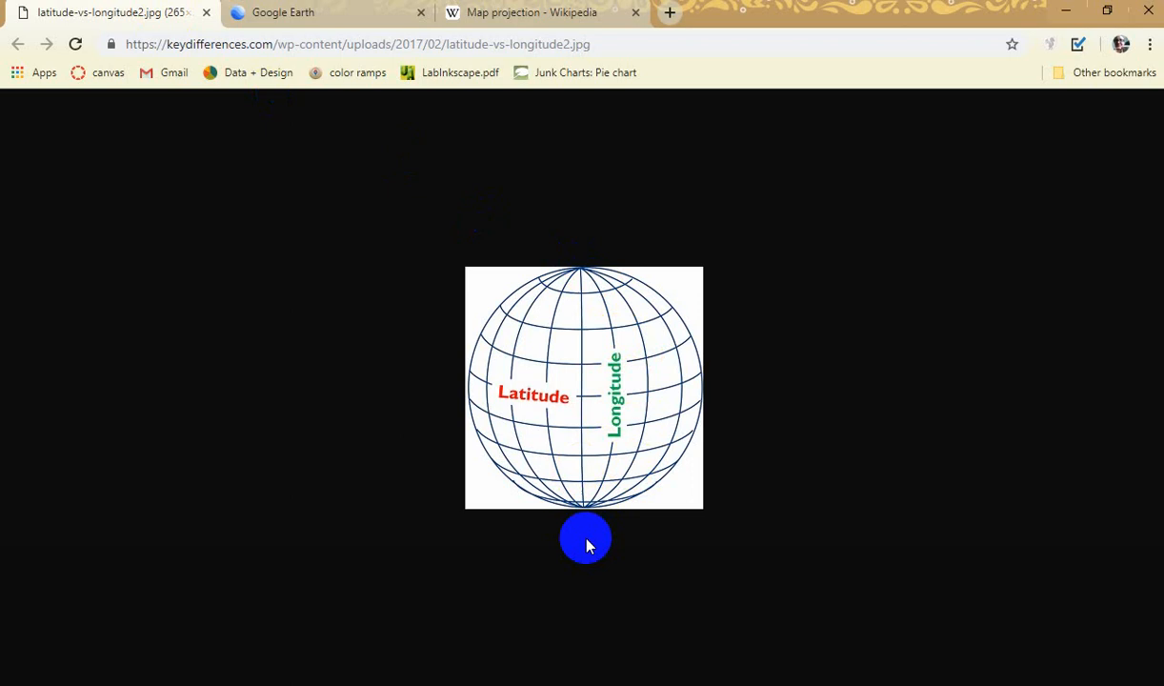
{"action": "mouse_move", "coordinate": [435, 410]}
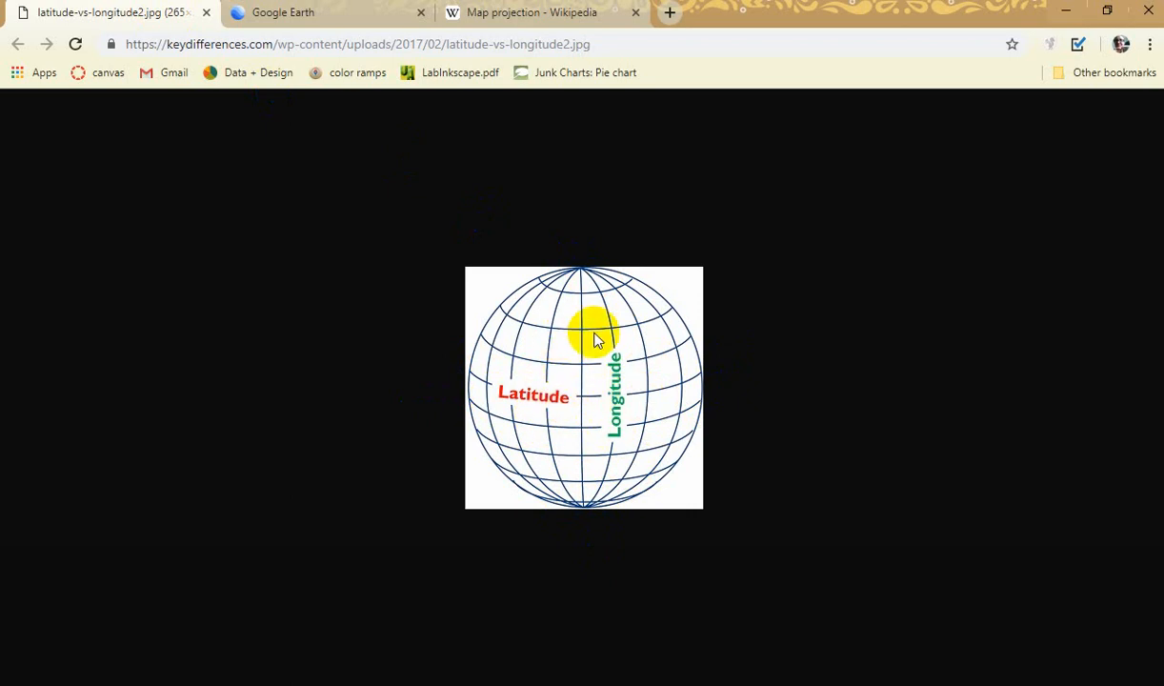
{"action": "mouse_move", "coordinate": [581, 533]}
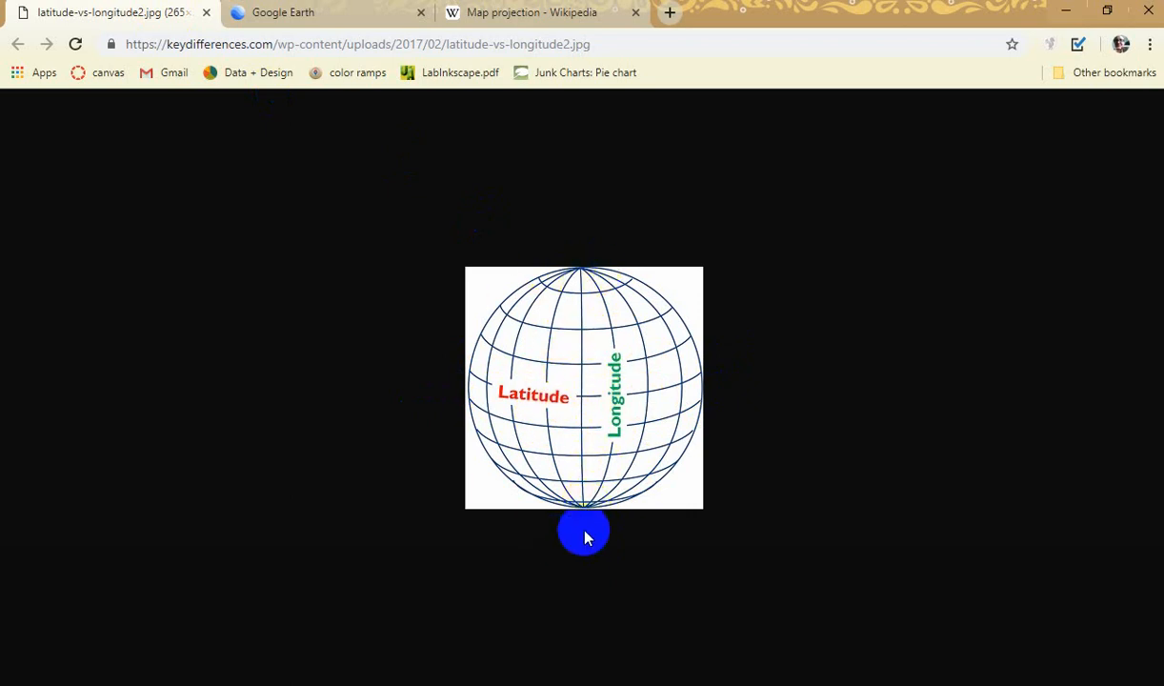
{"action": "mouse_move", "coordinate": [610, 366]}
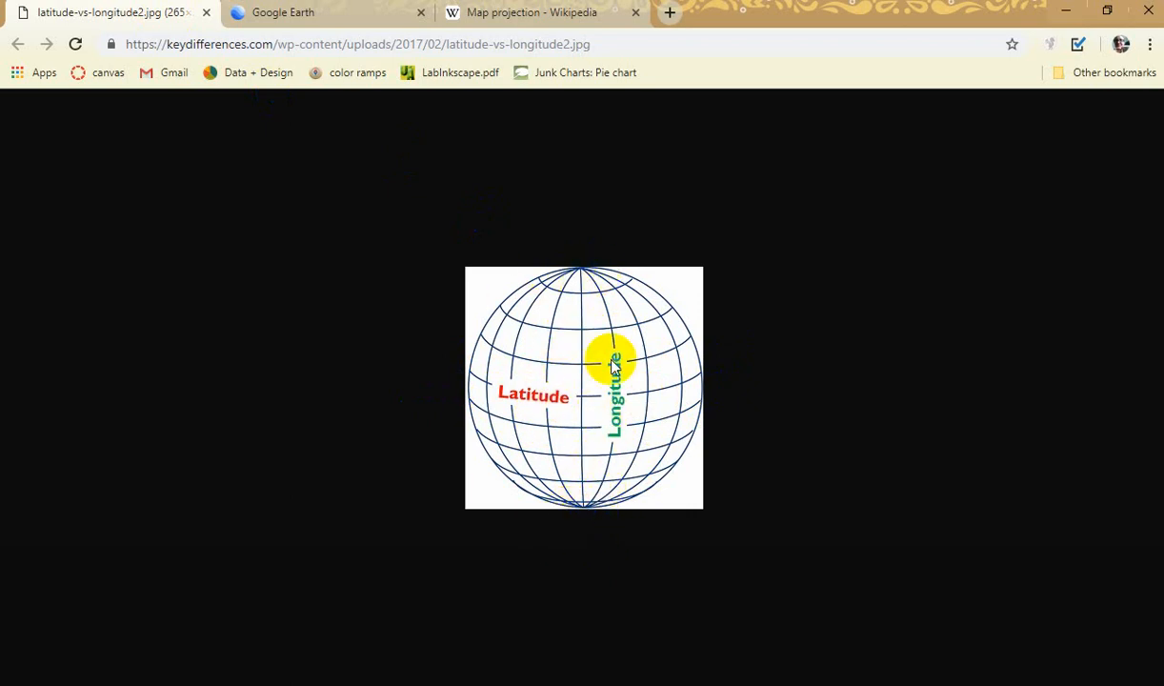
{"action": "mouse_move", "coordinate": [526, 549]}
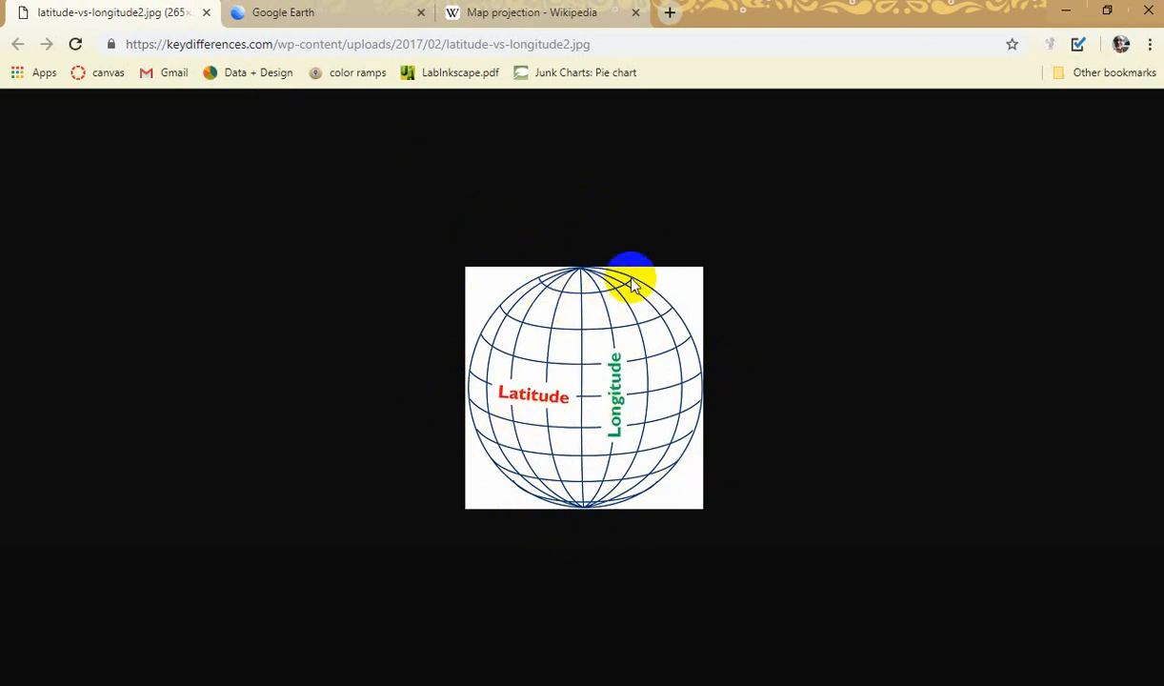
{"action": "mouse_move", "coordinate": [583, 328]}
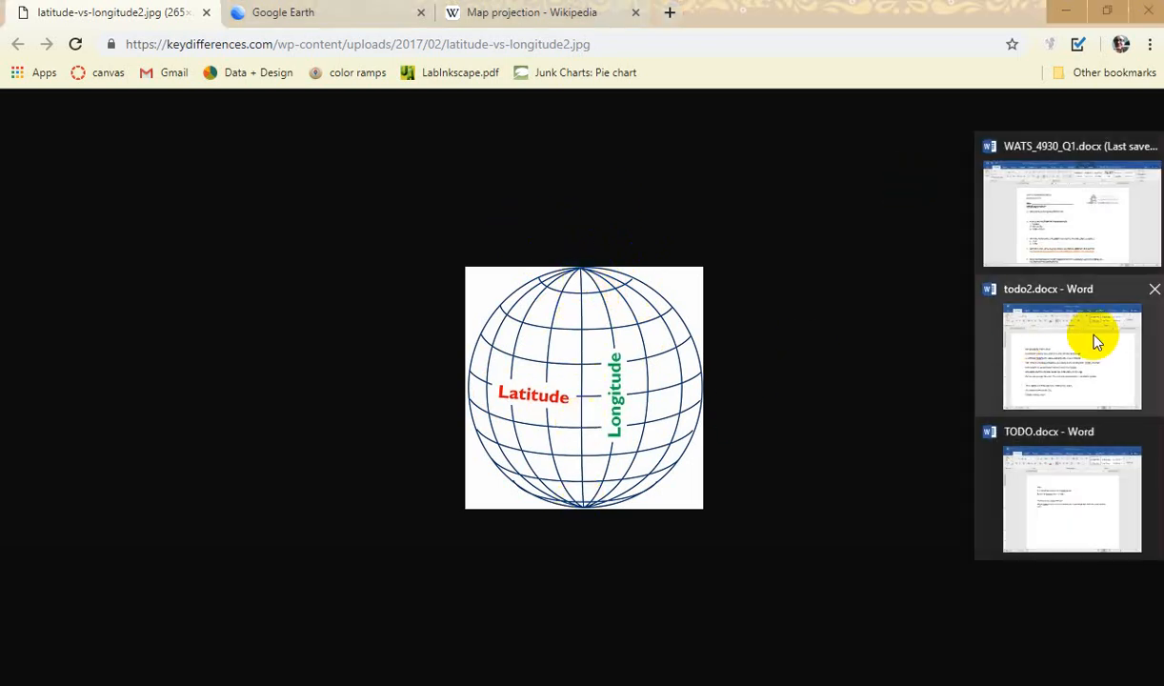
Skim quiz questions 3–8 in the Word document, then return to the latitude–longitude diagram
{"action": "left_click", "coordinate": [1072, 213]}
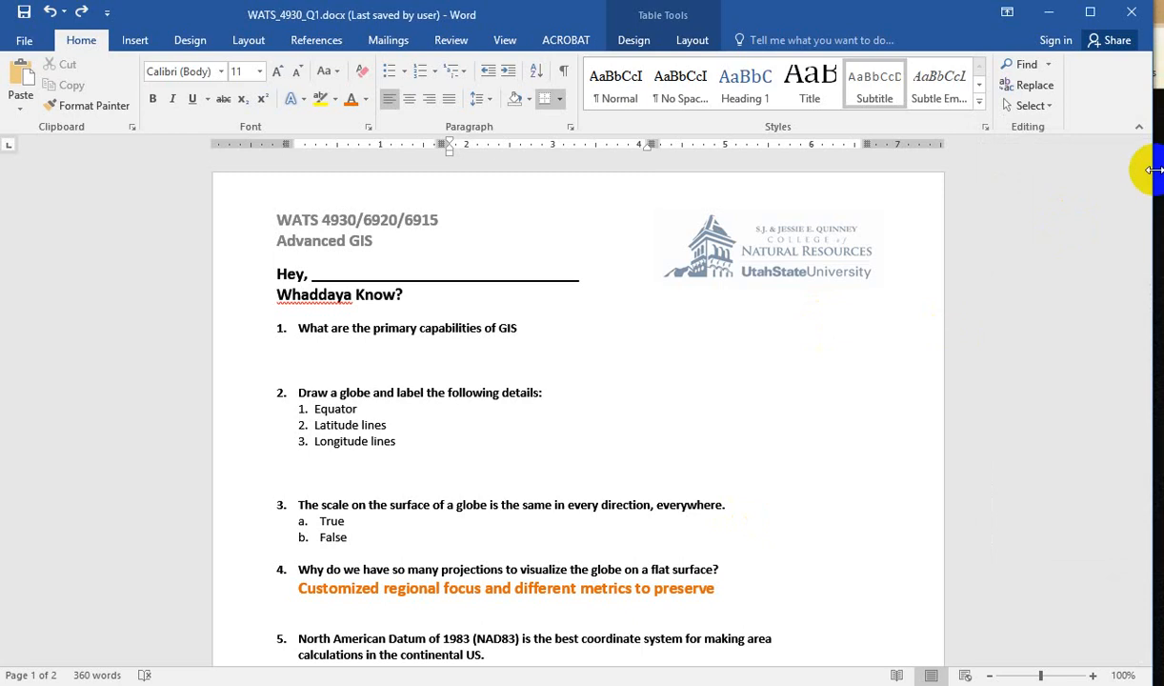
{"action": "scroll", "scroll_direction": "down", "scroll_amount": 3}
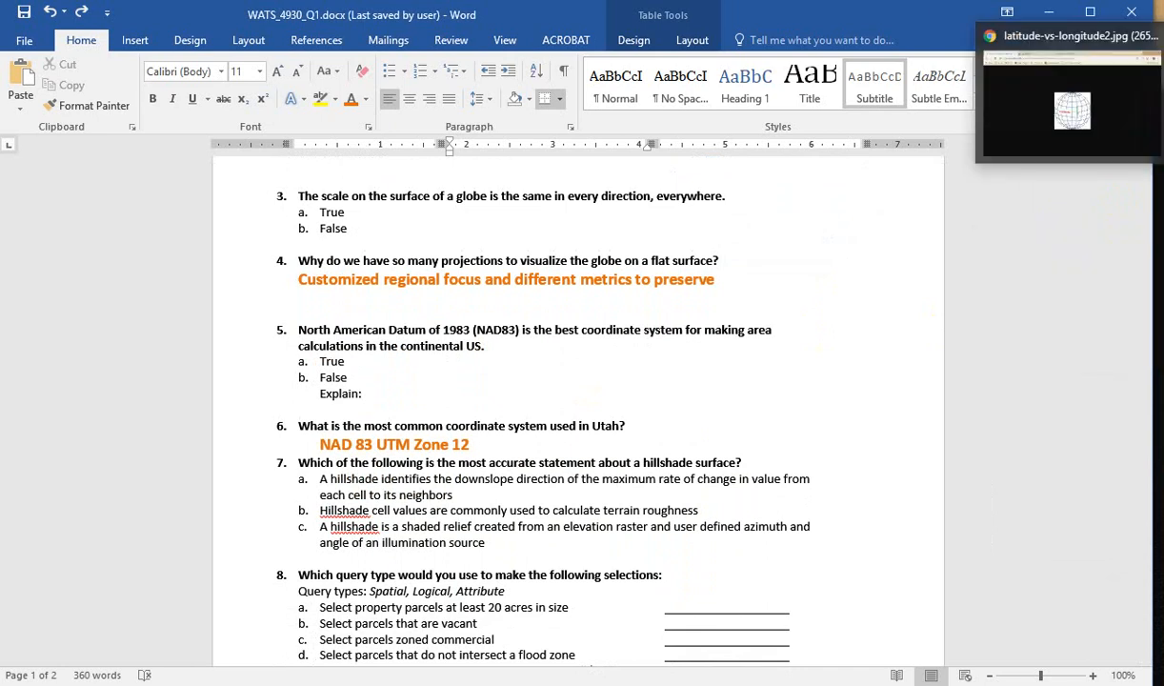
{"action": "left_click", "coordinate": [1067, 105]}
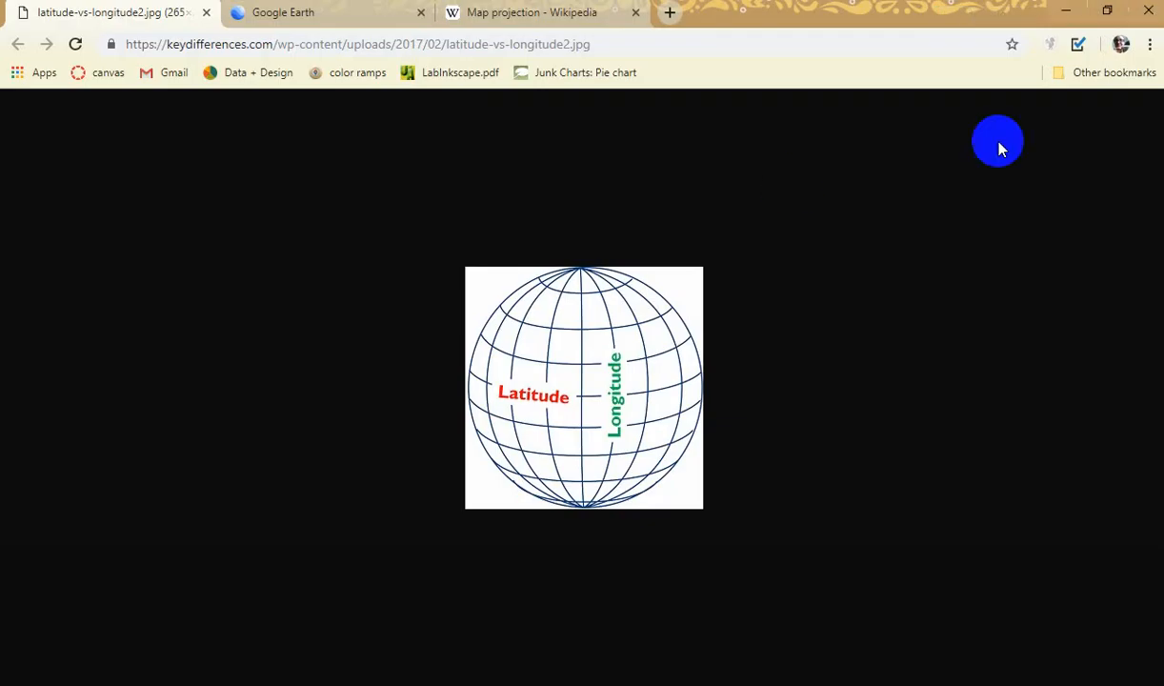
Rotate the Google Earth globe past the Pacific, Atlantic, Africa, Asia and Antarctica
{"action": "left_click", "coordinate": [282, 12]}
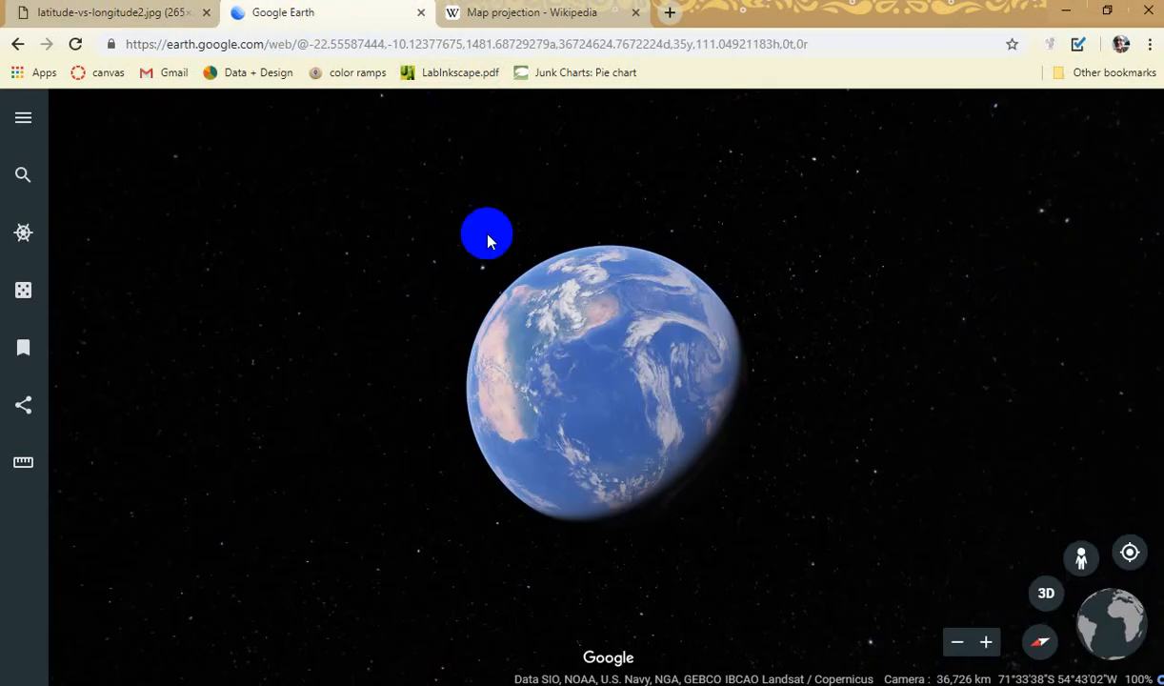
{"action": "left_click_drag", "start_coordinate": [488, 233], "coordinate": [686, 408]}
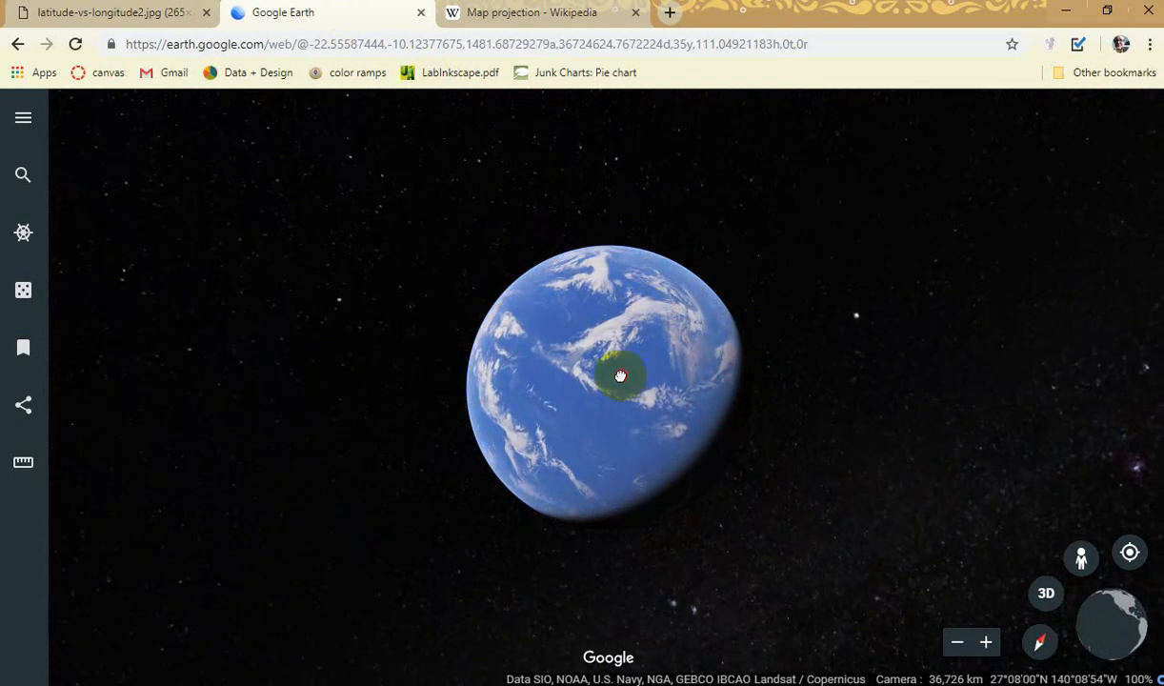
{"action": "left_click_drag", "start_coordinate": [619, 373], "coordinate": [591, 379]}
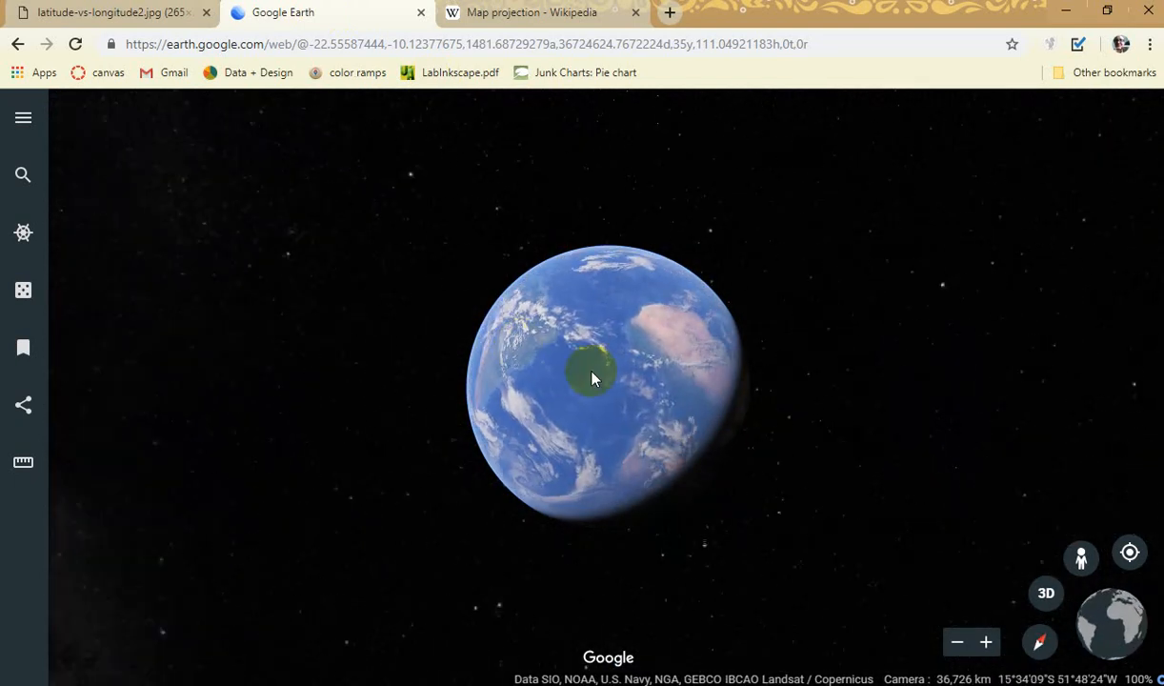
{"action": "left_click_drag", "start_coordinate": [591, 377], "coordinate": [618, 434]}
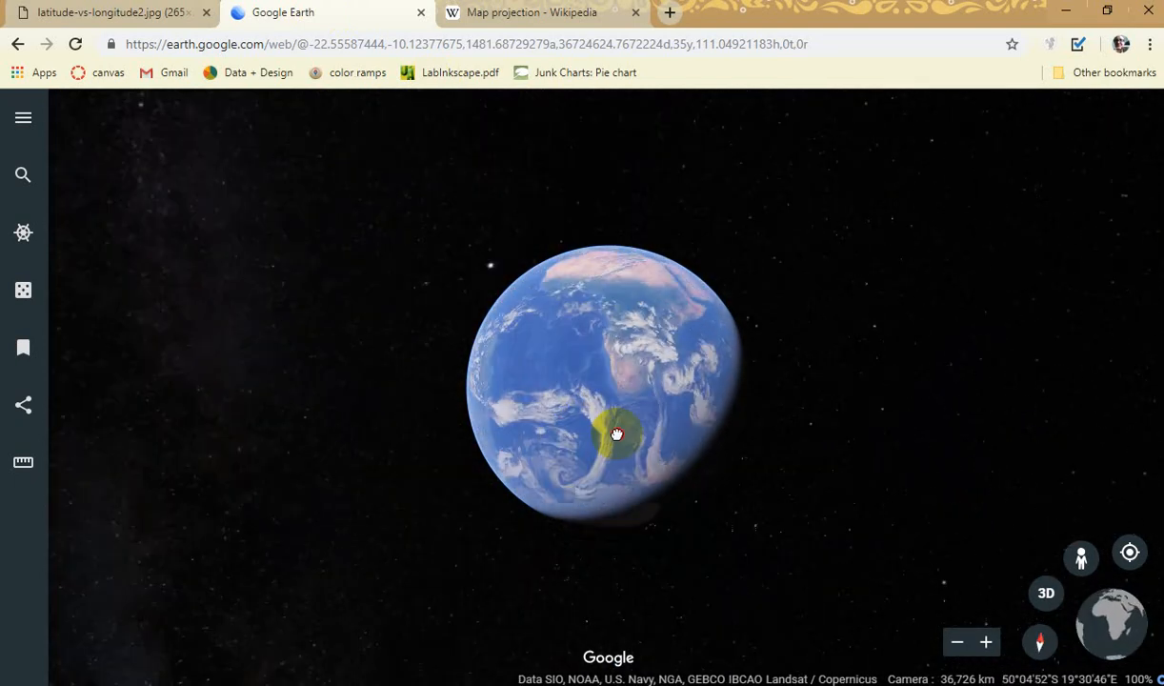
{"action": "left_click_drag", "start_coordinate": [617, 435], "coordinate": [652, 435]}
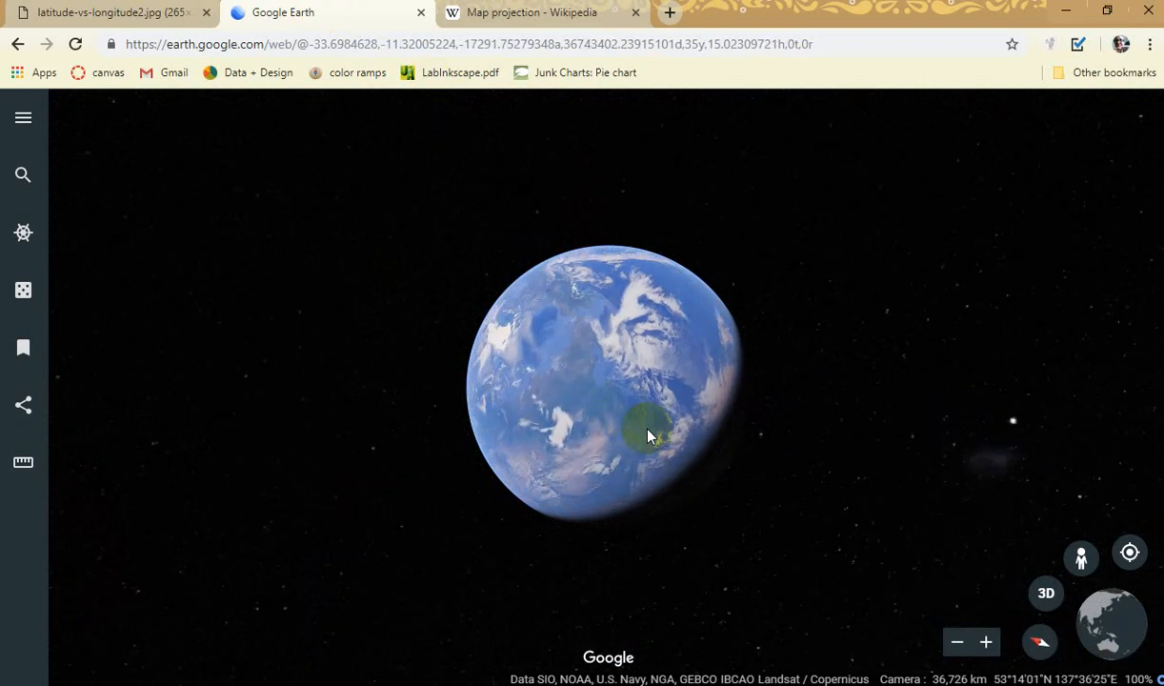
{"action": "left_click_drag", "start_coordinate": [648, 439], "coordinate": [620, 391]}
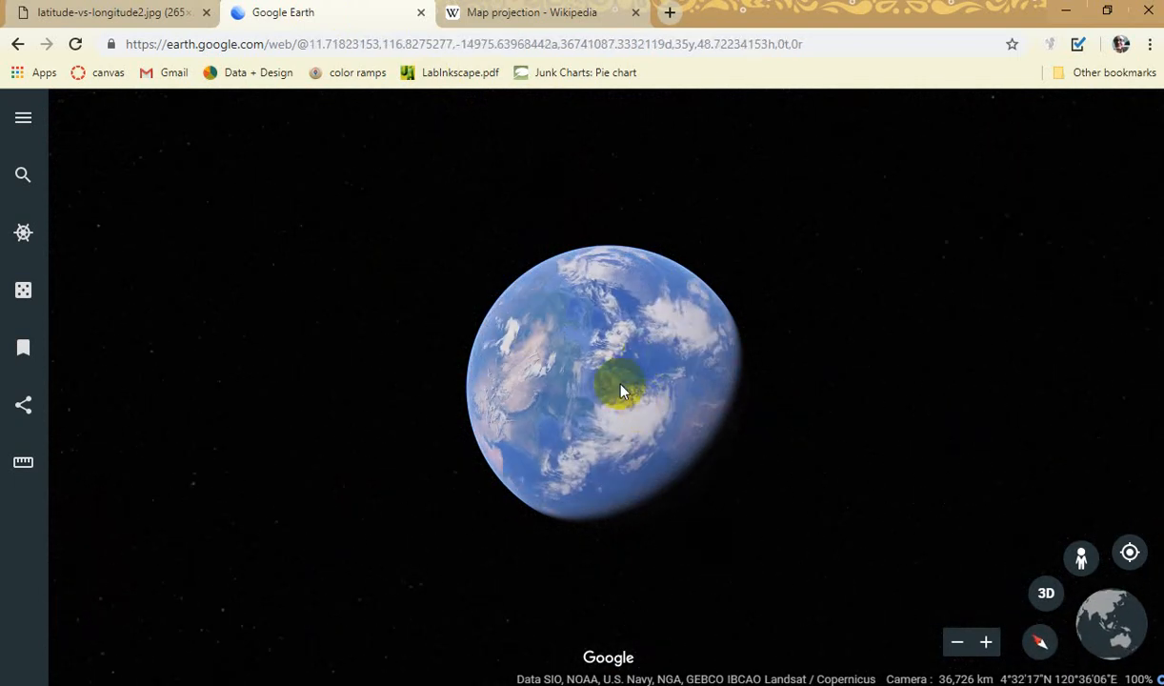
{"action": "left_click_drag", "start_coordinate": [619, 391], "coordinate": [636, 408]}
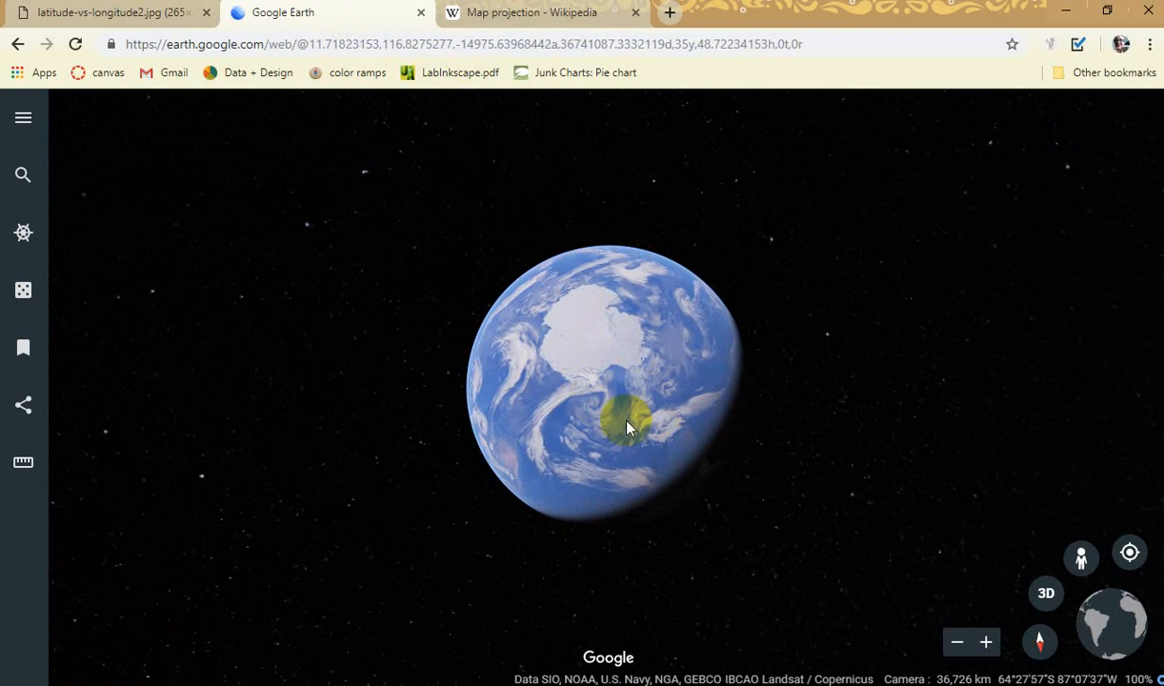
{"action": "left_click_drag", "start_coordinate": [627, 427], "coordinate": [651, 430]}
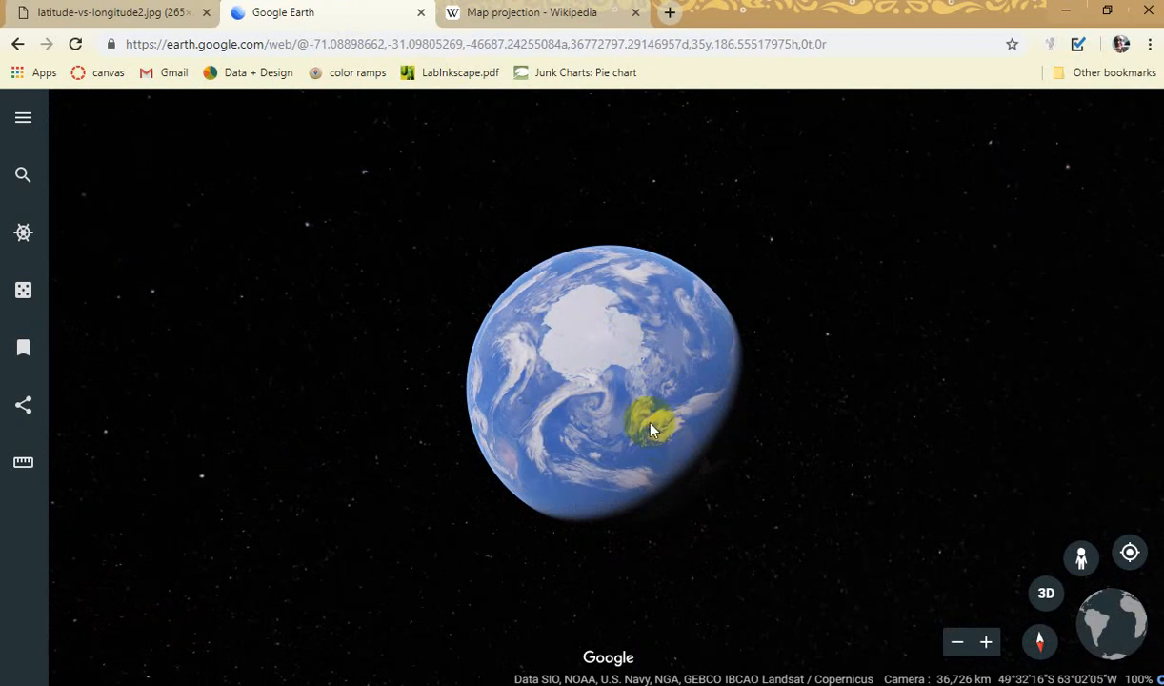
{"action": "left_click_drag", "start_coordinate": [651, 429], "coordinate": [610, 372]}
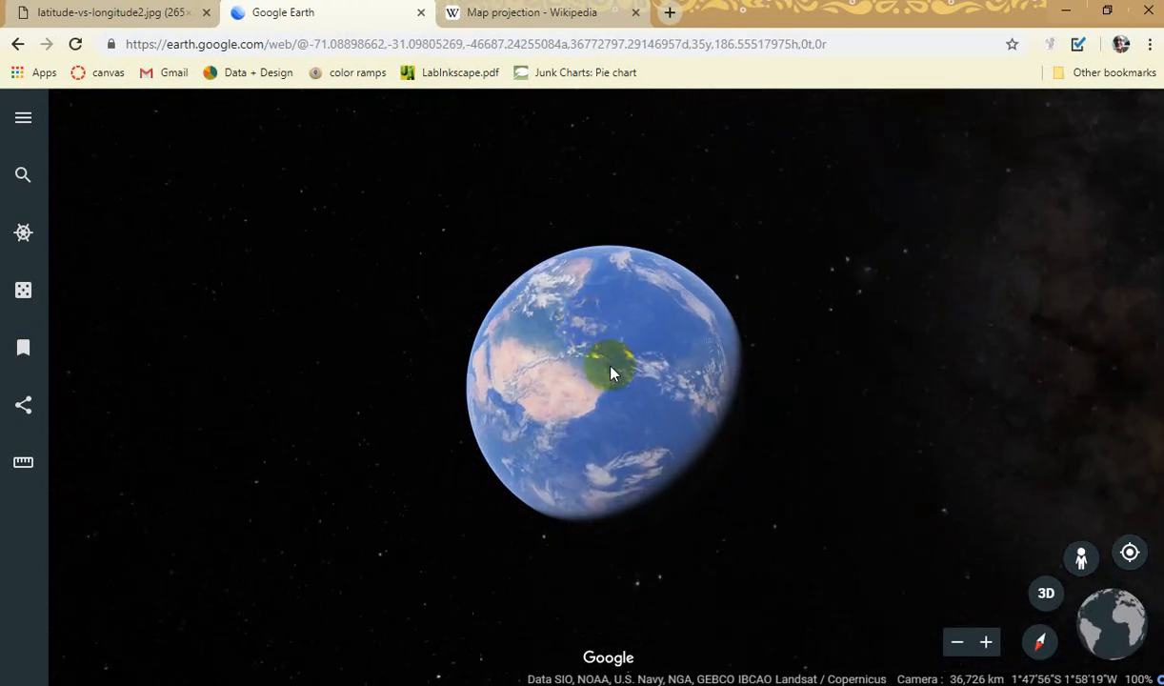
{"action": "left_click_drag", "start_coordinate": [610, 372], "coordinate": [682, 381]}
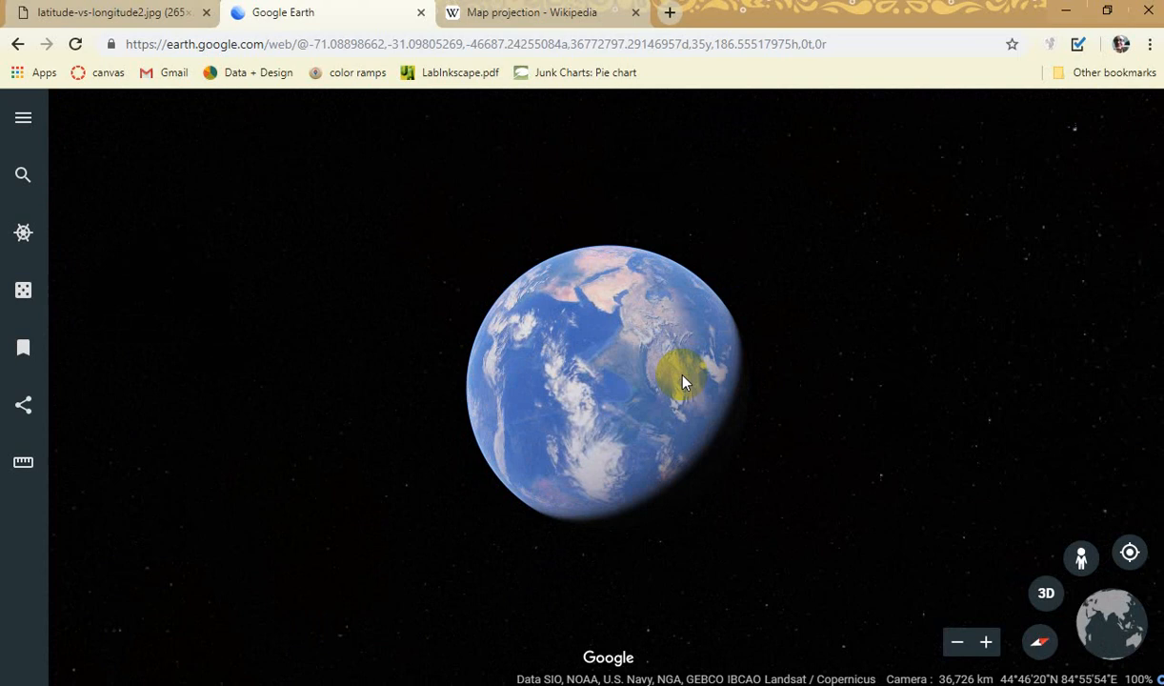
{"action": "left_click_drag", "start_coordinate": [682, 381], "coordinate": [598, 404]}
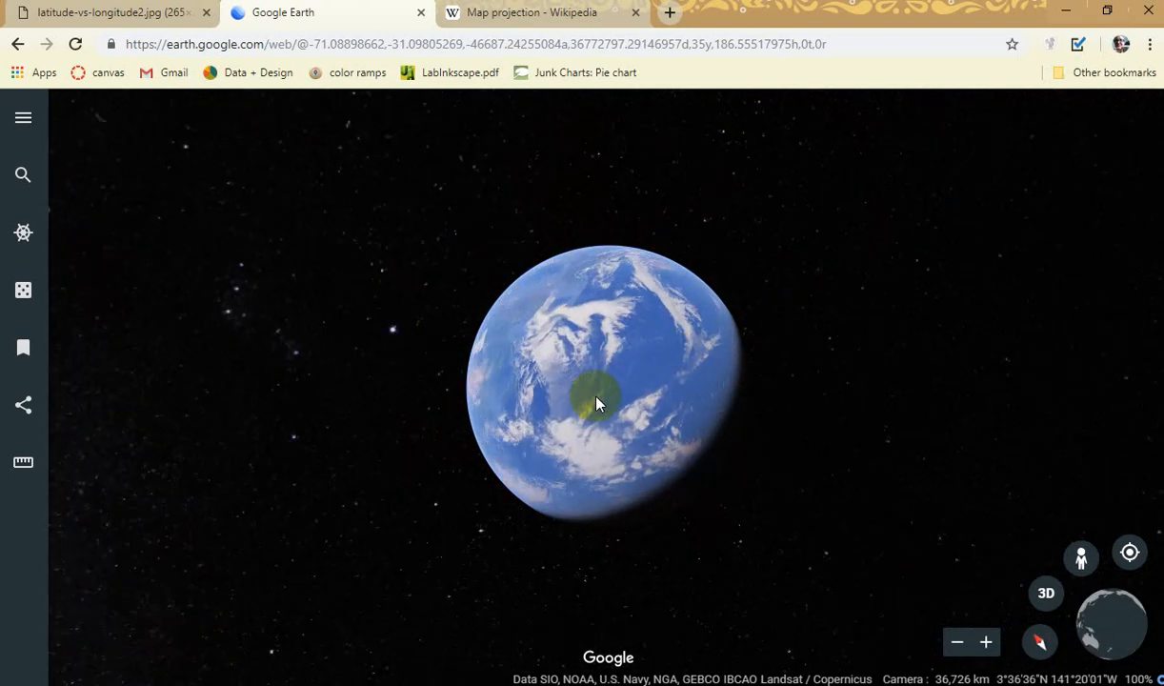
{"action": "left_click_drag", "start_coordinate": [599, 404], "coordinate": [743, 347]}
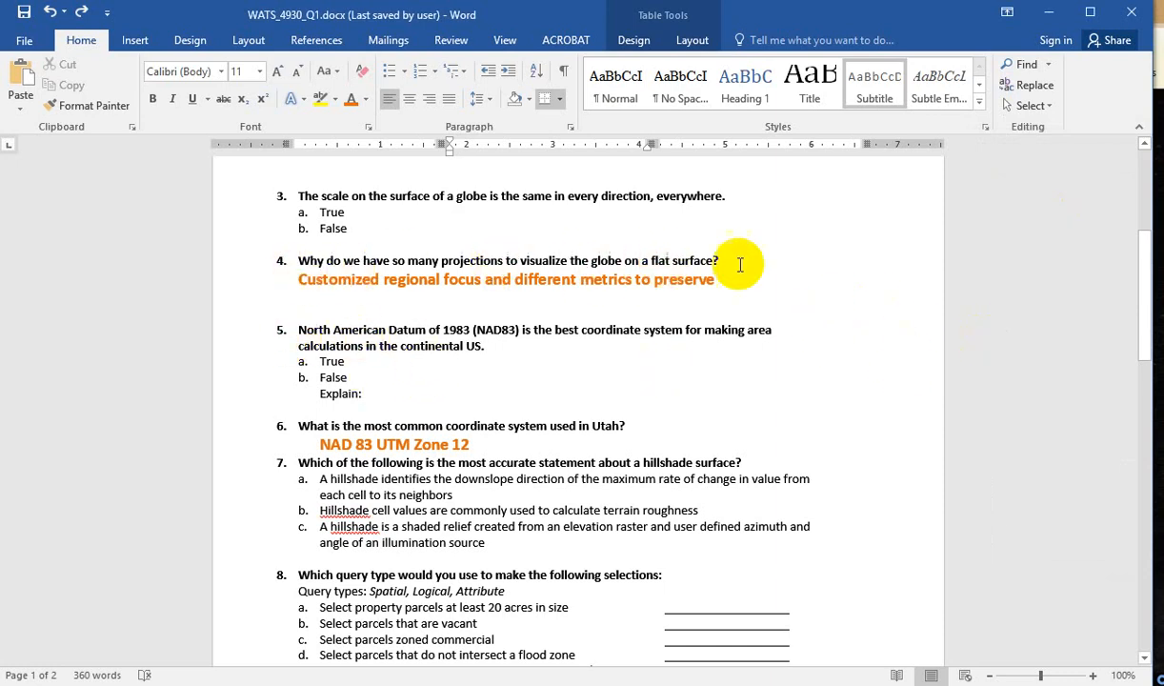
{"action": "mouse_move", "coordinate": [701, 279]}
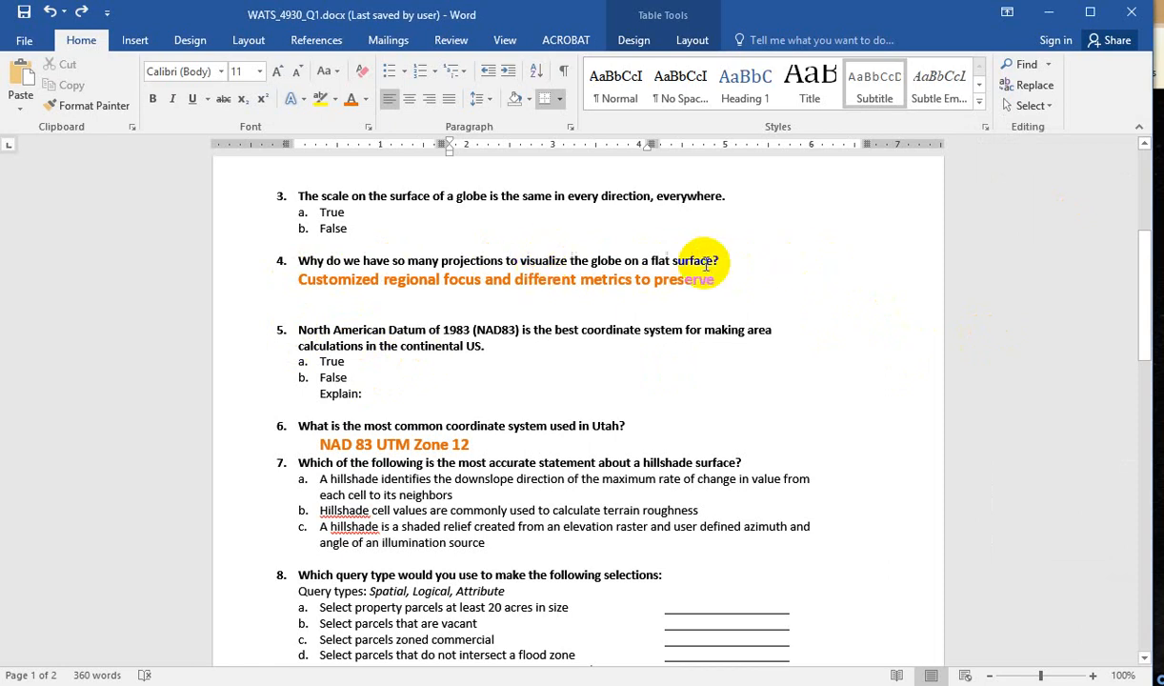
{"action": "mouse_move", "coordinate": [472, 286]}
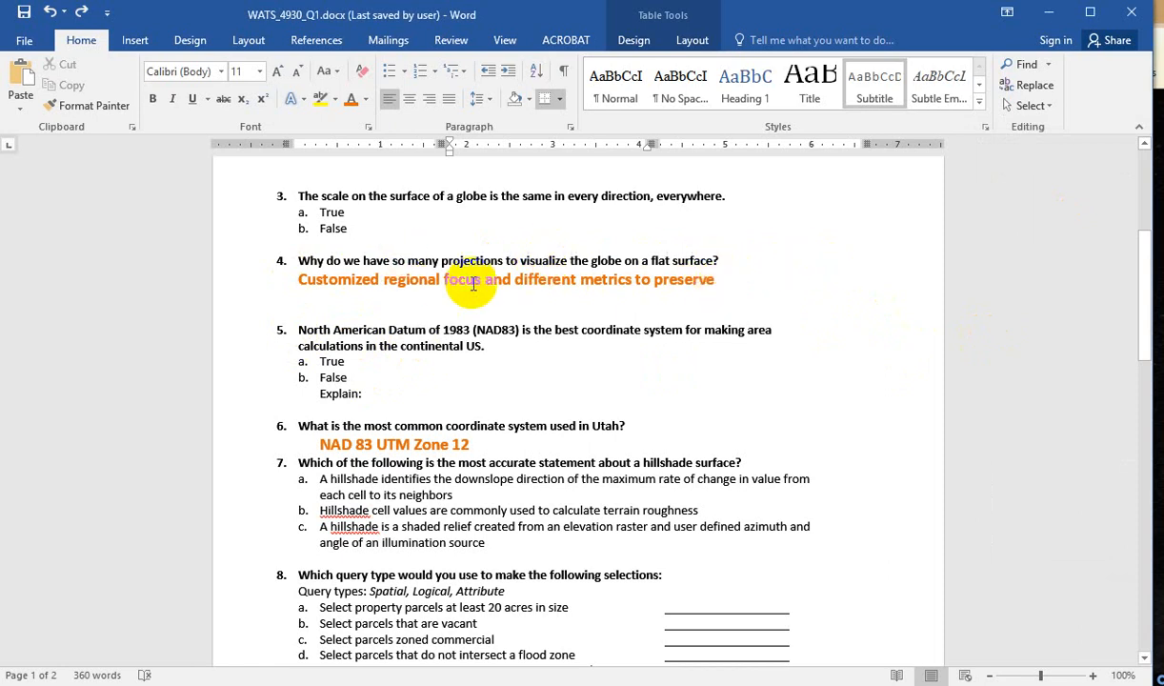
{"action": "mouse_move", "coordinate": [486, 279]}
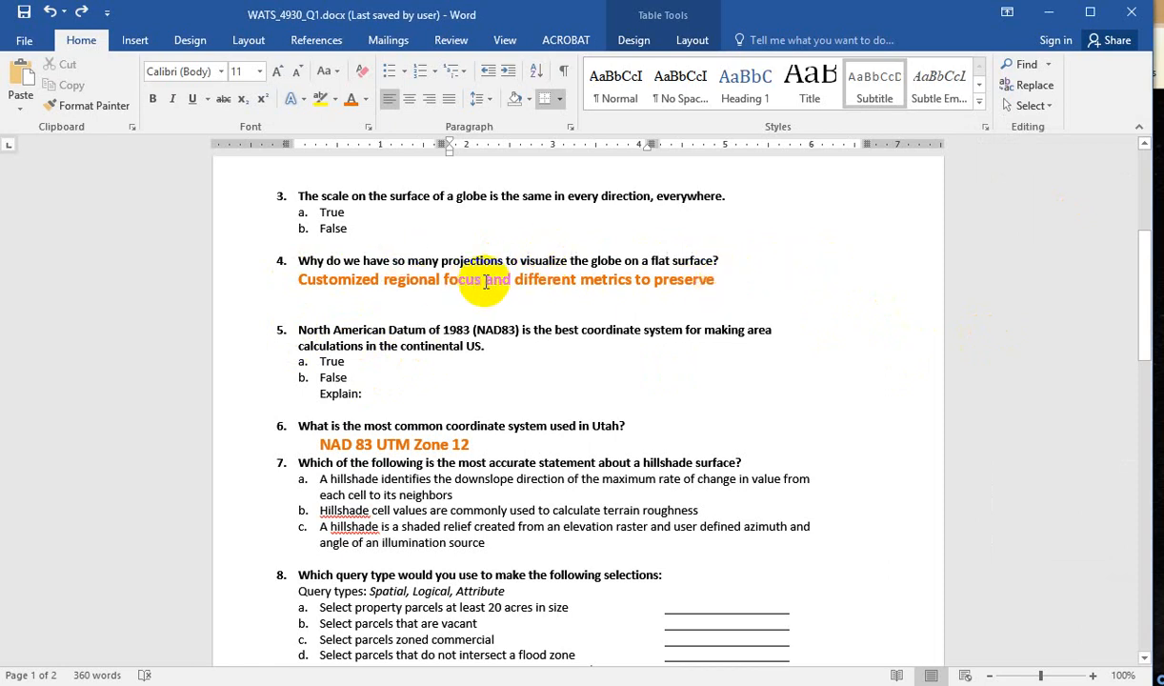
Highlight part of question 4's answer on regional focus and preserved metrics
{"action": "left_click_drag", "start_coordinate": [484, 278], "coordinate": [307, 279]}
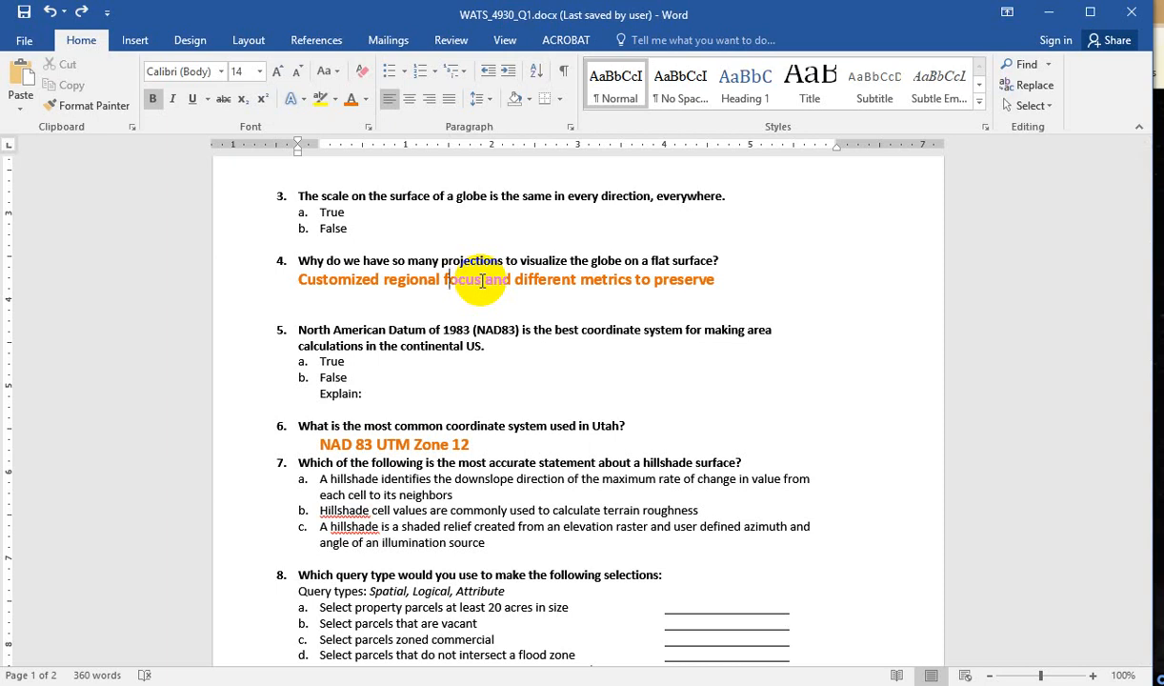
{"action": "mouse_move", "coordinate": [1025, 259]}
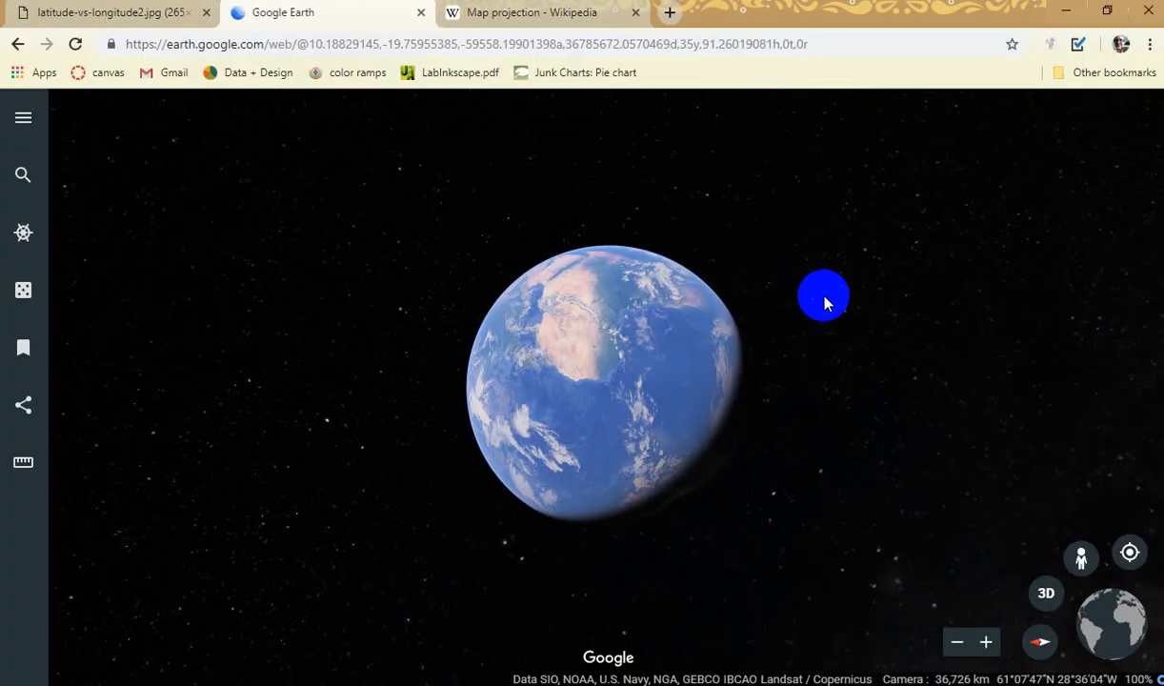
Browse the Map projection article through its azimuthal, conformal, equal-area and equidistant sections
{"action": "left_click", "coordinate": [541, 11]}
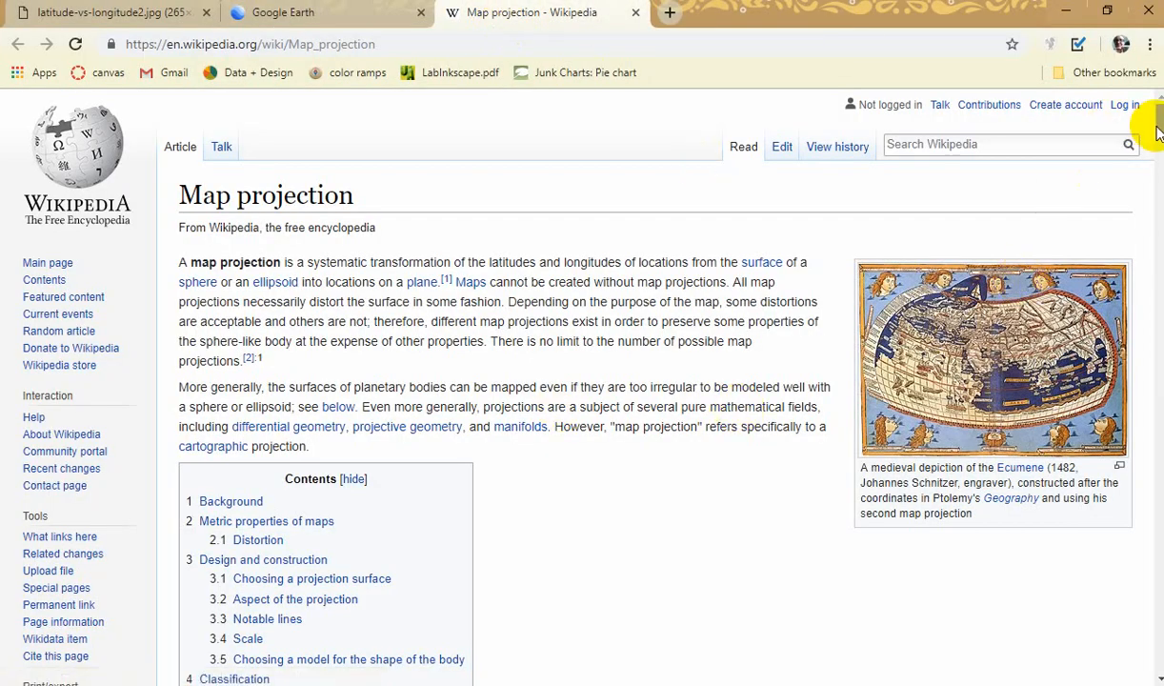
{"action": "scroll", "scroll_direction": "down", "scroll_amount": 3}
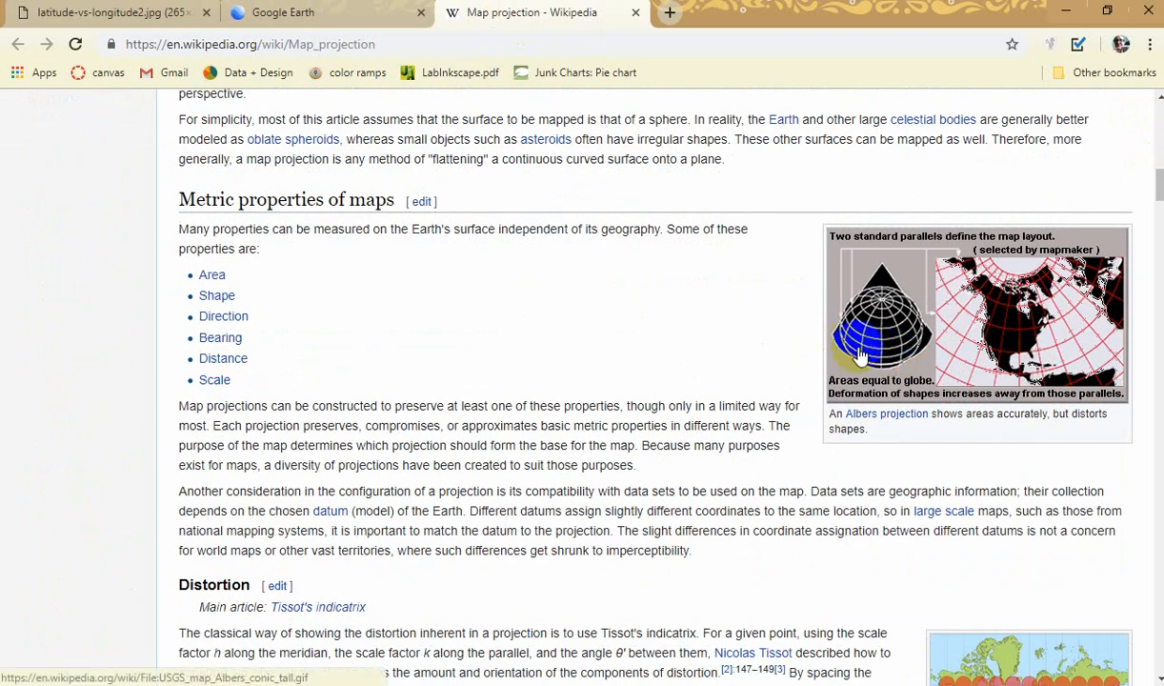
{"action": "mouse_move", "coordinate": [844, 334]}
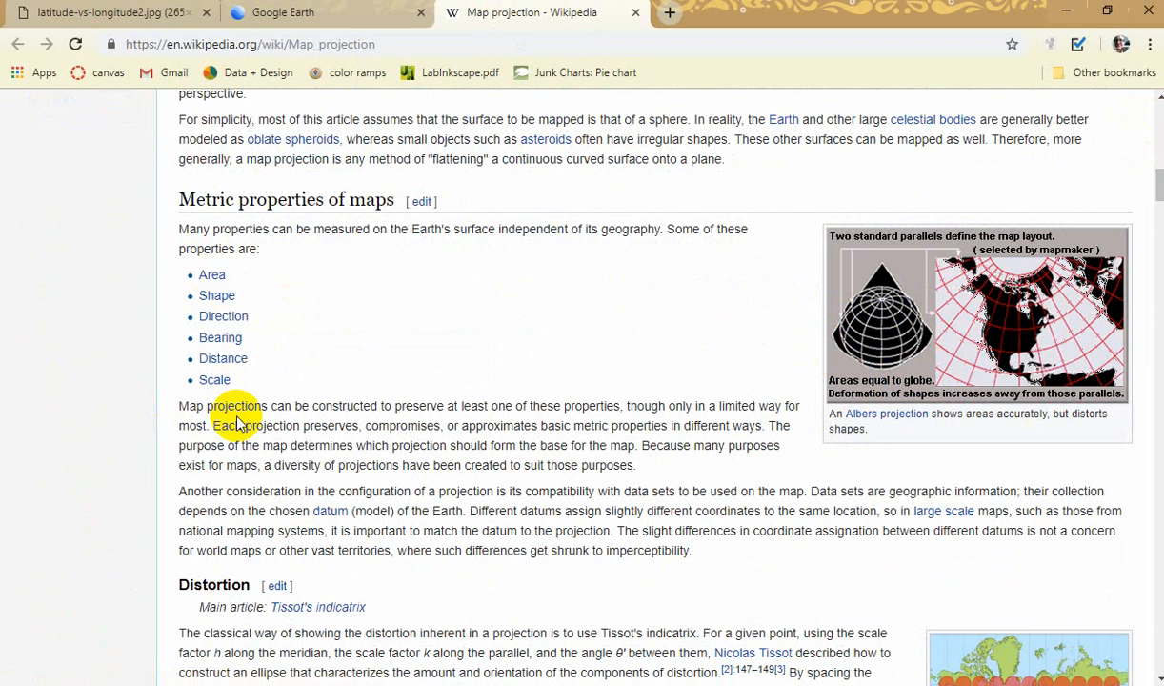
{"action": "mouse_move", "coordinate": [930, 333]}
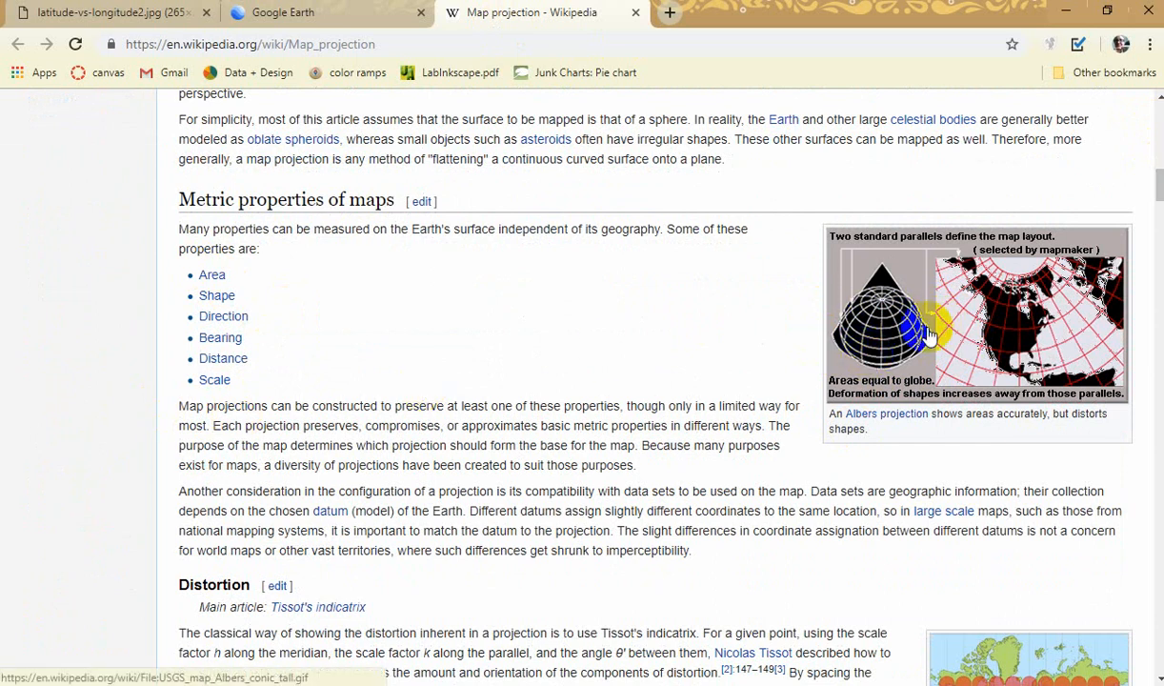
{"action": "scroll", "scroll_direction": "down", "scroll_amount": 3}
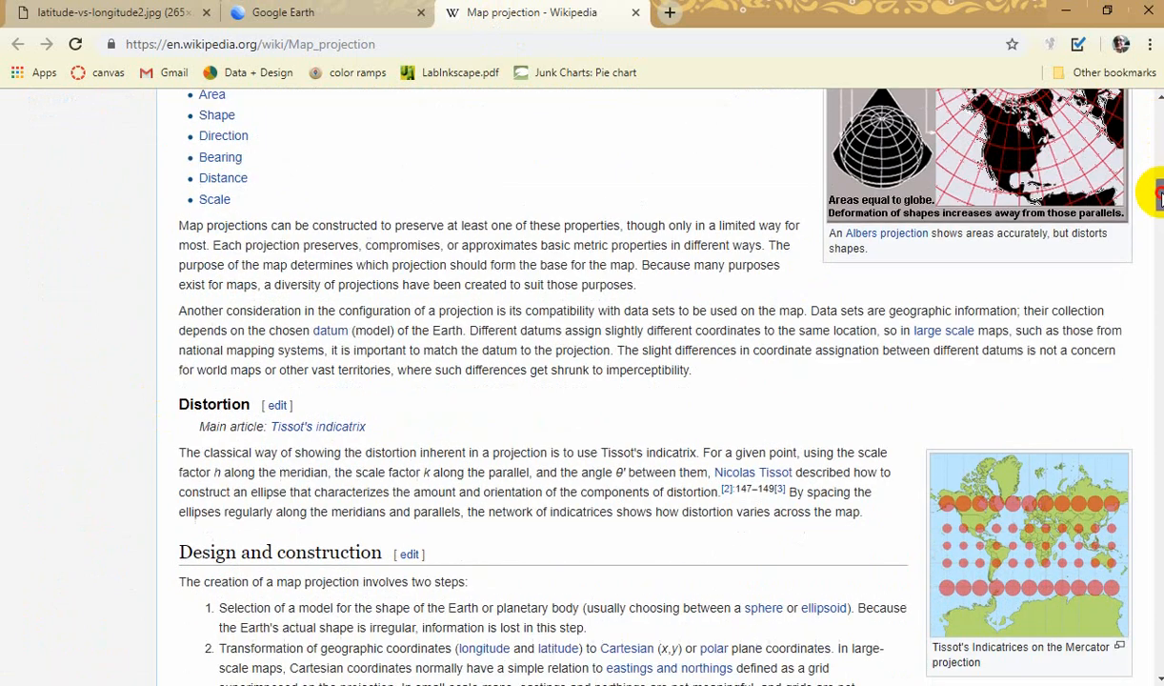
{"action": "scroll", "scroll_direction": "down", "scroll_amount": 3}
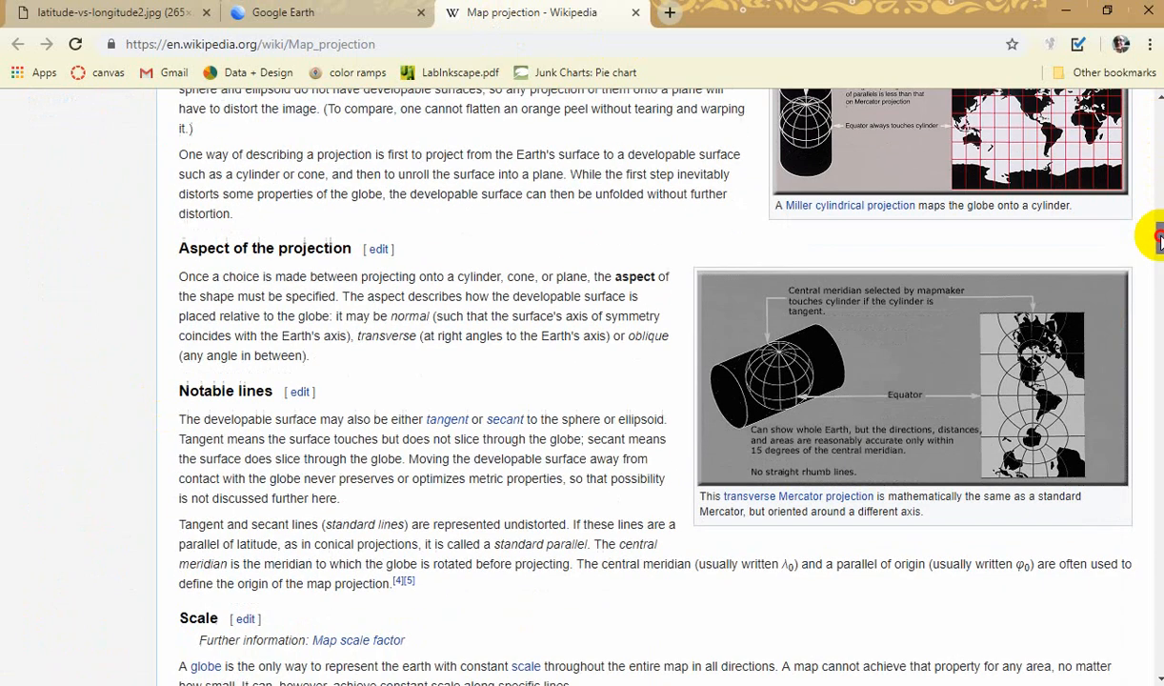
{"action": "scroll", "scroll_direction": "down", "scroll_amount": 3}
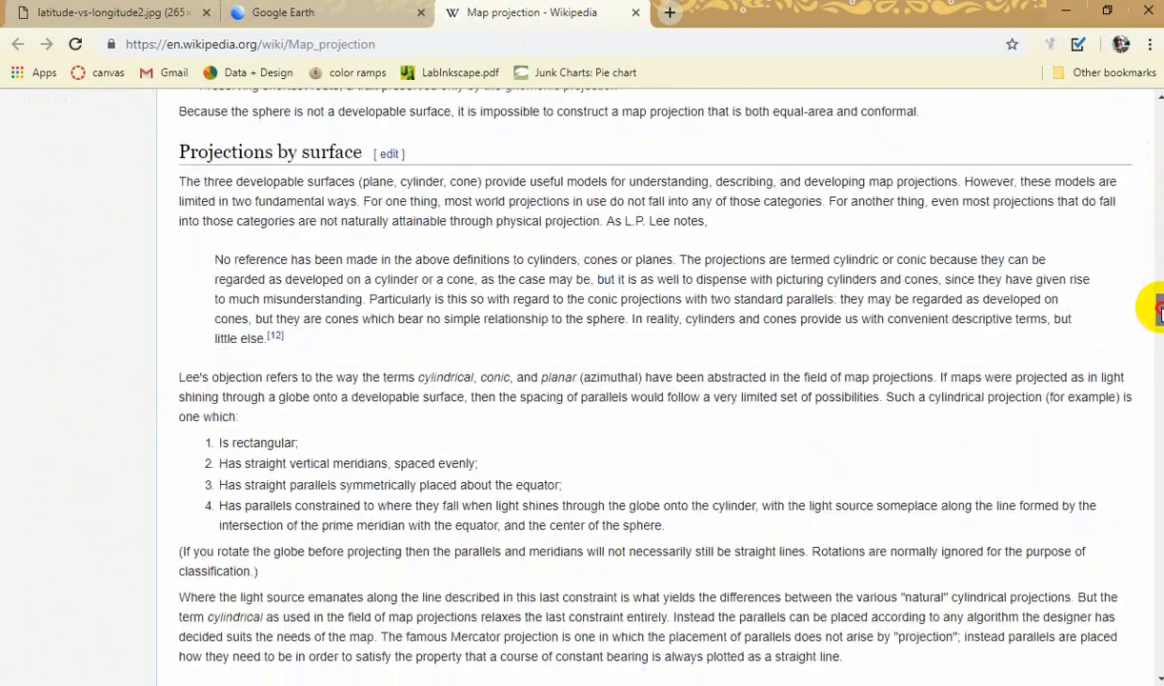
{"action": "scroll", "scroll_direction": "down", "scroll_amount": 3}
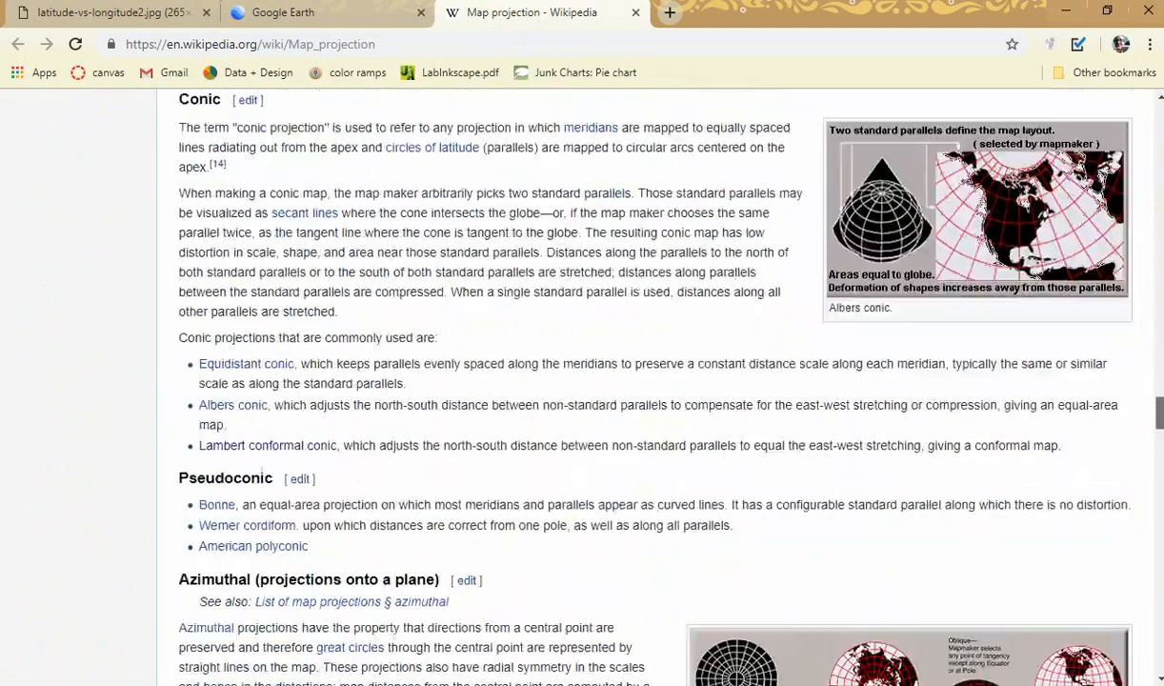
{"action": "scroll", "scroll_direction": "down", "scroll_amount": 3}
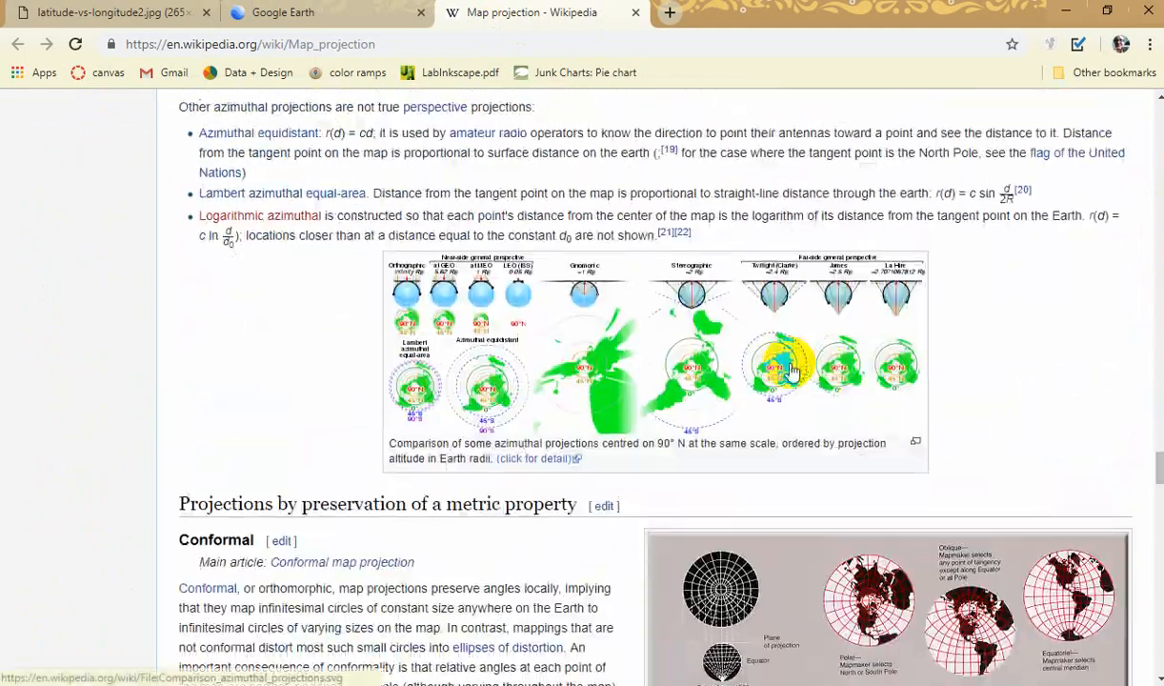
{"action": "mouse_move", "coordinate": [453, 297]}
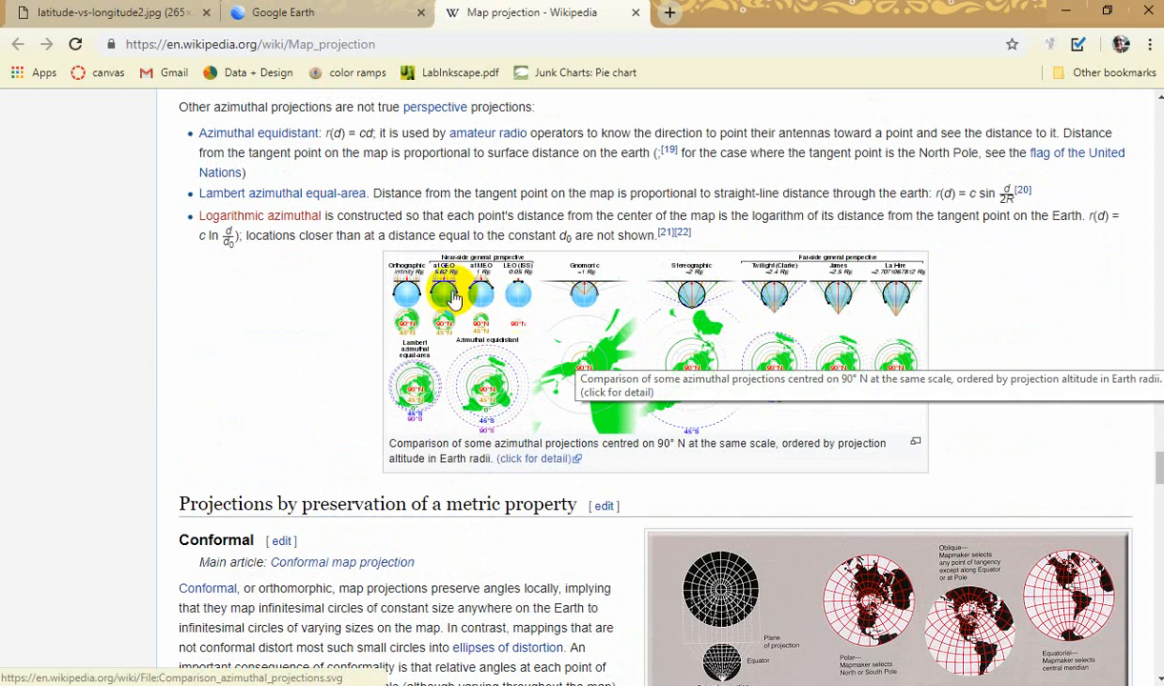
{"action": "mouse_move", "coordinate": [484, 296]}
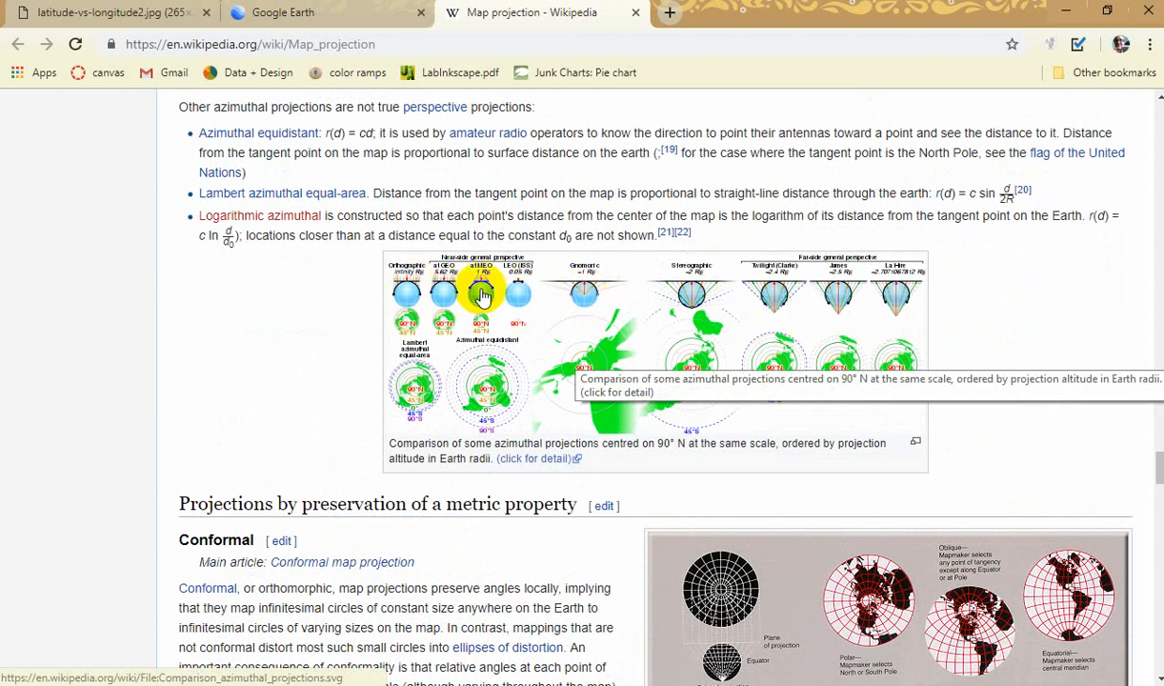
{"action": "mouse_move", "coordinate": [588, 303]}
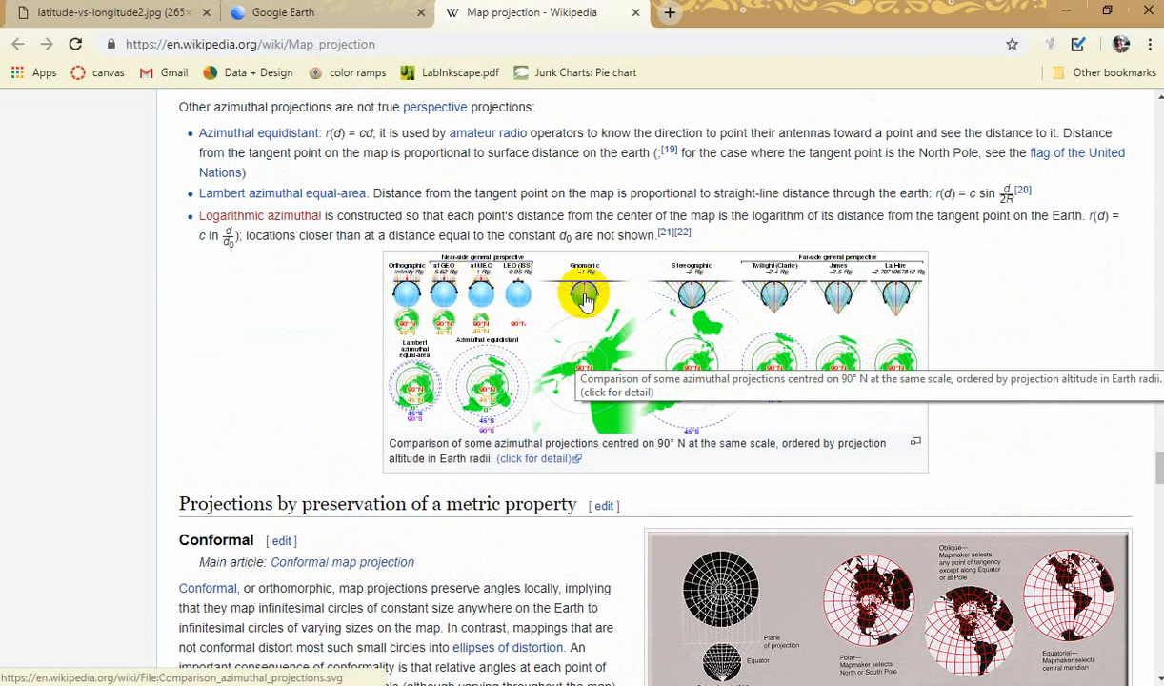
{"action": "mouse_move", "coordinate": [690, 297]}
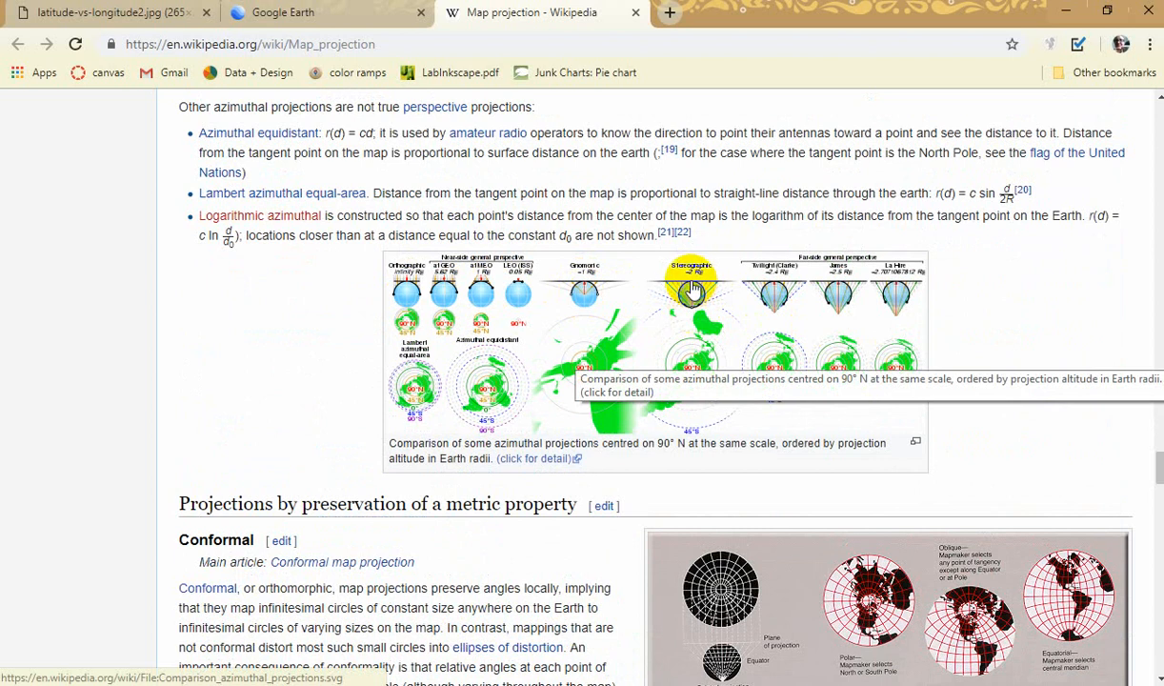
{"action": "mouse_move", "coordinate": [888, 497]}
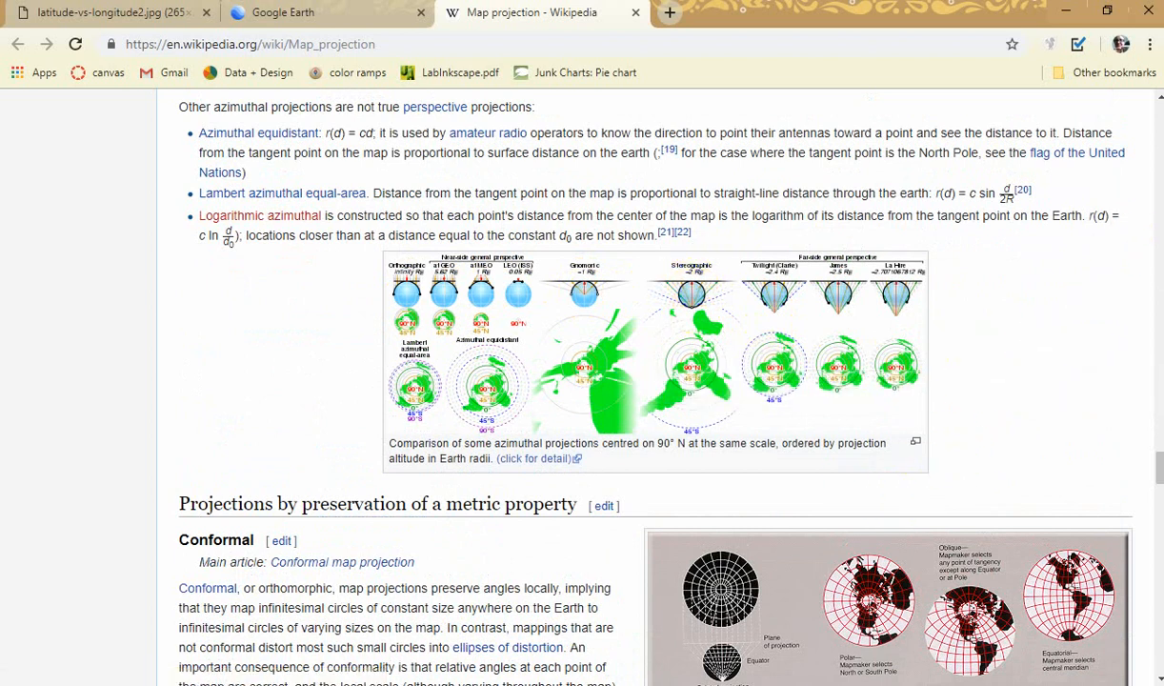
{"action": "scroll", "scroll_direction": "down", "scroll_amount": 3}
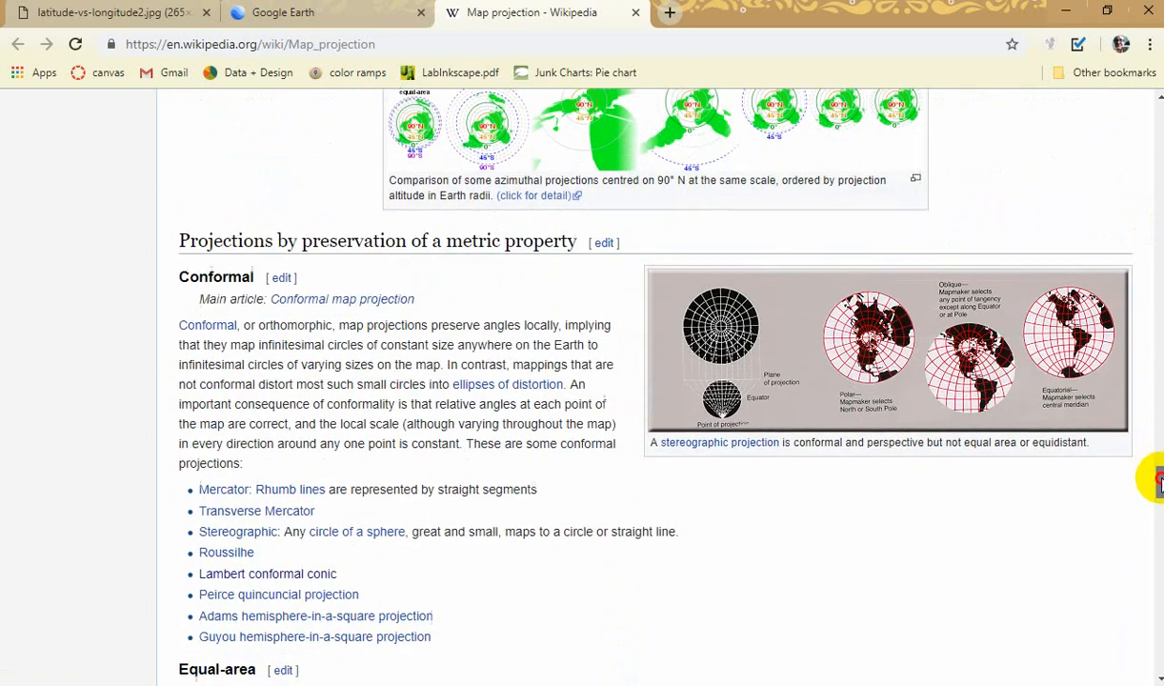
{"action": "scroll", "scroll_direction": "down", "scroll_amount": 3}
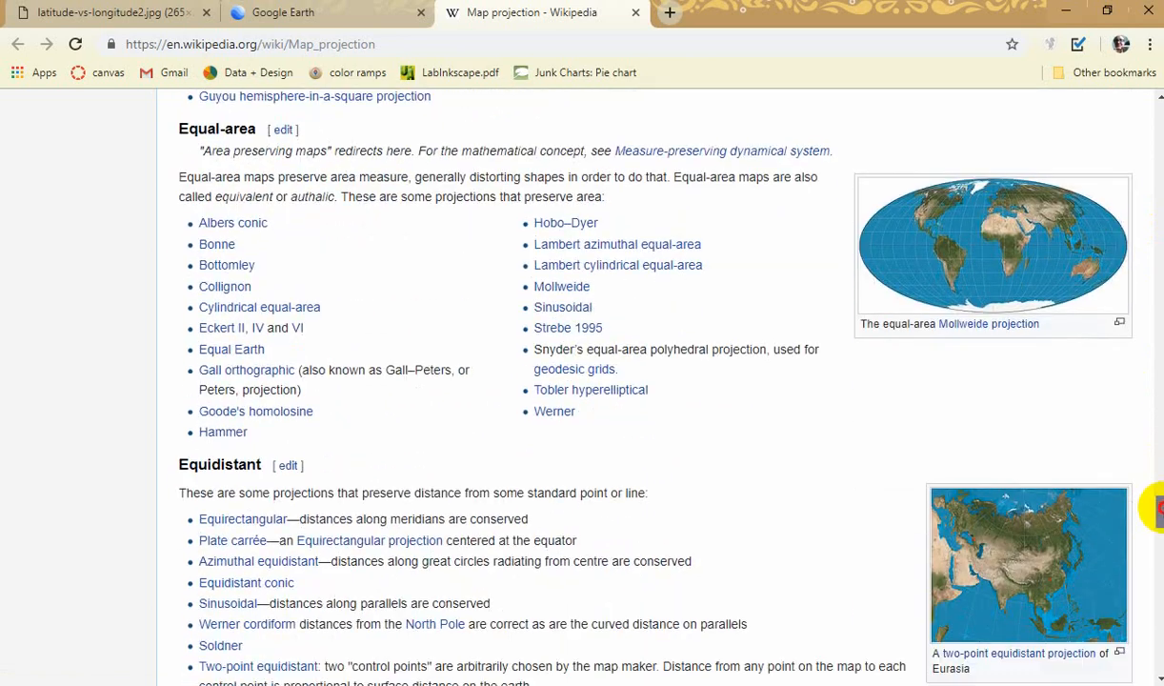
{"action": "scroll", "scroll_direction": "down", "scroll_amount": 3}
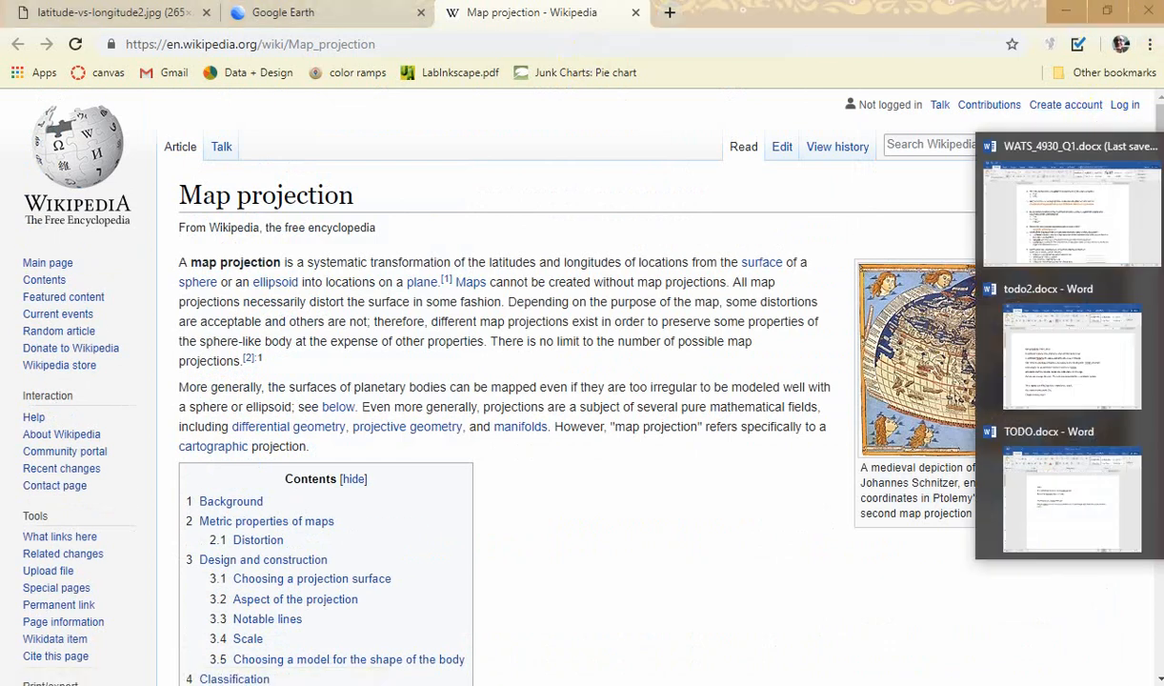
Switch from the Map projection article back to the quiz document
{"action": "left_click", "coordinate": [1071, 210]}
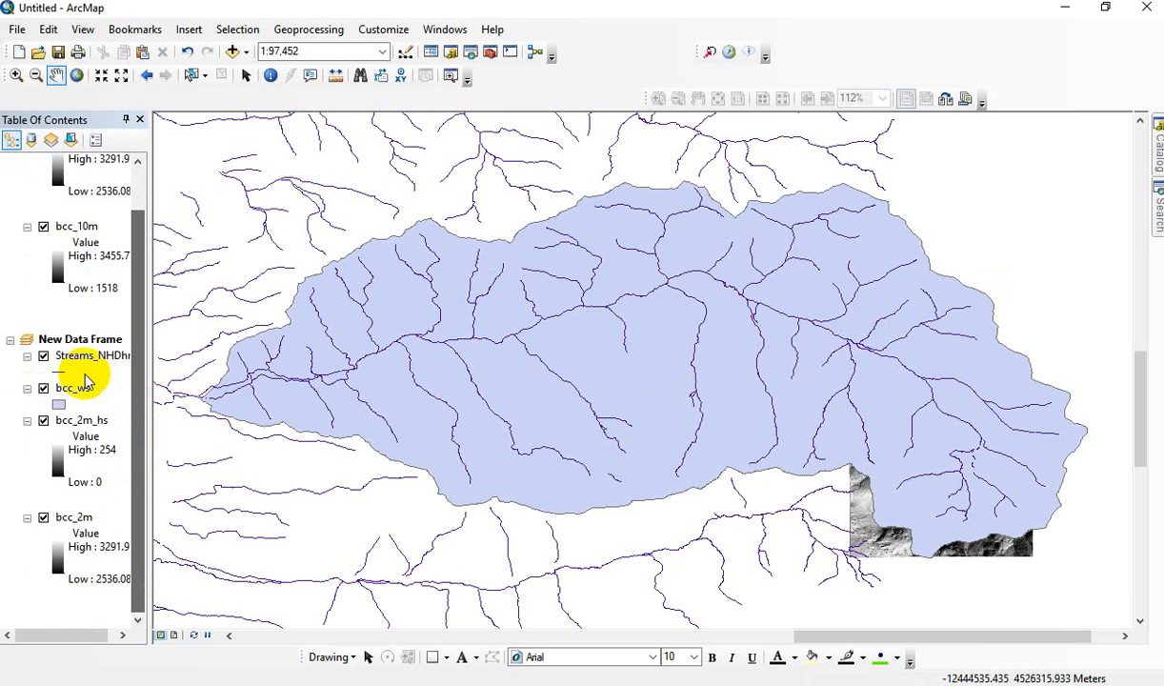
{"action": "right_click", "coordinate": [80, 339]}
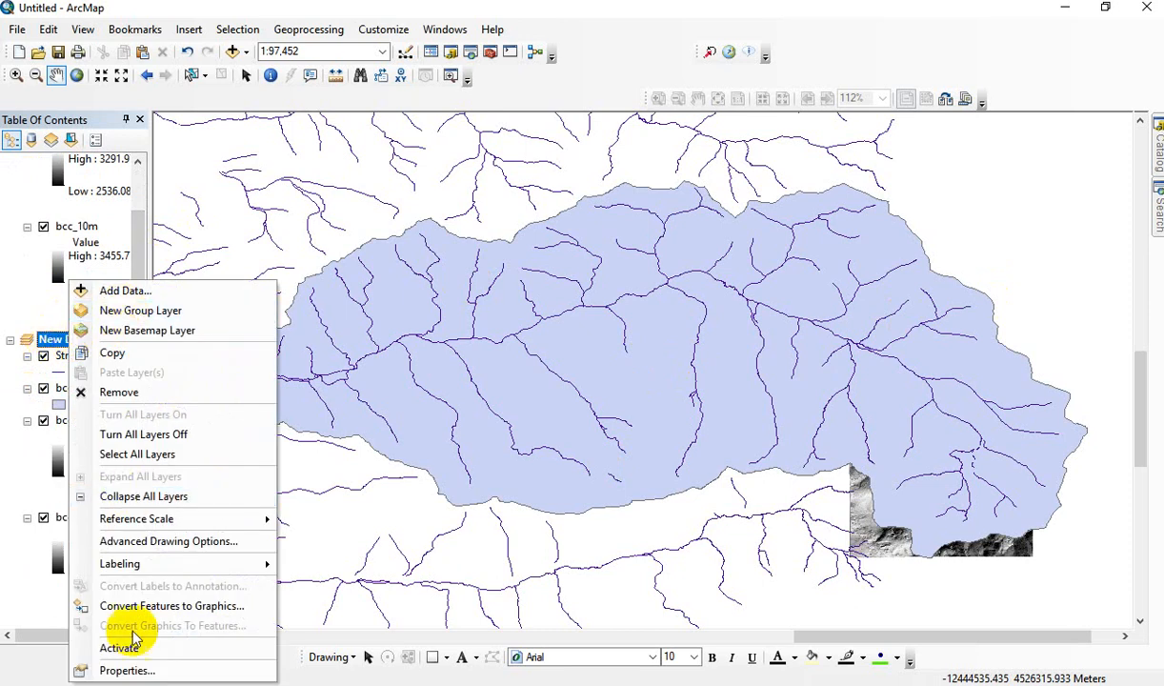
{"action": "left_click", "coordinate": [126, 671]}
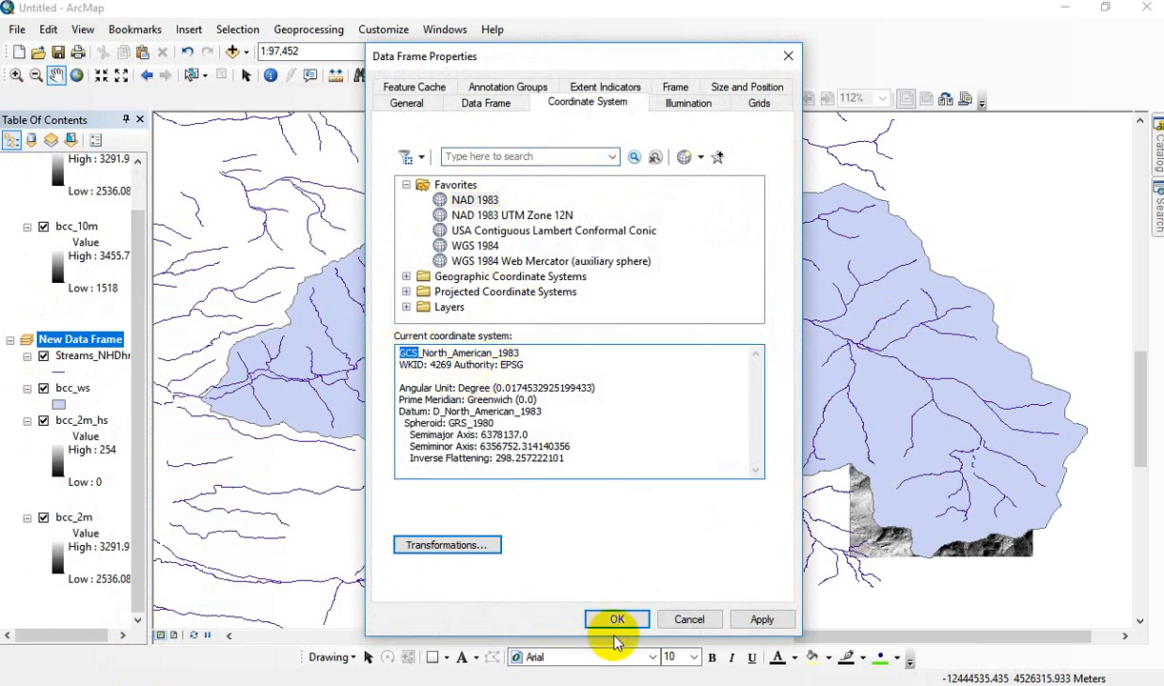
{"action": "left_click", "coordinate": [617, 620]}
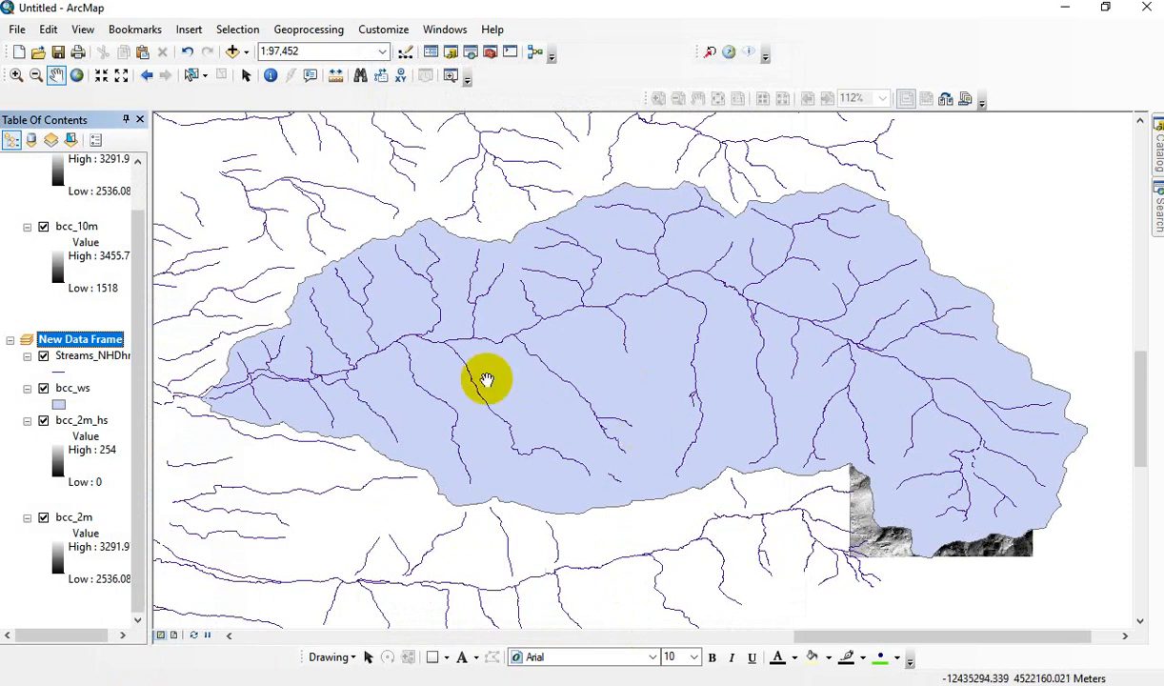
Start Calculate Geometry on the Shape_Area field of the bcc_ws attribute table
{"action": "right_click", "coordinate": [72, 389]}
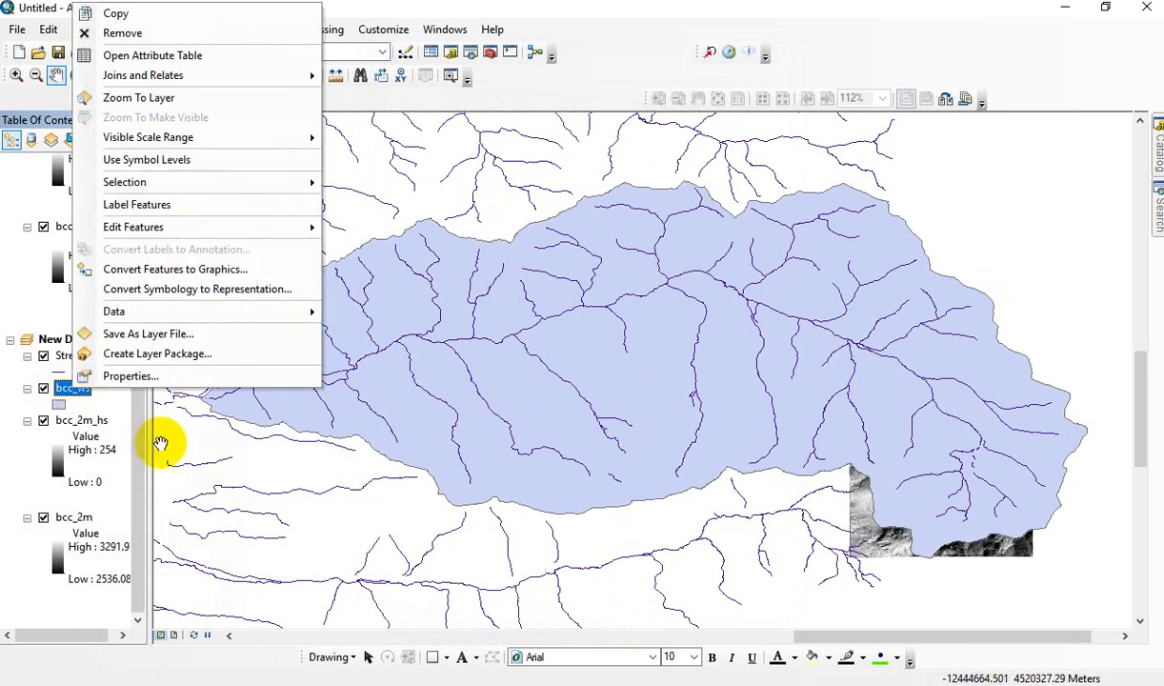
{"action": "left_click", "coordinate": [153, 55]}
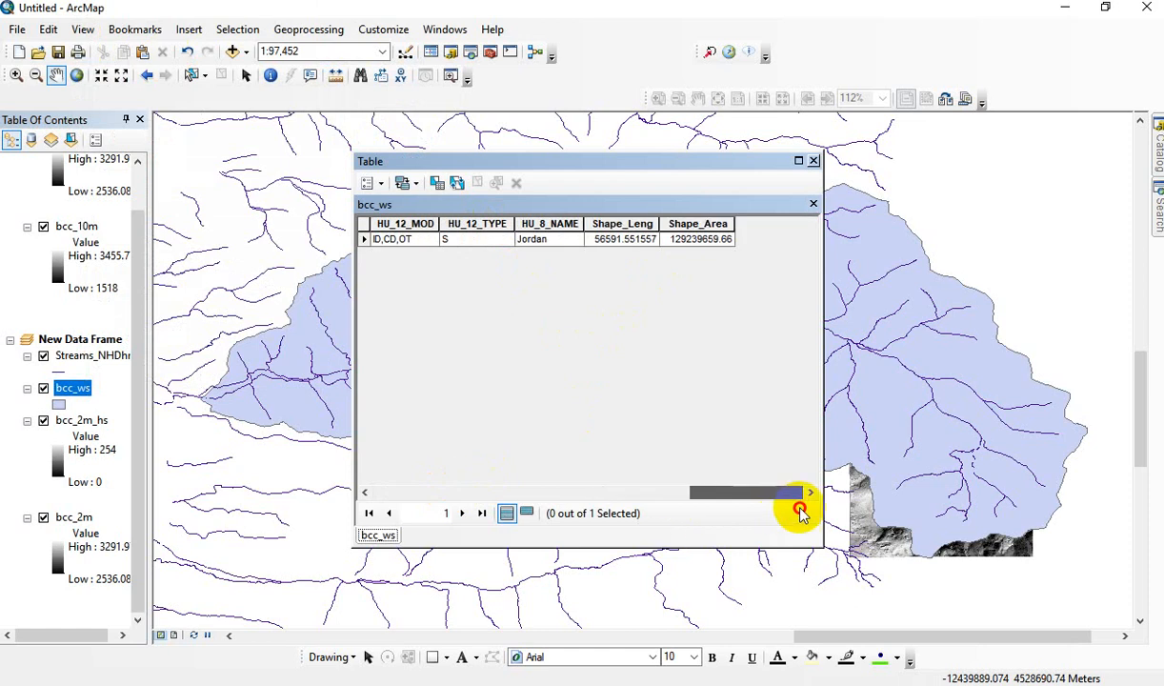
{"action": "right_click", "coordinate": [697, 223]}
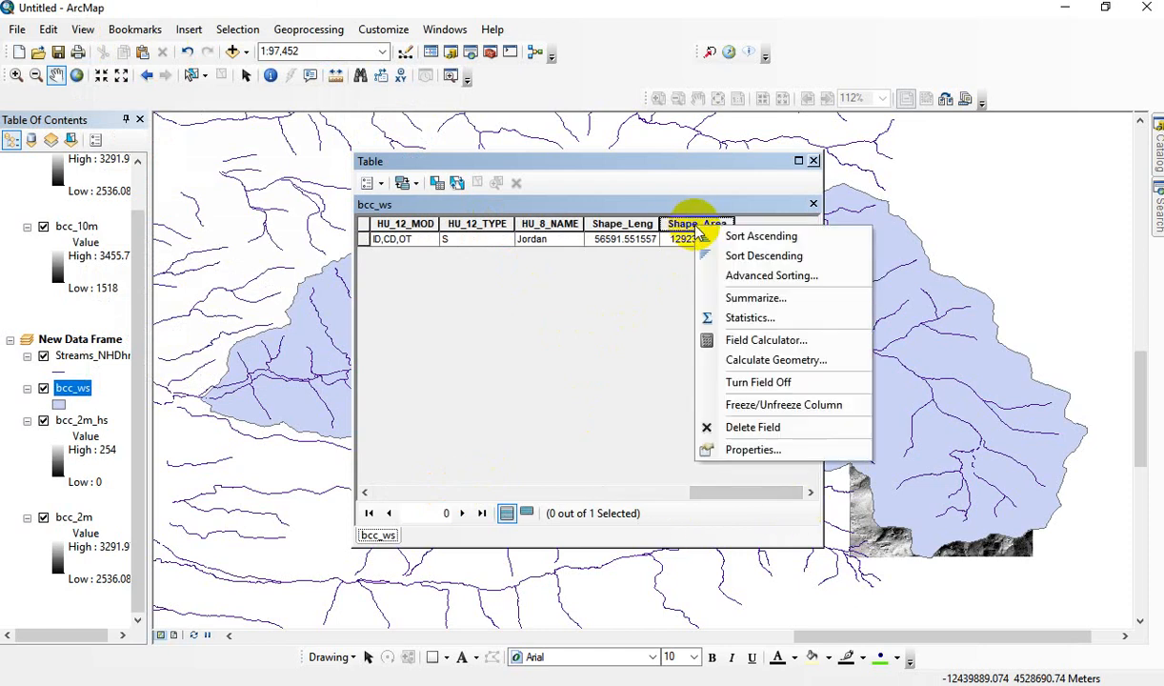
{"action": "mouse_move", "coordinate": [772, 361]}
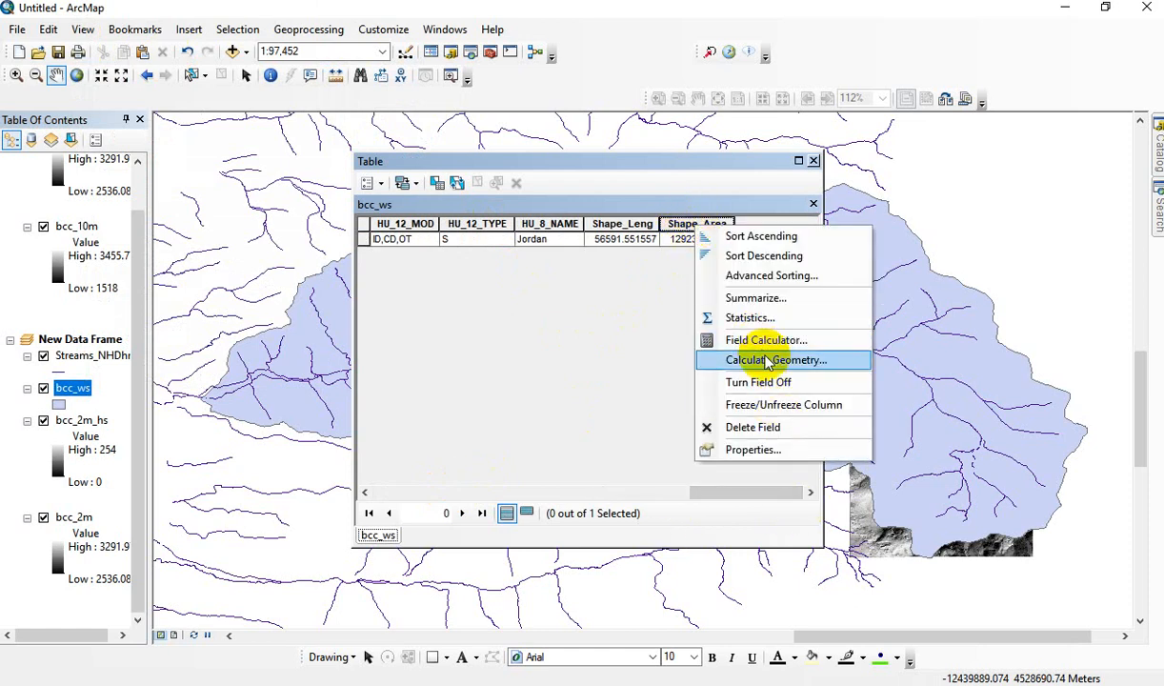
{"action": "left_click", "coordinate": [773, 360]}
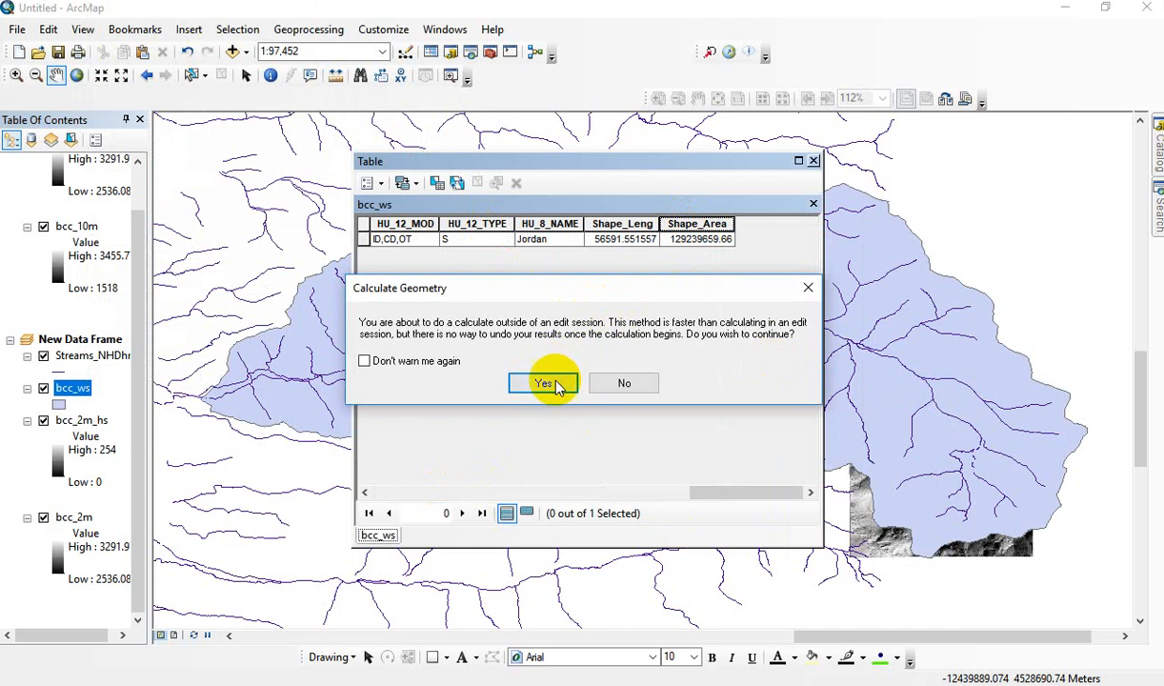
Compare NAD 1983 UTM Zone 12N with the data frame's geographic system, then cancel the calculation
{"action": "left_click", "coordinate": [541, 383]}
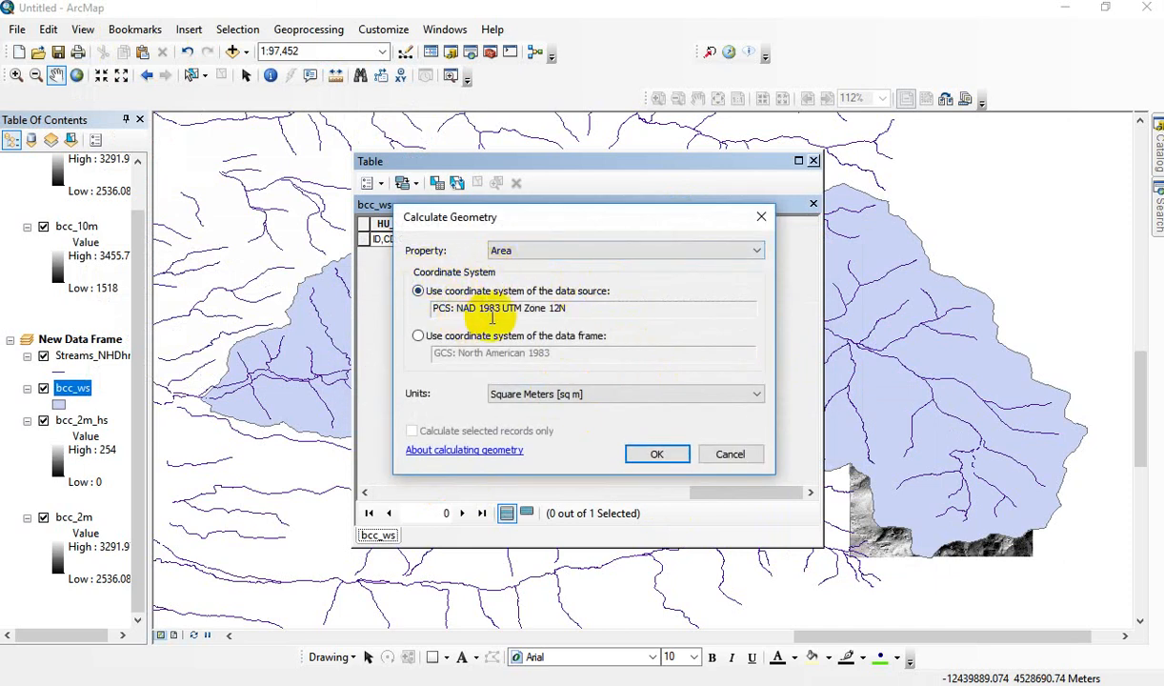
{"action": "mouse_move", "coordinate": [509, 309]}
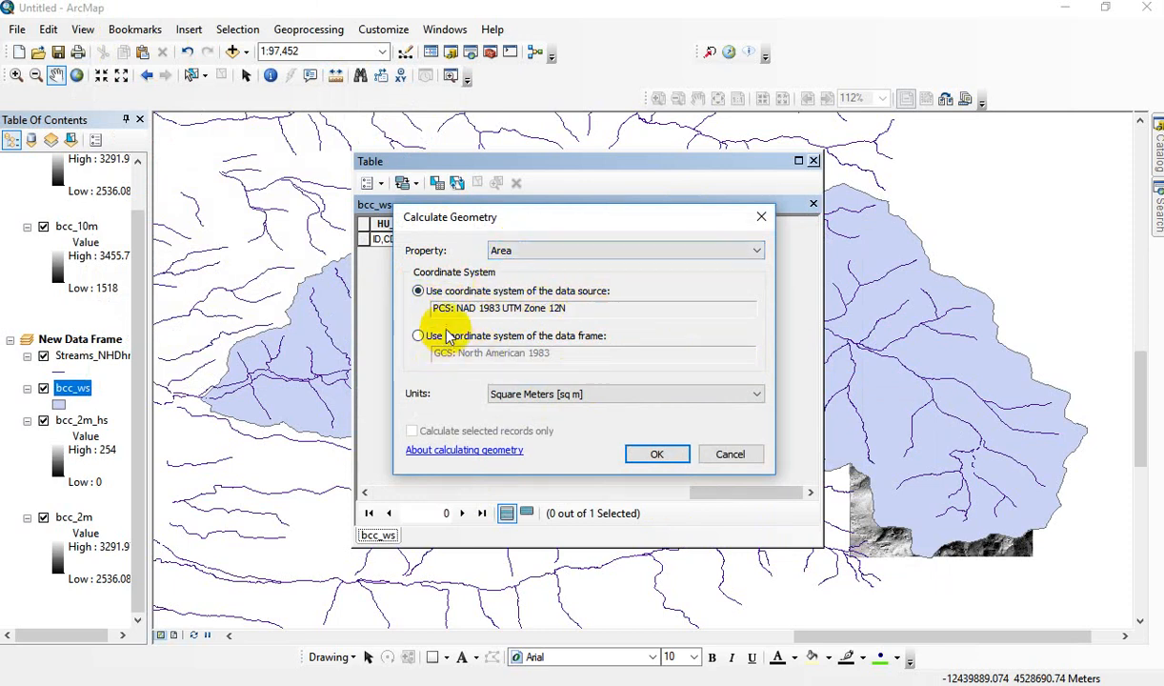
{"action": "left_click", "coordinate": [417, 336]}
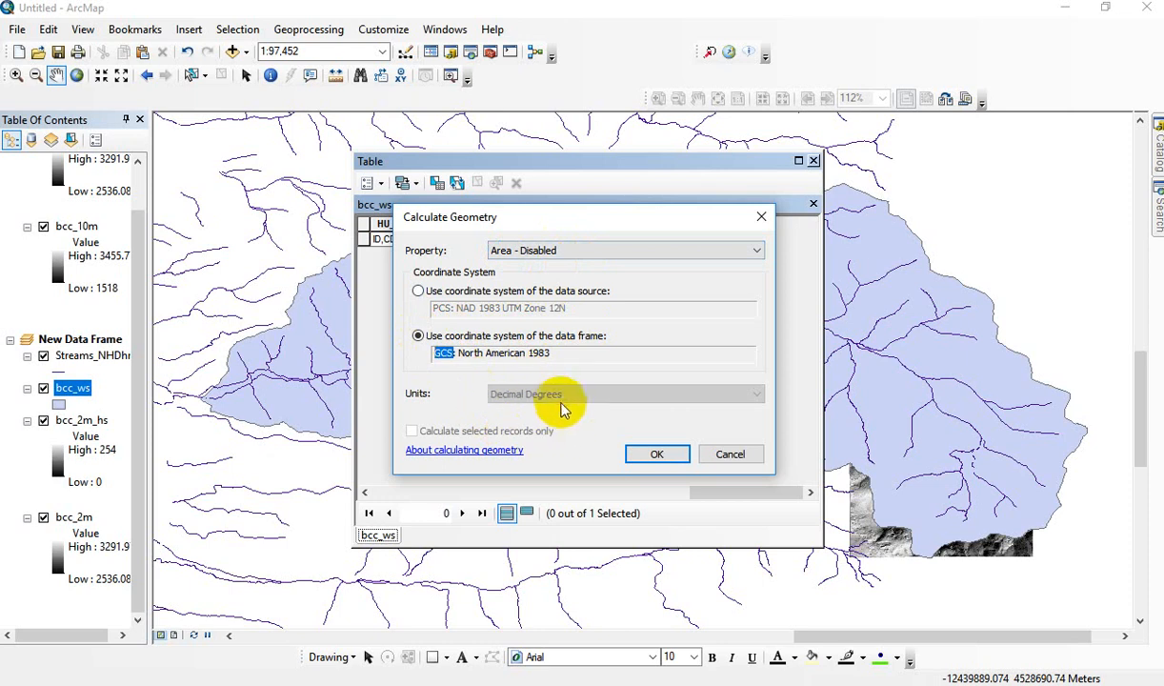
{"action": "mouse_move", "coordinate": [583, 408]}
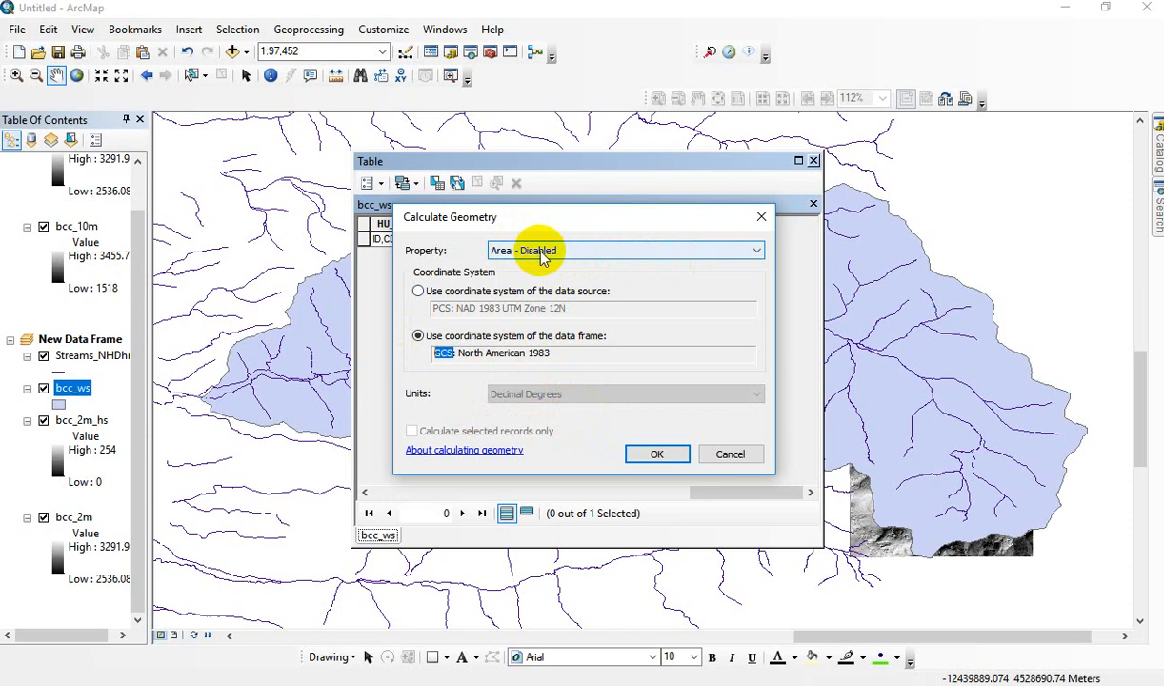
{"action": "left_click", "coordinate": [657, 453]}
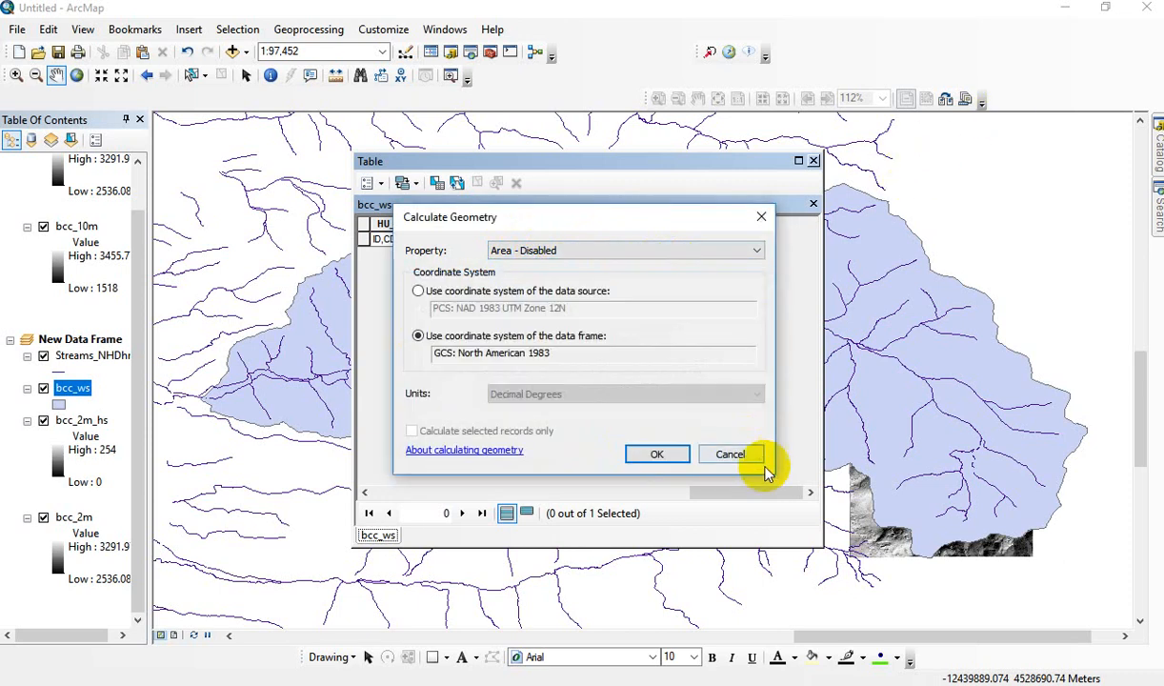
{"action": "left_click", "coordinate": [730, 454]}
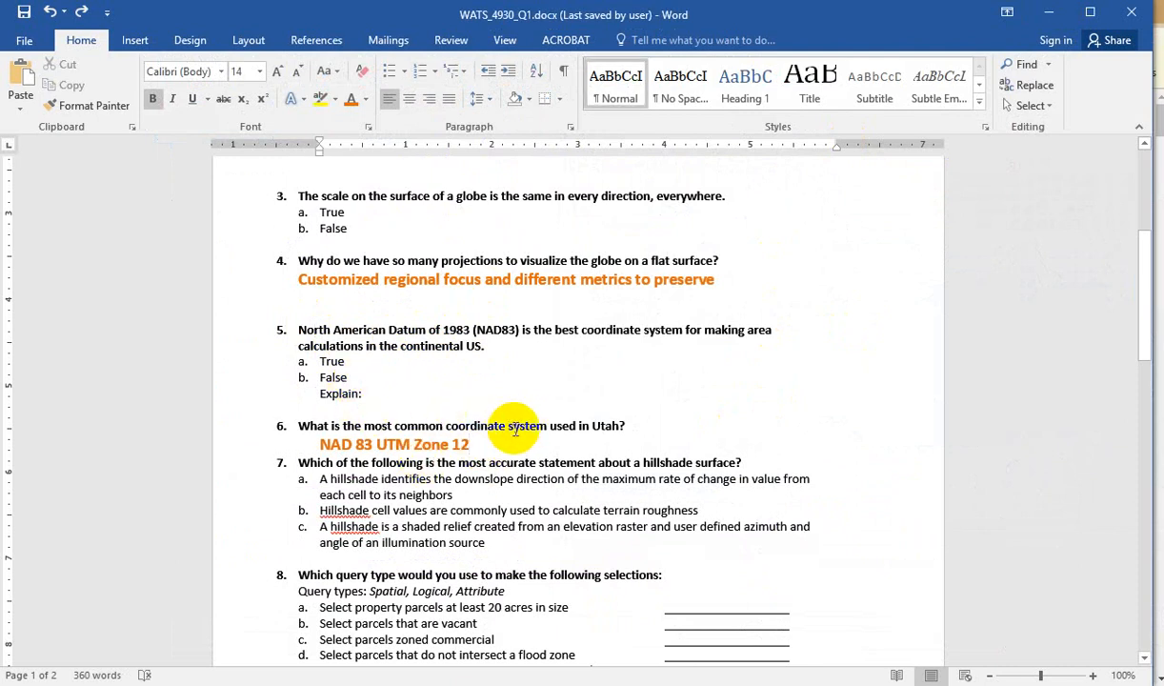
Select a word in question 6's answer, NAD 83 UTM Zone 12
{"action": "double_click", "coordinate": [457, 444]}
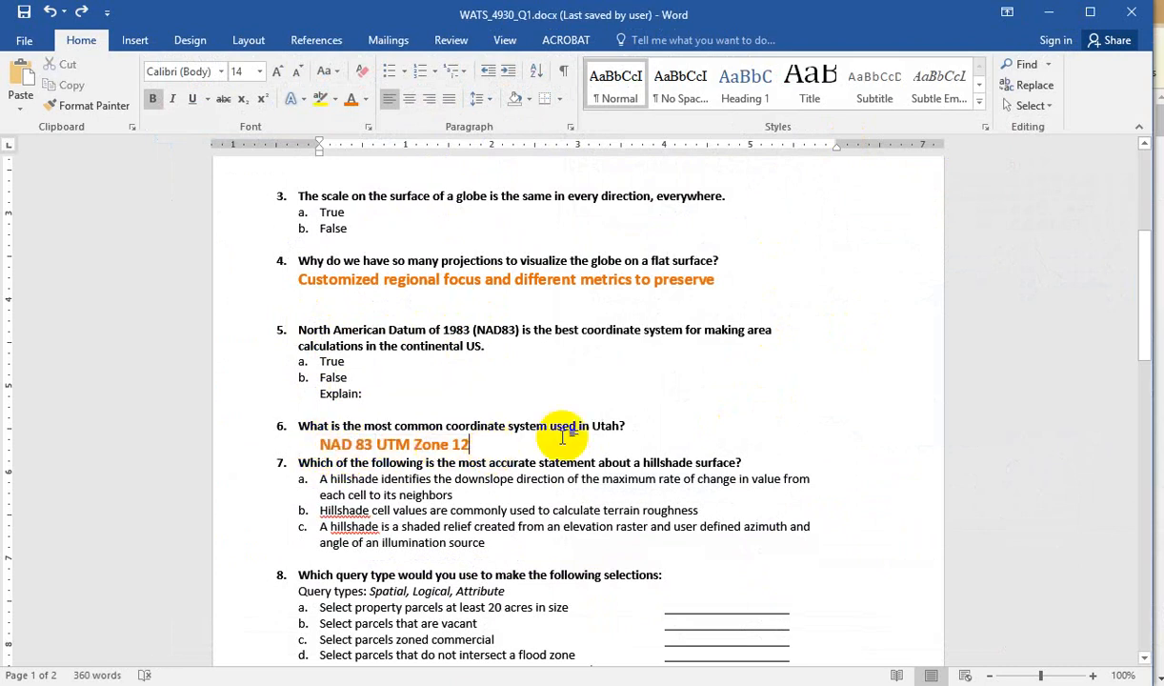
{"action": "mouse_move", "coordinate": [797, 430]}
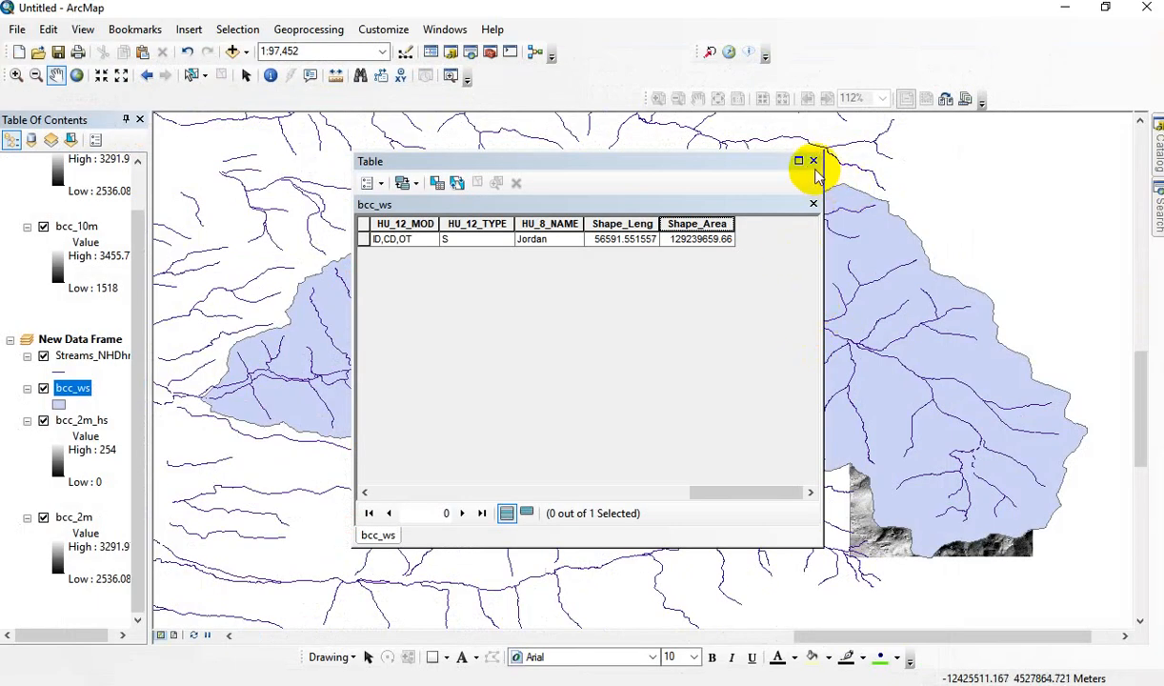
Close the bcc_ws attribute table window
{"action": "left_click", "coordinate": [812, 160]}
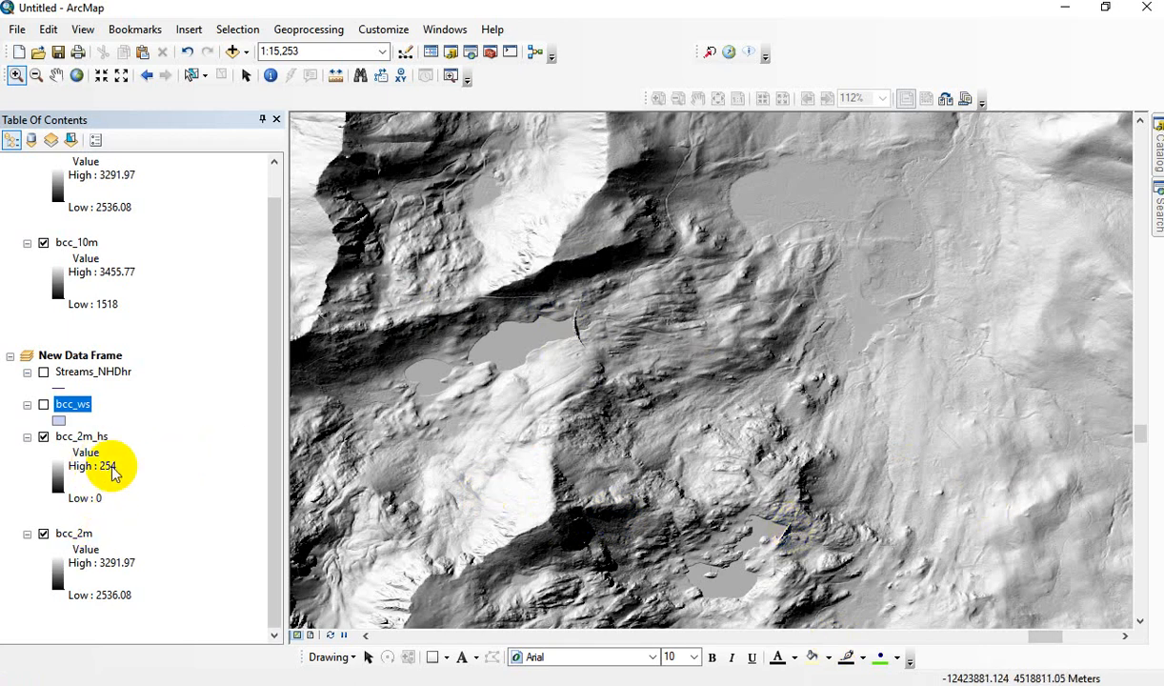
{"action": "mouse_move", "coordinate": [55, 477]}
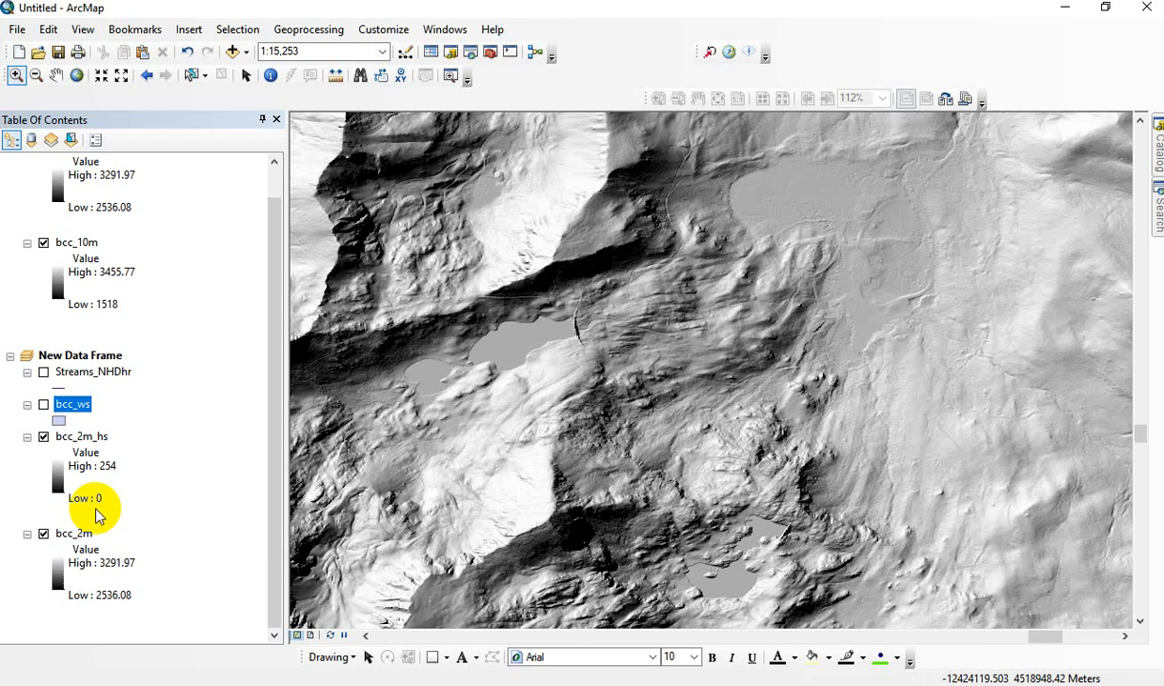
{"action": "mouse_move", "coordinate": [88, 570]}
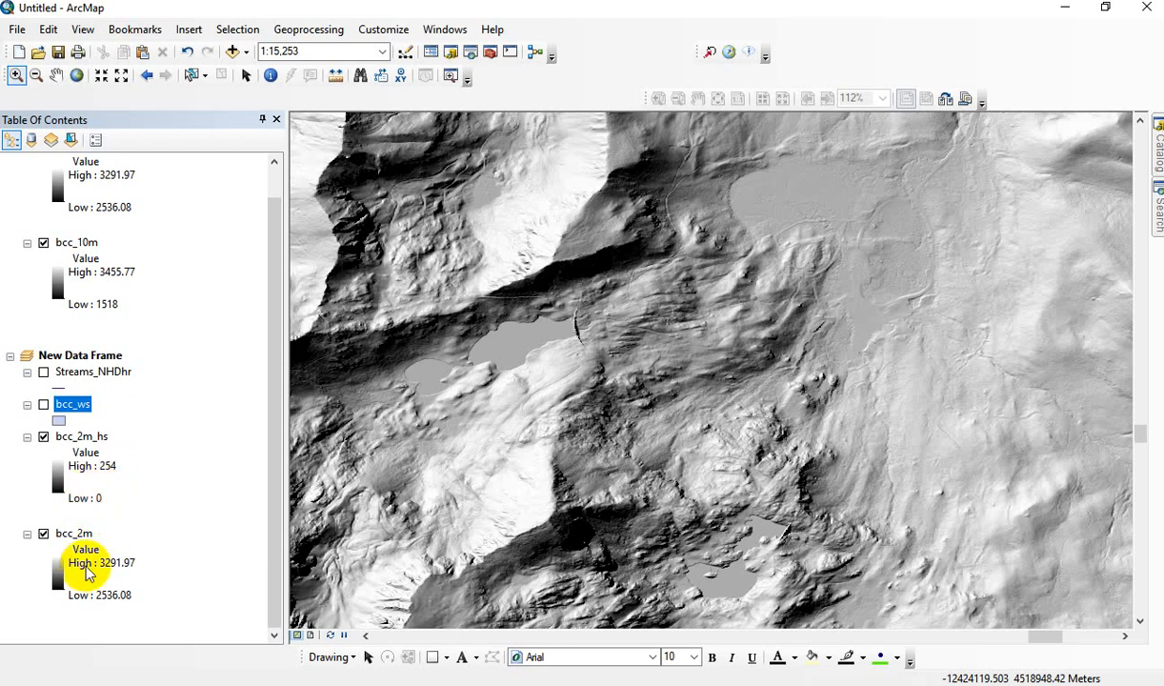
{"action": "mouse_move", "coordinate": [130, 597]}
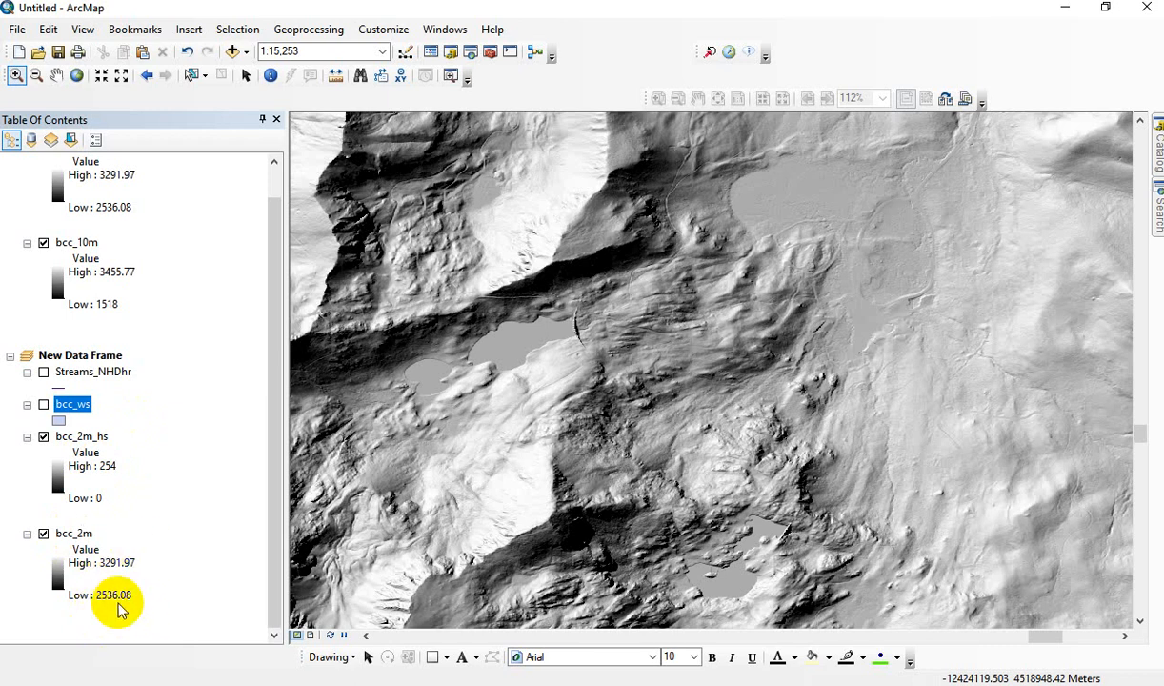
{"action": "mouse_move", "coordinate": [142, 564]}
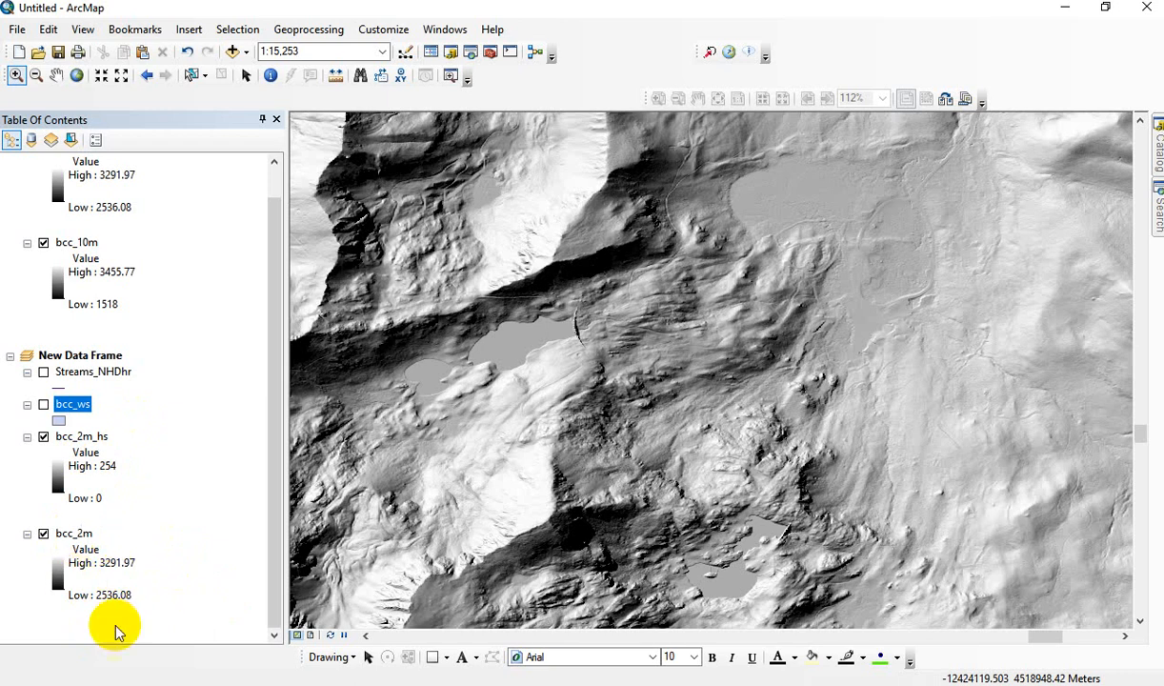
{"action": "mouse_move", "coordinate": [111, 503]}
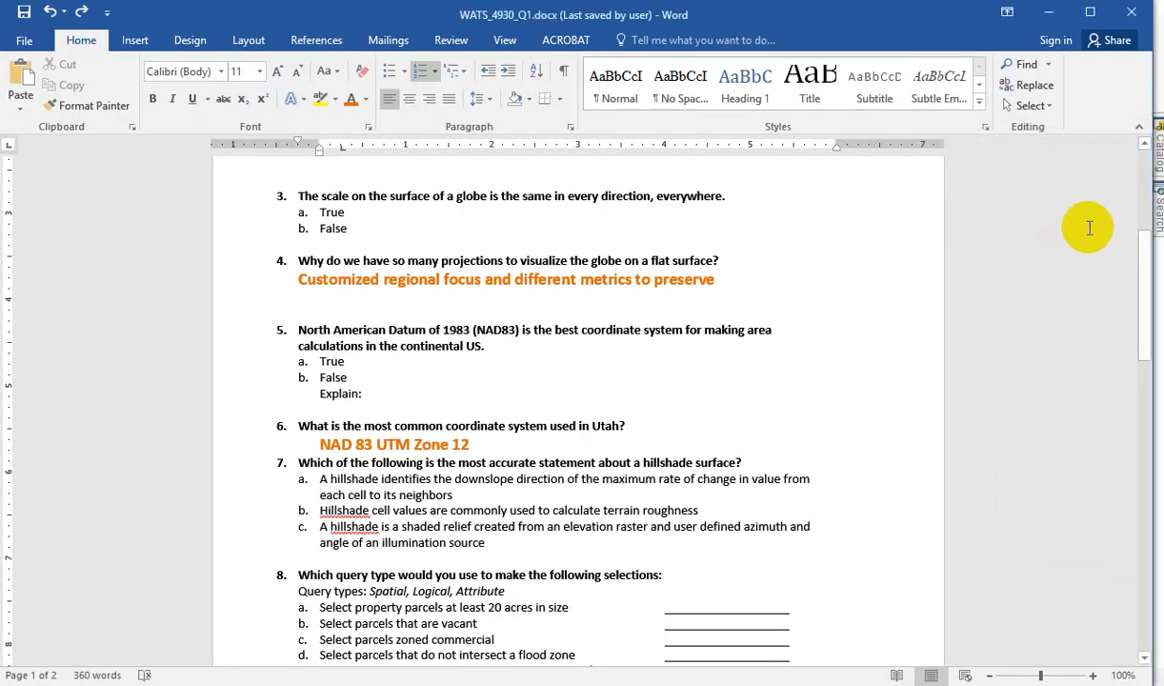
{"action": "mouse_move", "coordinate": [1139, 366]}
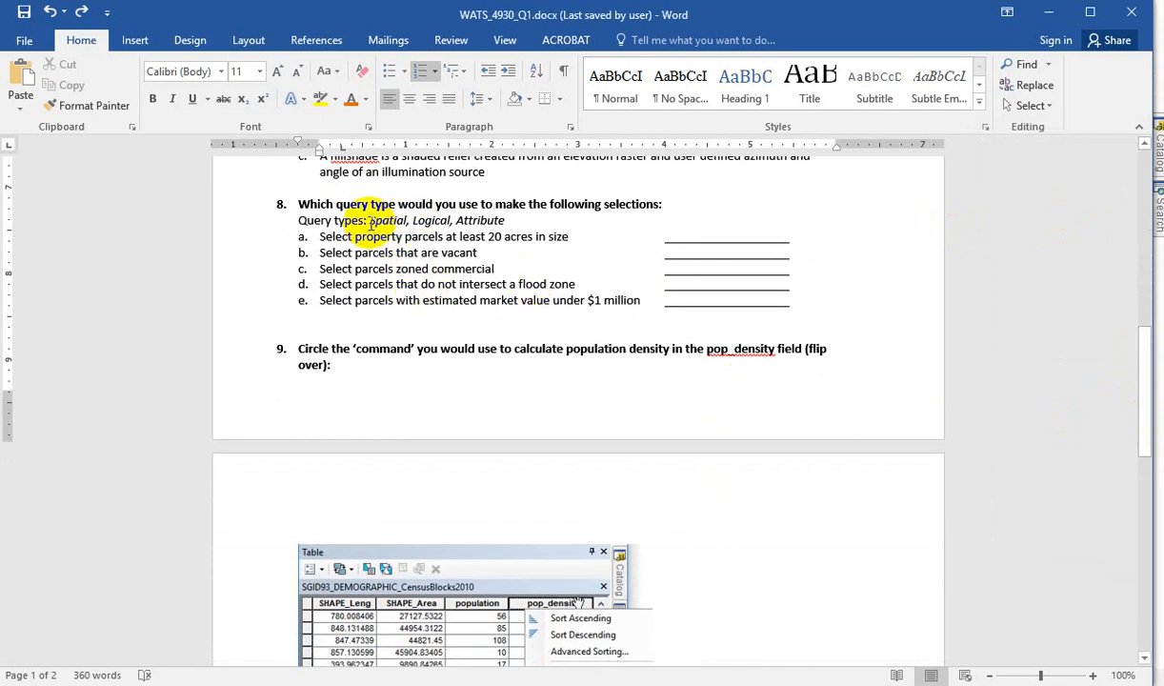
Highlight the query-types line and pick out the Logical query type for question 8
{"action": "left_click_drag", "start_coordinate": [370, 221], "coordinate": [454, 221]}
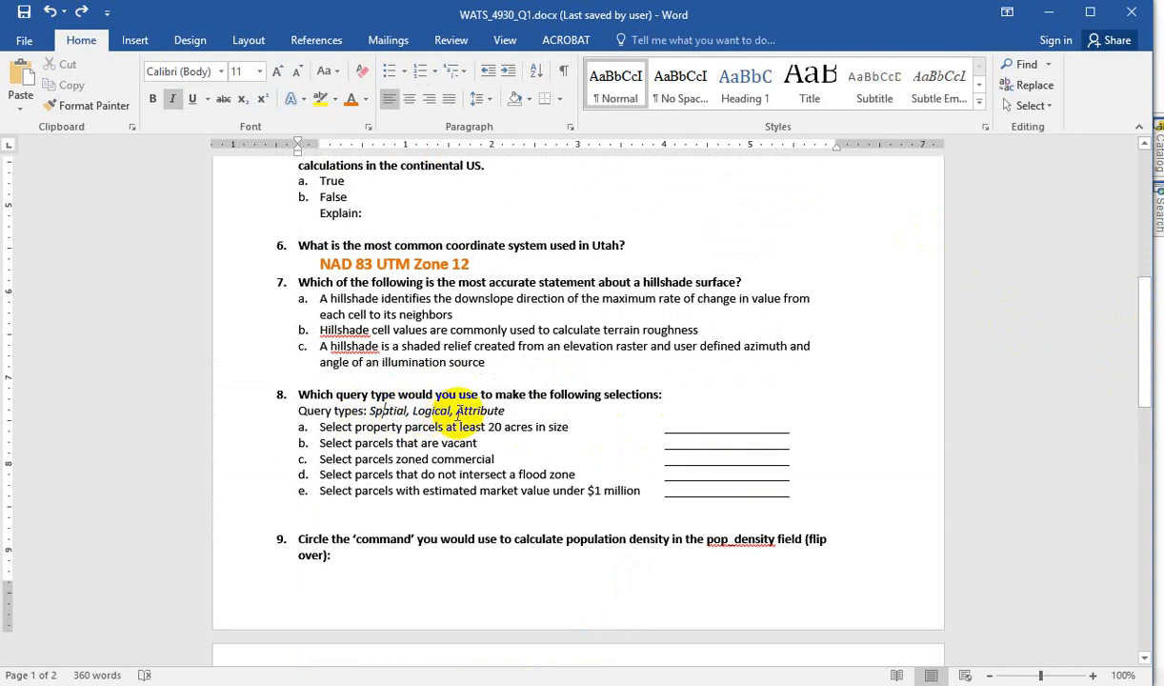
{"action": "double_click", "coordinate": [433, 411]}
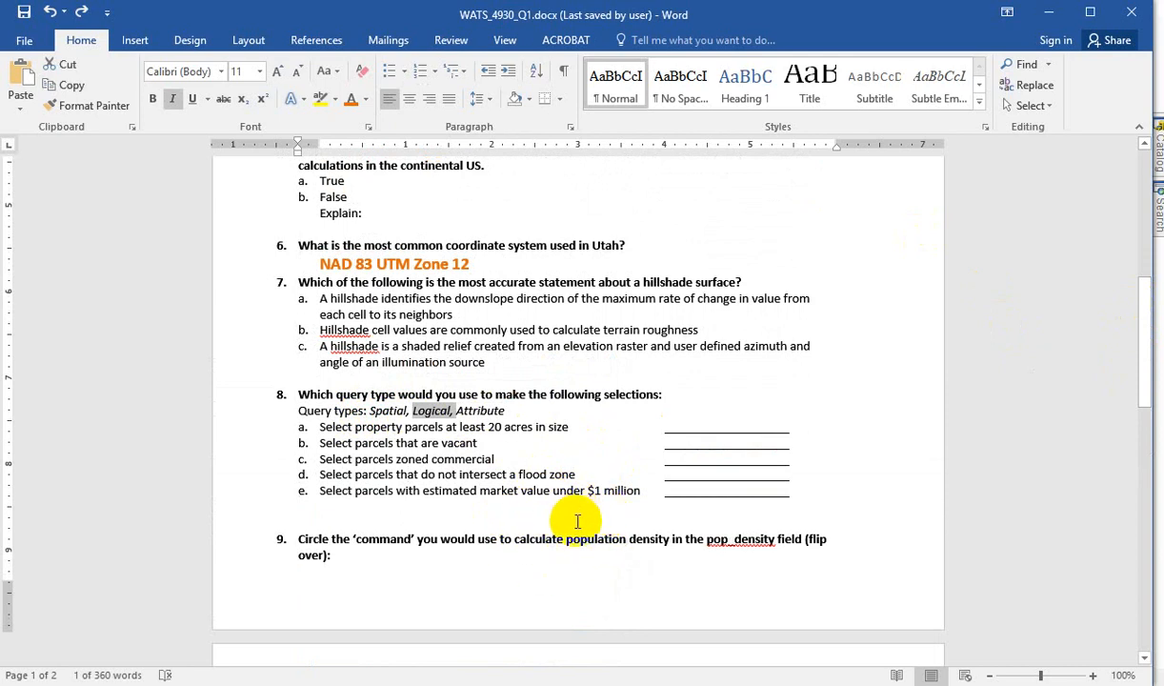
{"action": "mouse_move", "coordinate": [609, 515]}
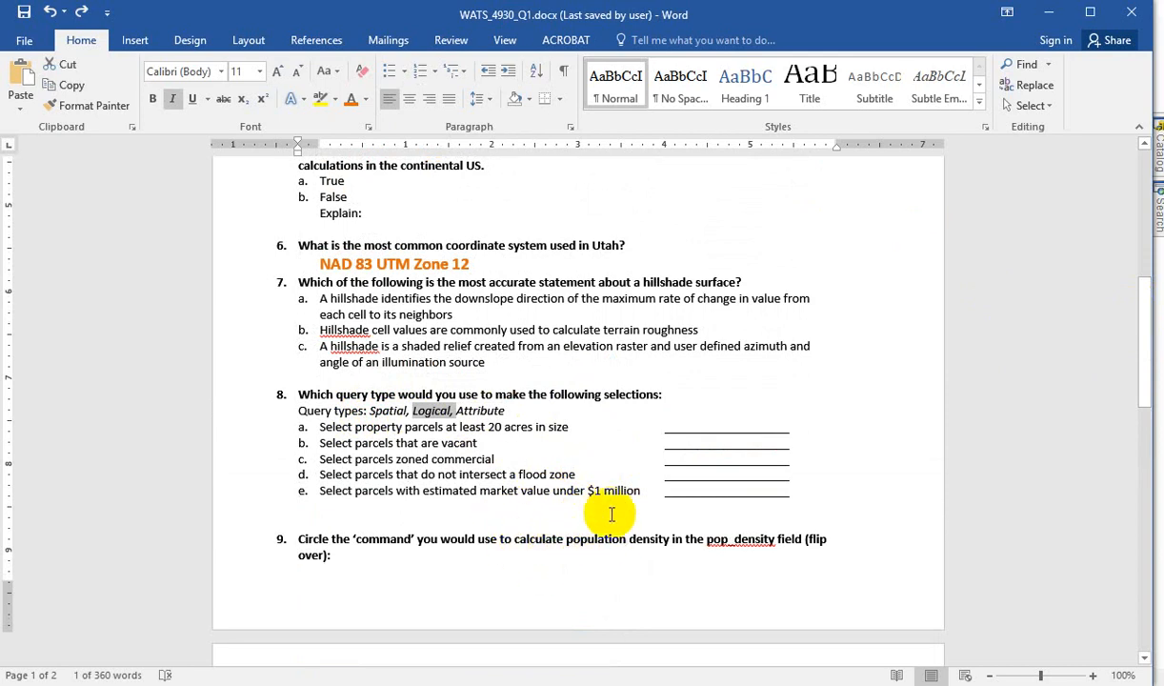
{"action": "mouse_move", "coordinate": [604, 500]}
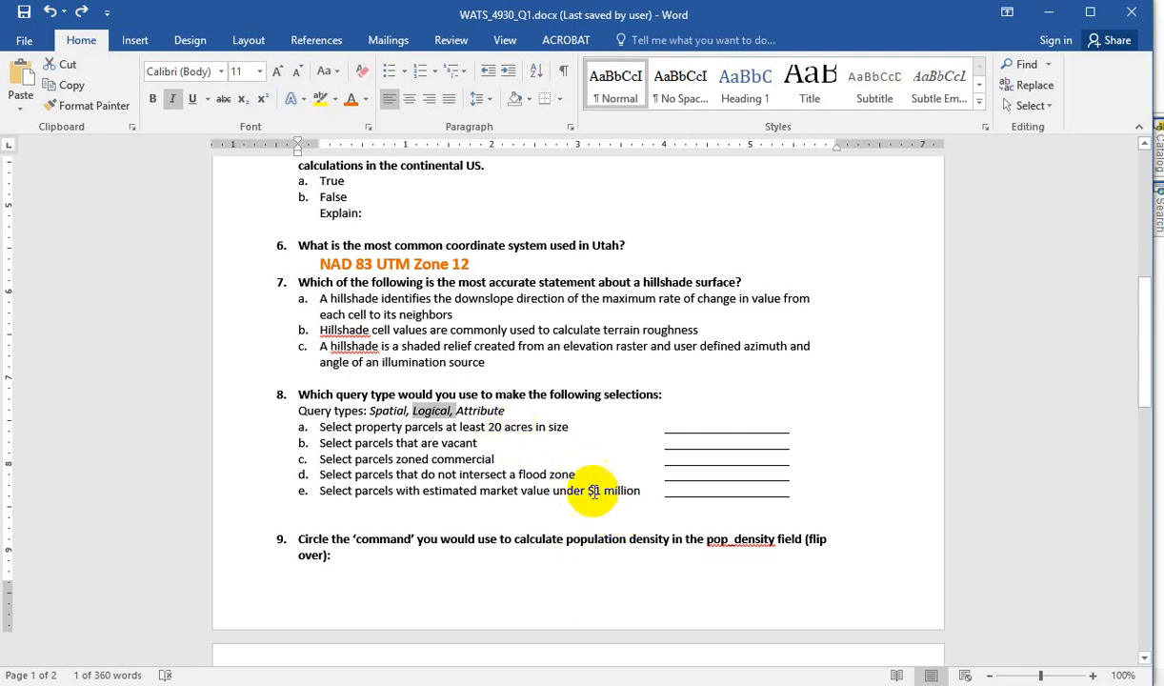
{"action": "mouse_move", "coordinate": [632, 499]}
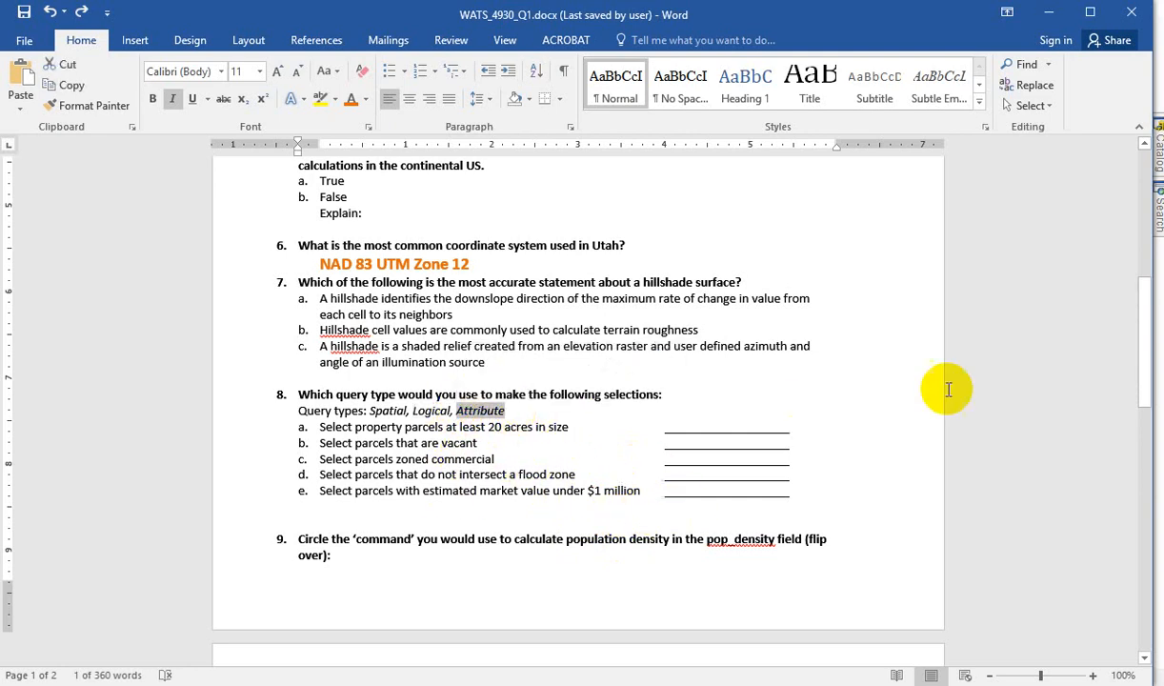
{"action": "scroll", "scroll_direction": "down", "scroll_amount": 3}
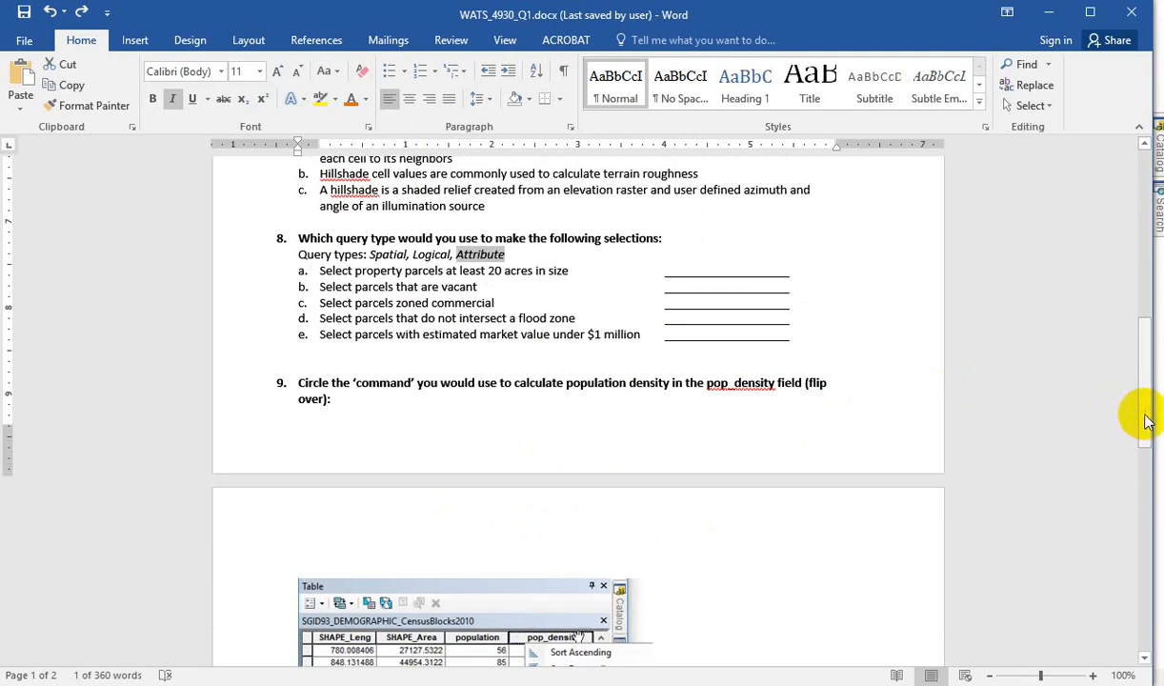
{"action": "scroll", "scroll_direction": "down", "scroll_amount": 3}
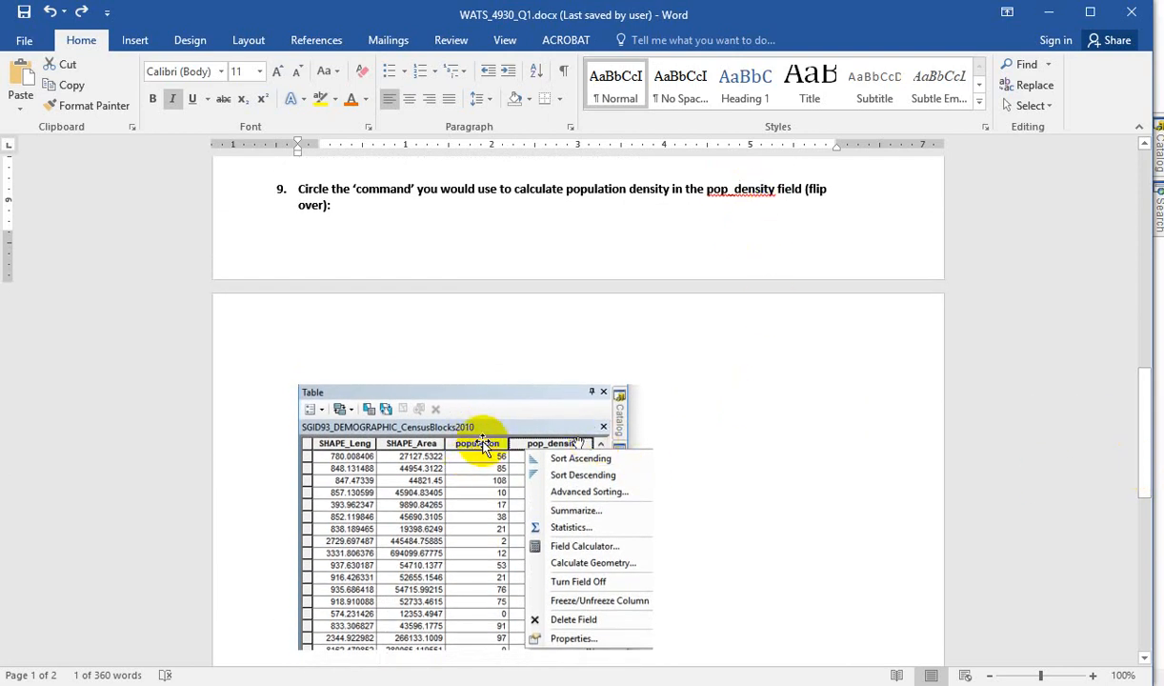
{"action": "mouse_move", "coordinate": [537, 434]}
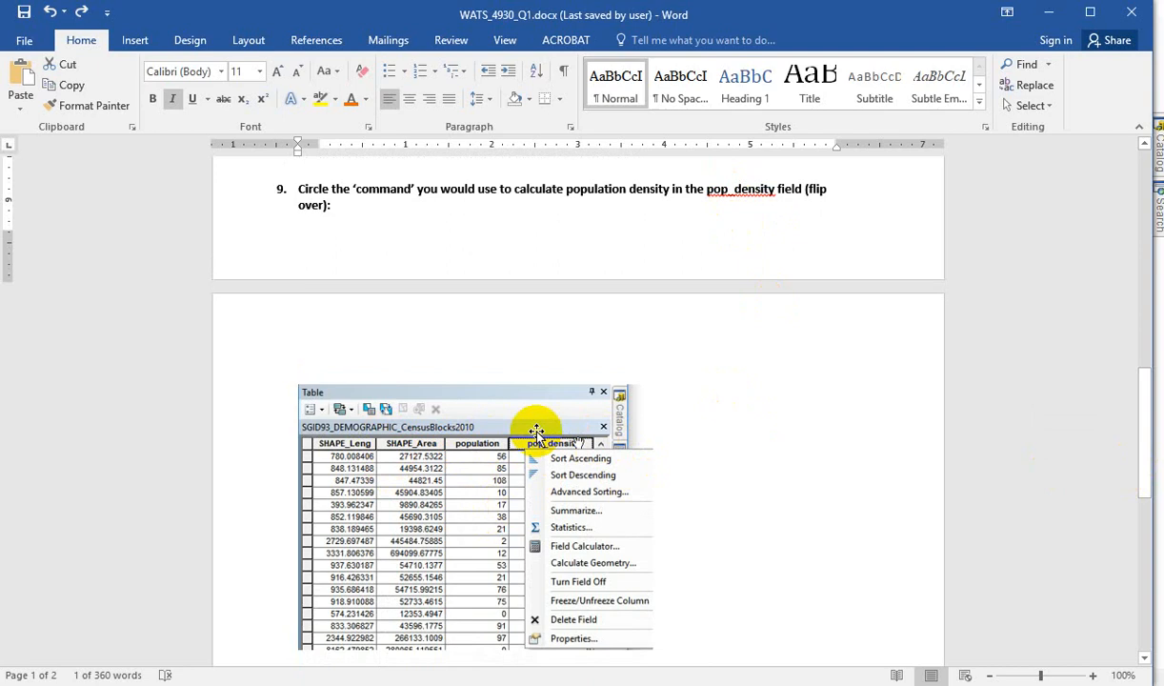
{"action": "mouse_move", "coordinate": [533, 456]}
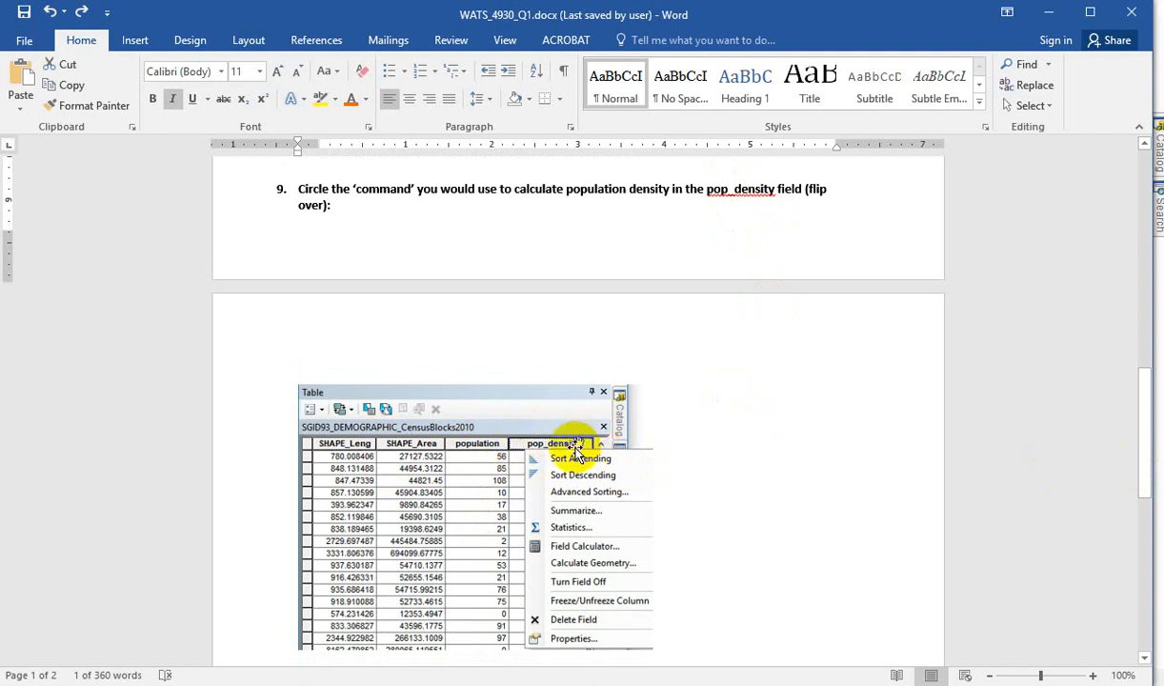
{"action": "mouse_move", "coordinate": [644, 568]}
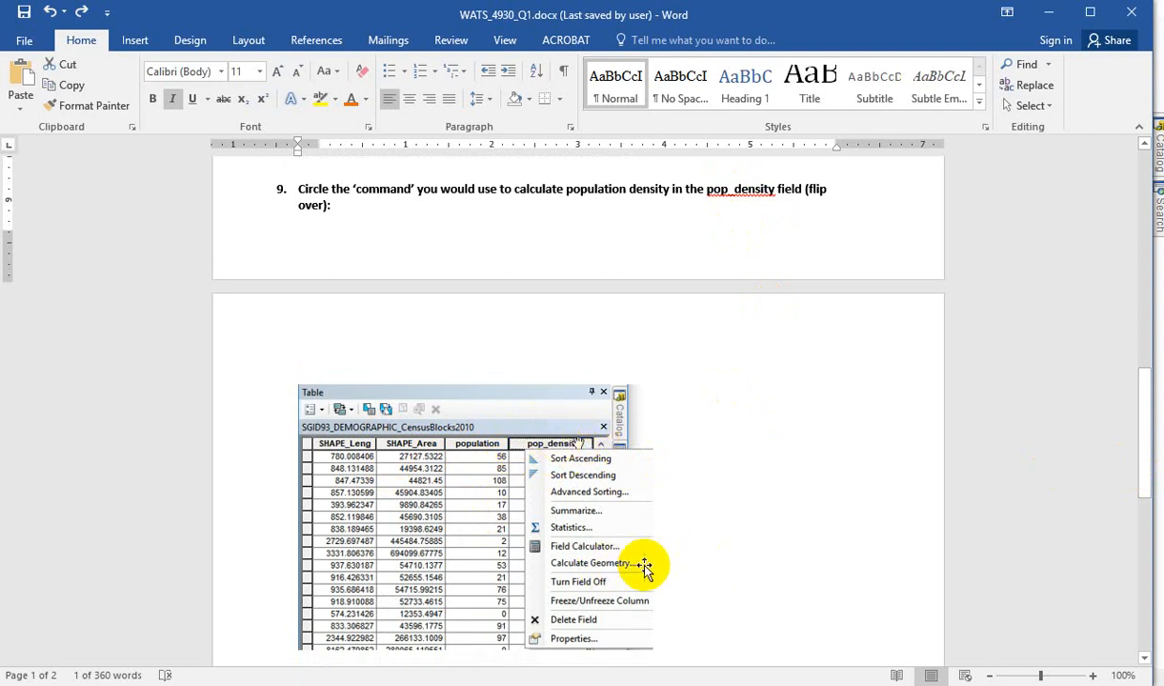
{"action": "mouse_move", "coordinate": [587, 545]}
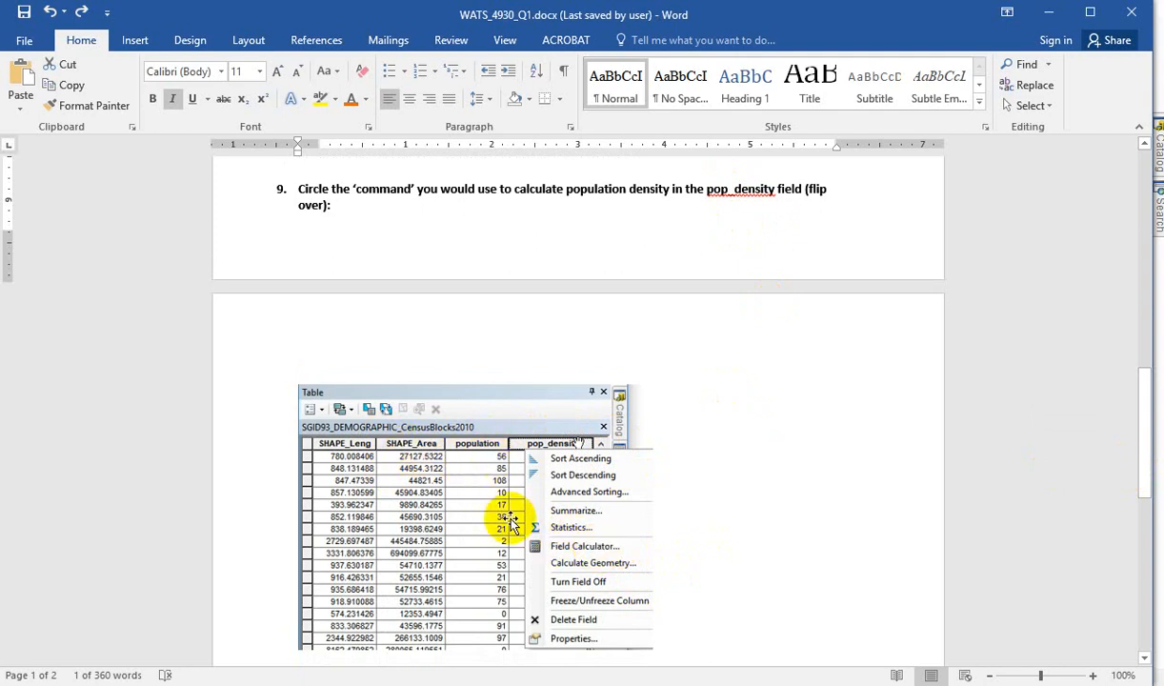
{"action": "mouse_move", "coordinate": [638, 565]}
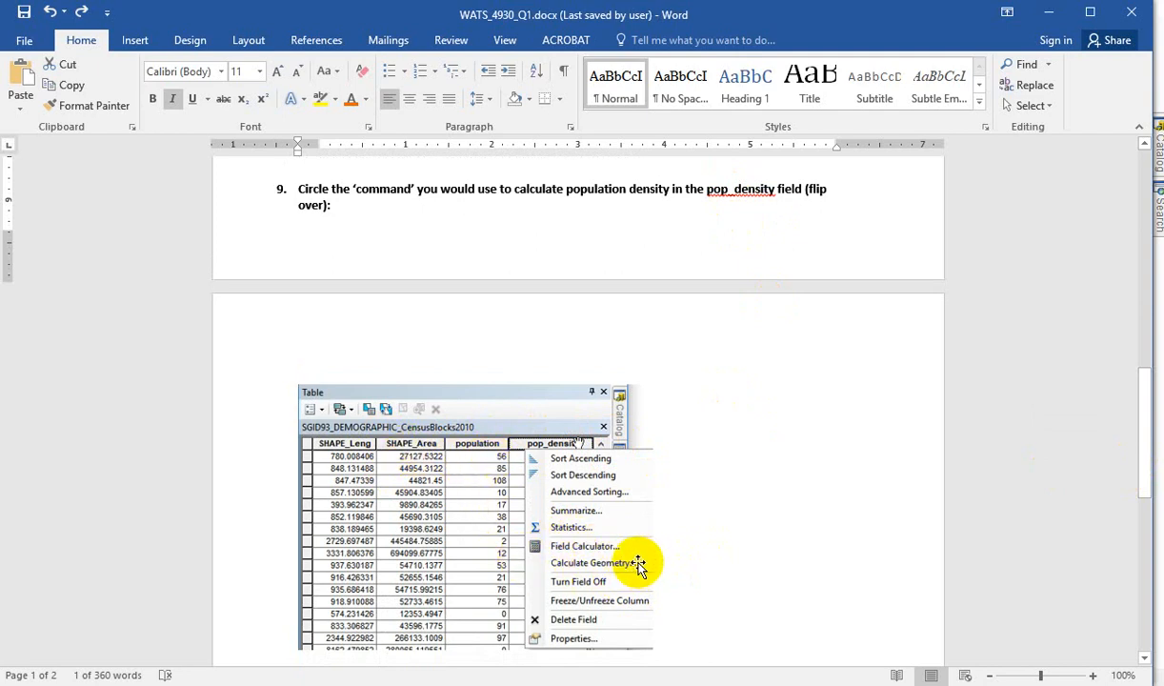
{"action": "mouse_move", "coordinate": [552, 446]}
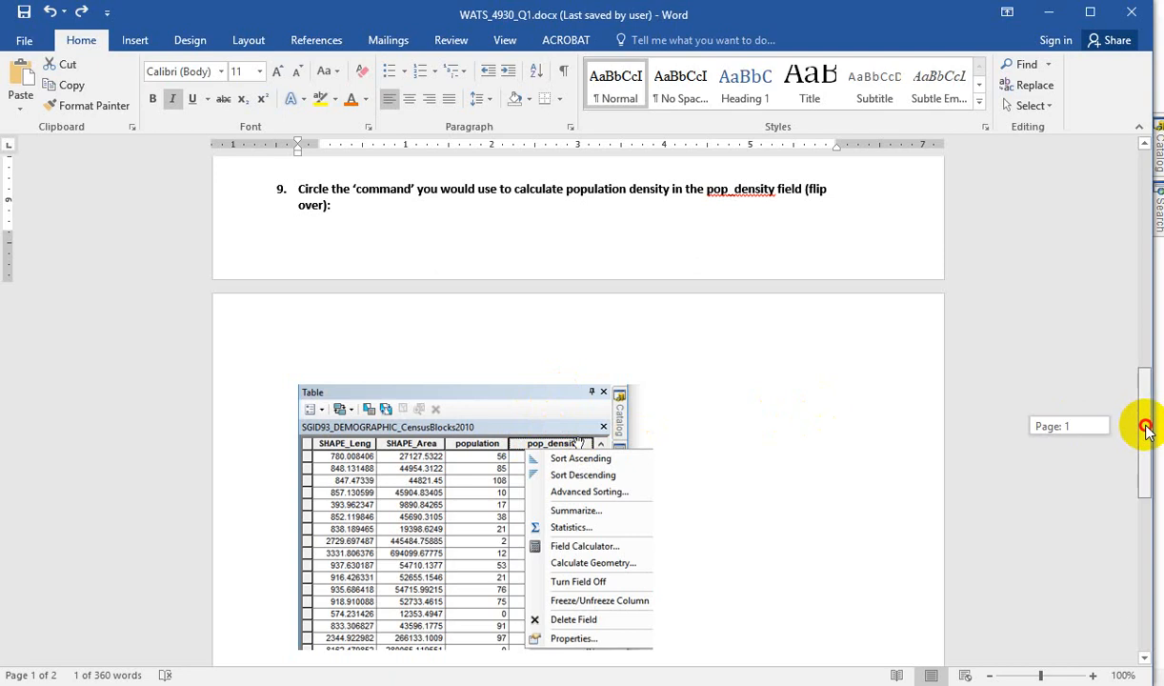
Scroll past the question 9 screenshot to question 10 on vector versus raster data
{"action": "scroll", "scroll_direction": "down", "scroll_amount": 3}
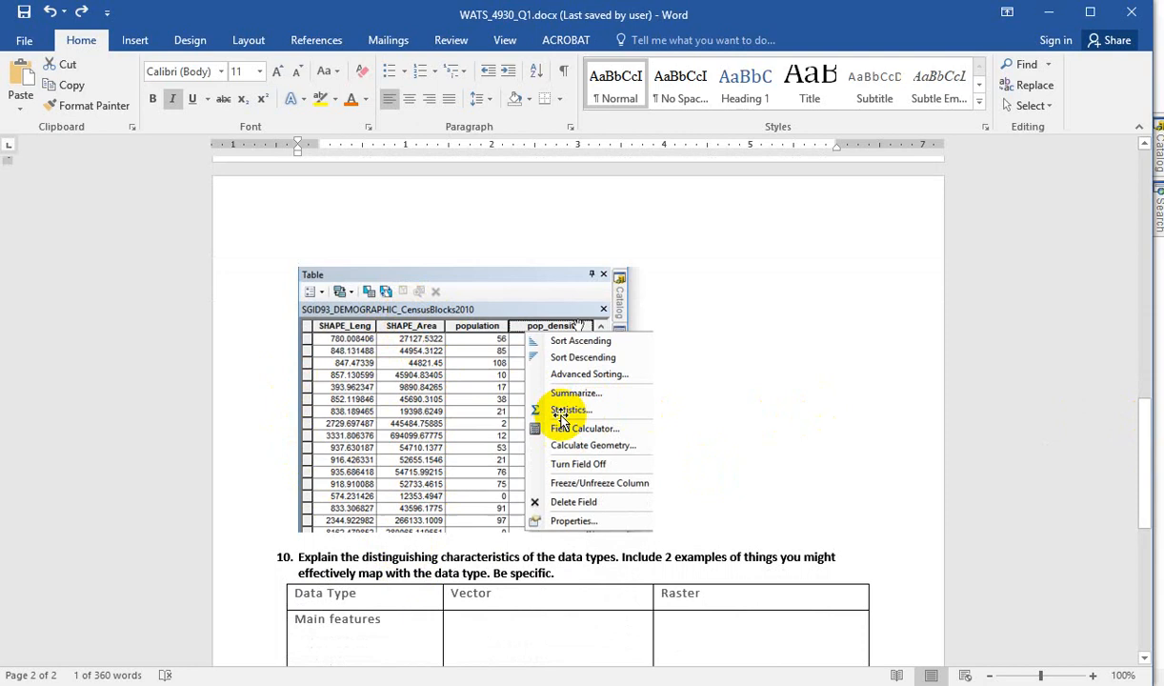
{"action": "mouse_move", "coordinate": [587, 412]}
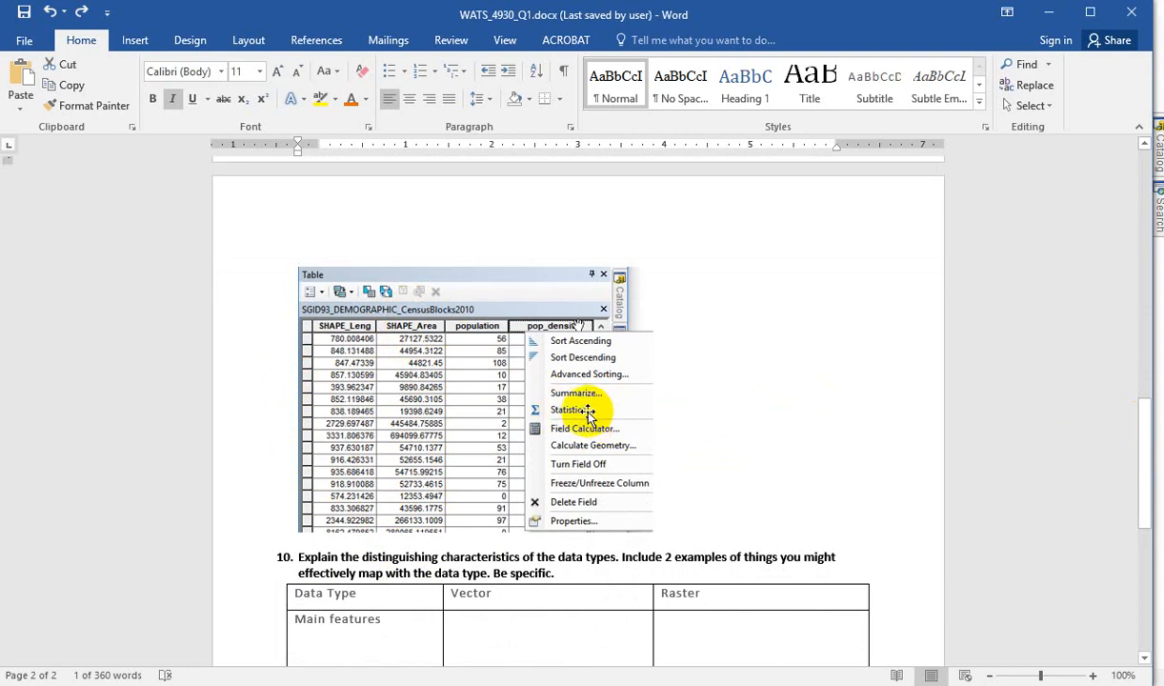
{"action": "mouse_move", "coordinate": [566, 412]}
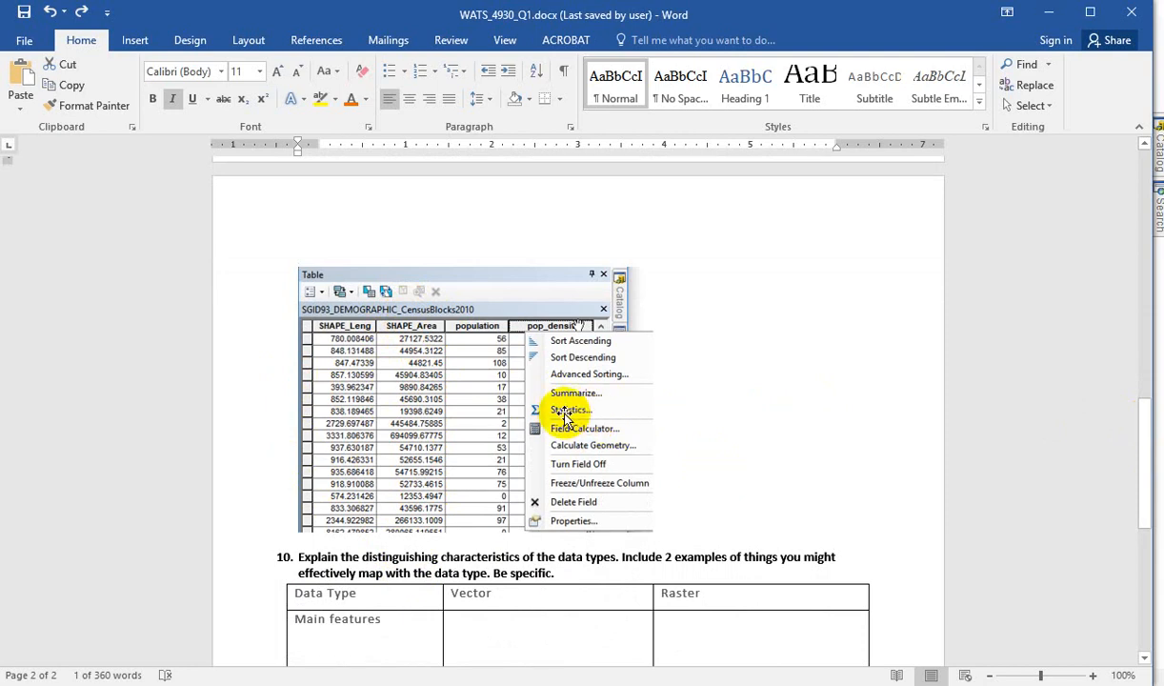
{"action": "mouse_move", "coordinate": [559, 541]}
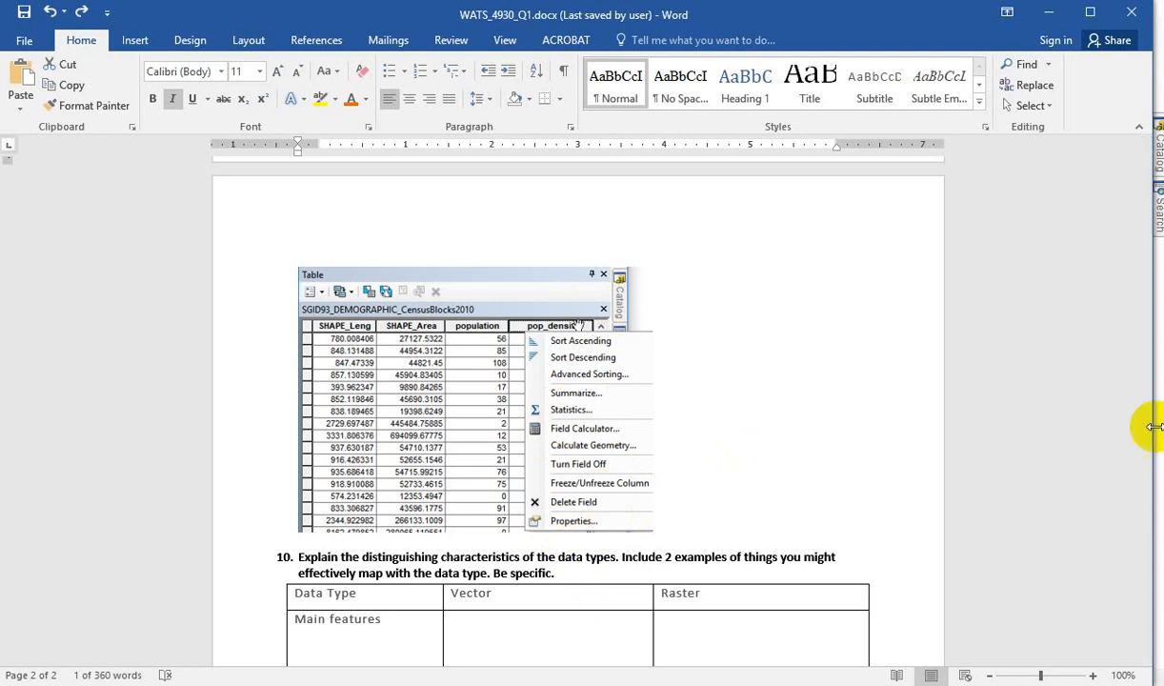
{"action": "scroll", "scroll_direction": "down", "scroll_amount": 3}
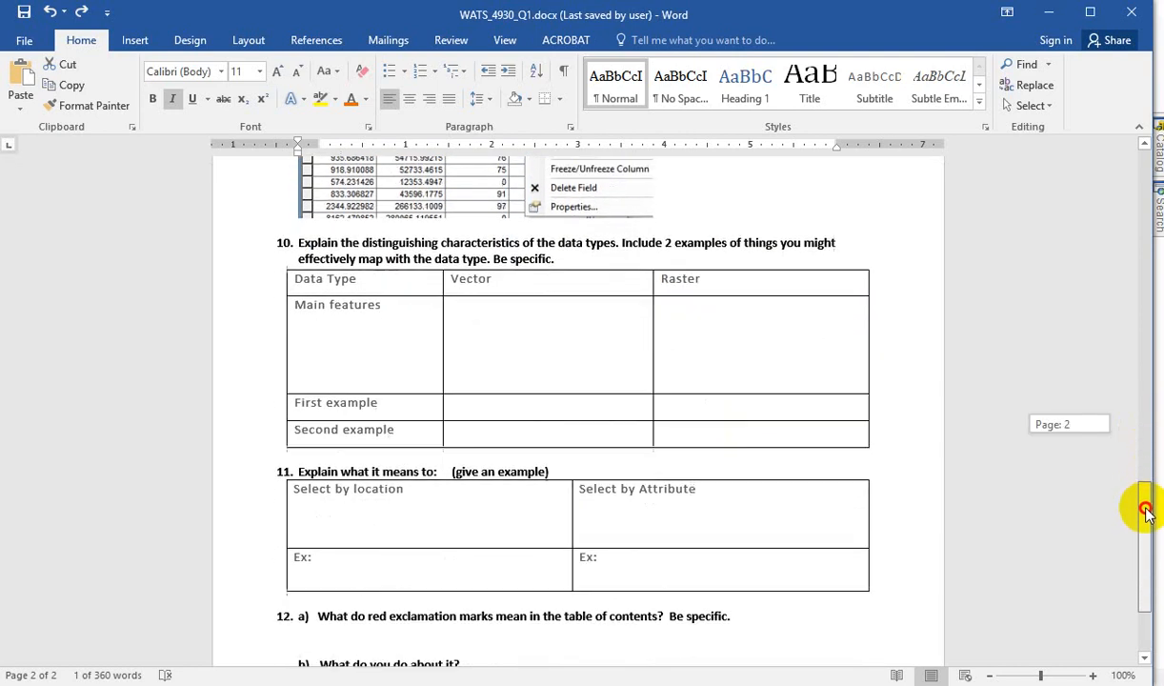
{"action": "scroll", "scroll_direction": "down", "scroll_amount": 3}
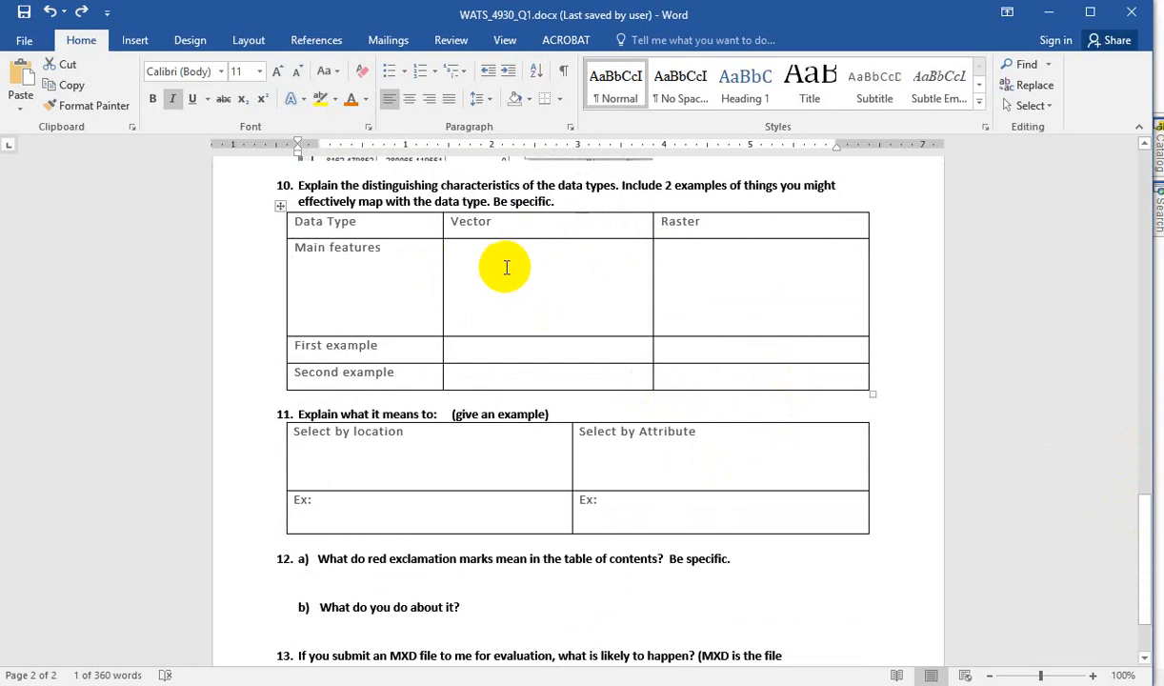
{"action": "mouse_move", "coordinate": [532, 221]}
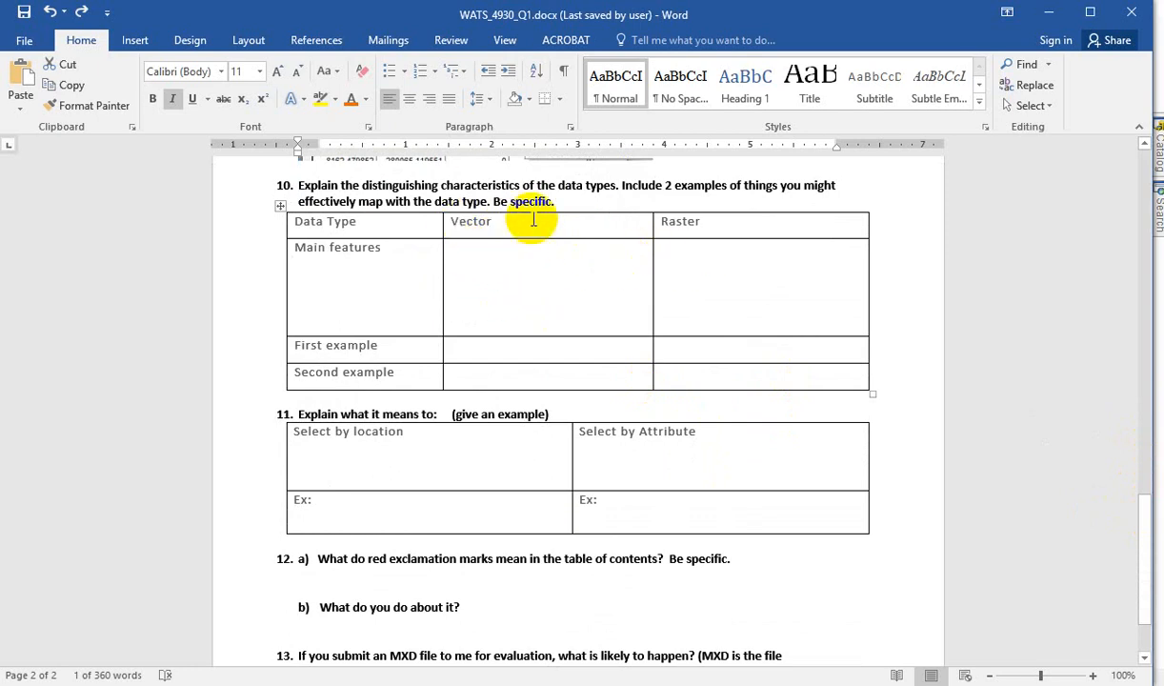
{"action": "mouse_move", "coordinate": [504, 282]}
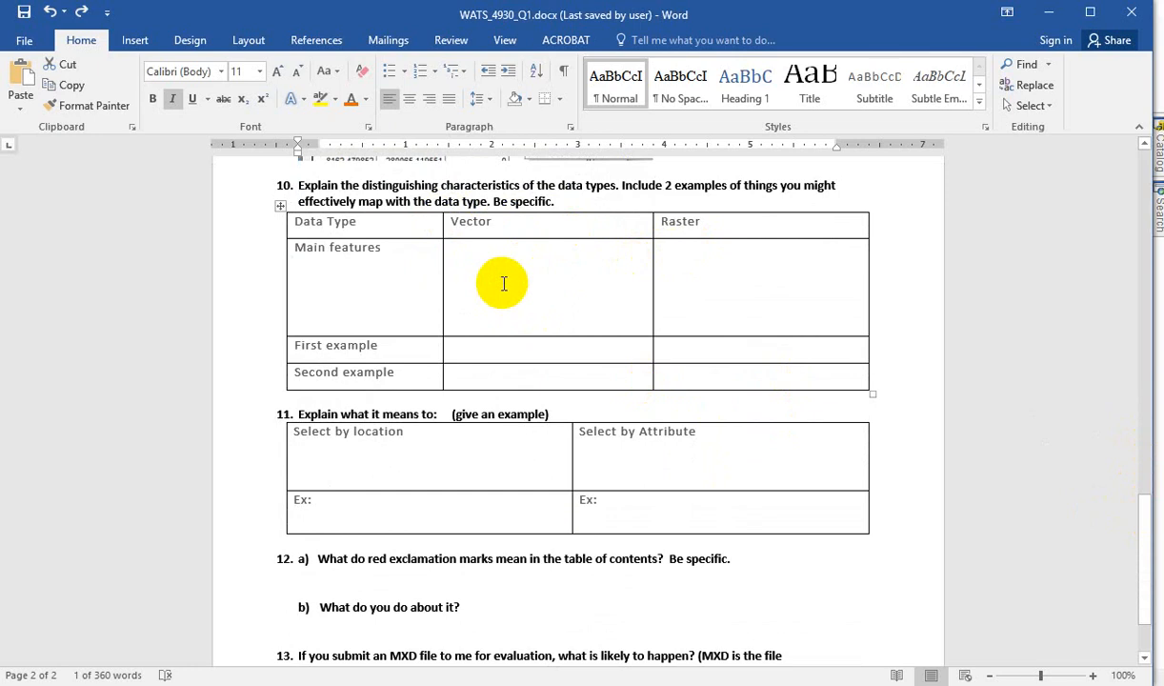
{"action": "mouse_move", "coordinate": [526, 286]}
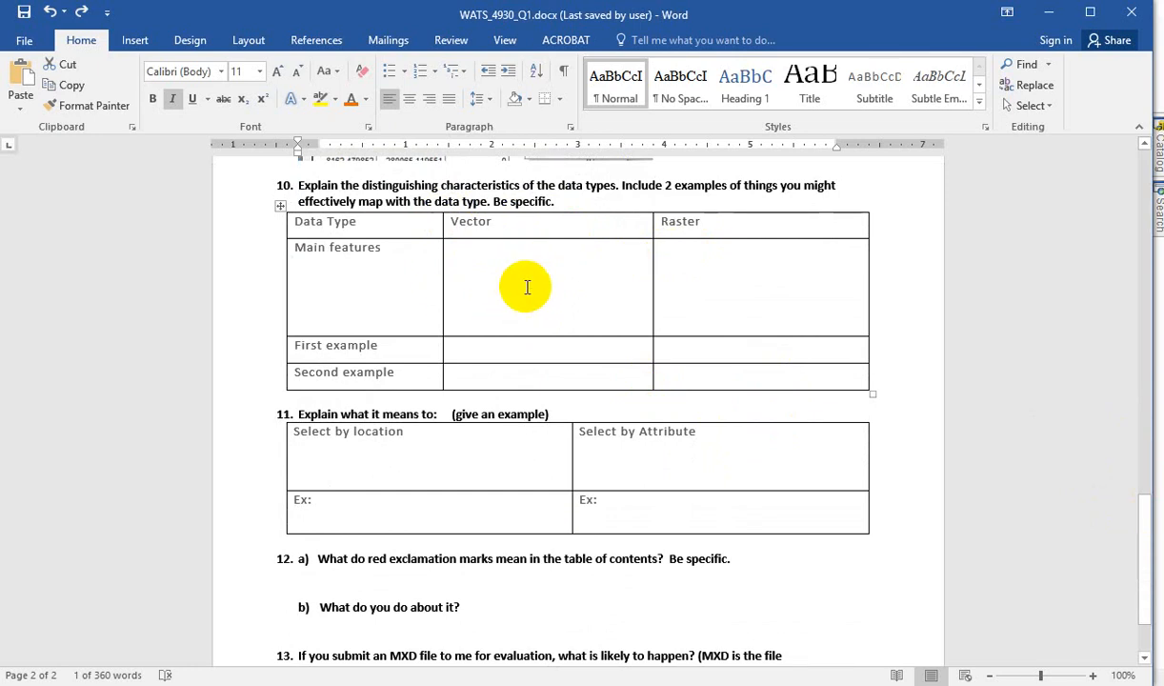
{"action": "mouse_move", "coordinate": [496, 270]}
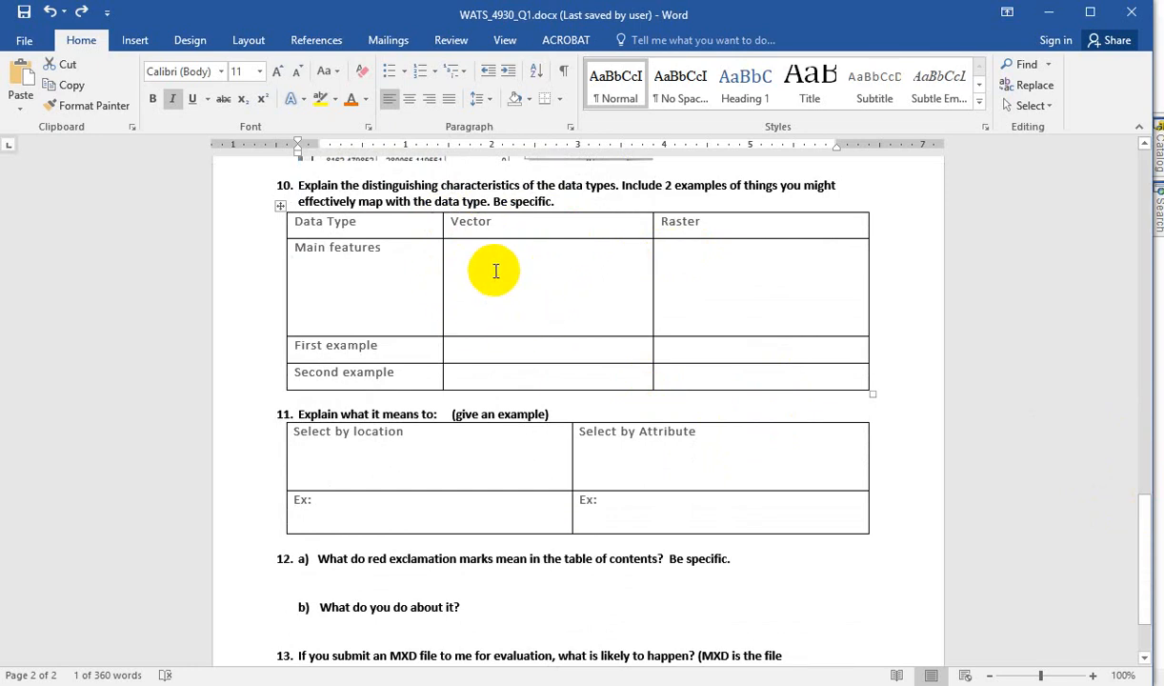
{"action": "mouse_move", "coordinate": [552, 255]}
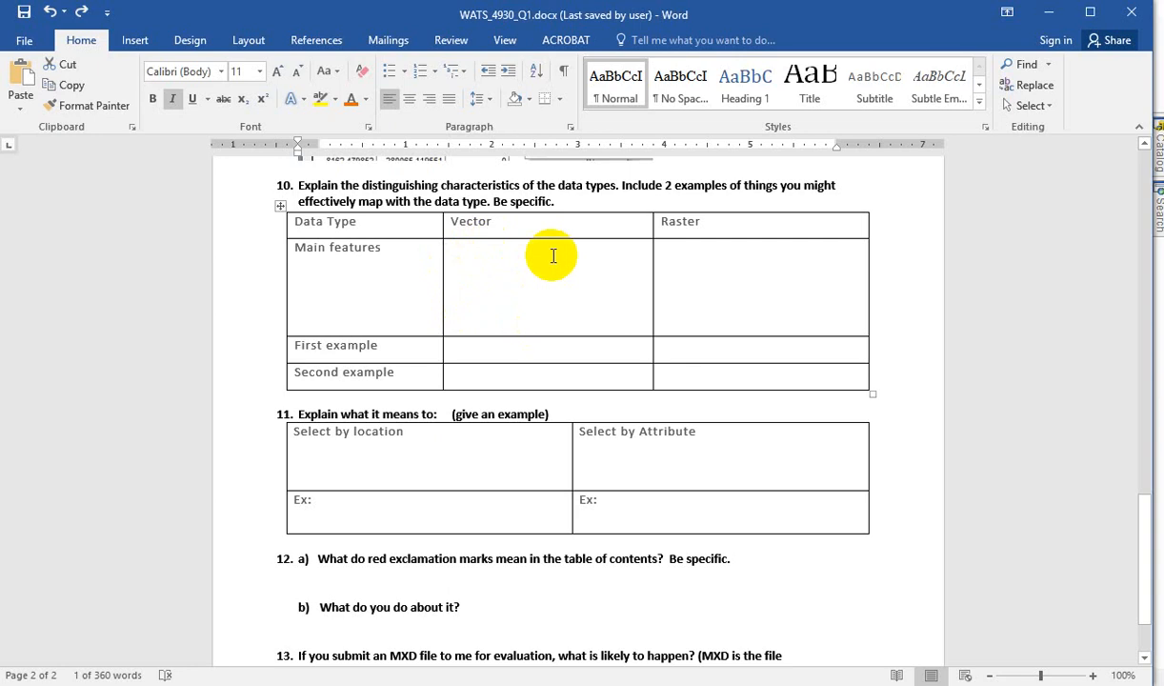
{"action": "mouse_move", "coordinate": [511, 256]}
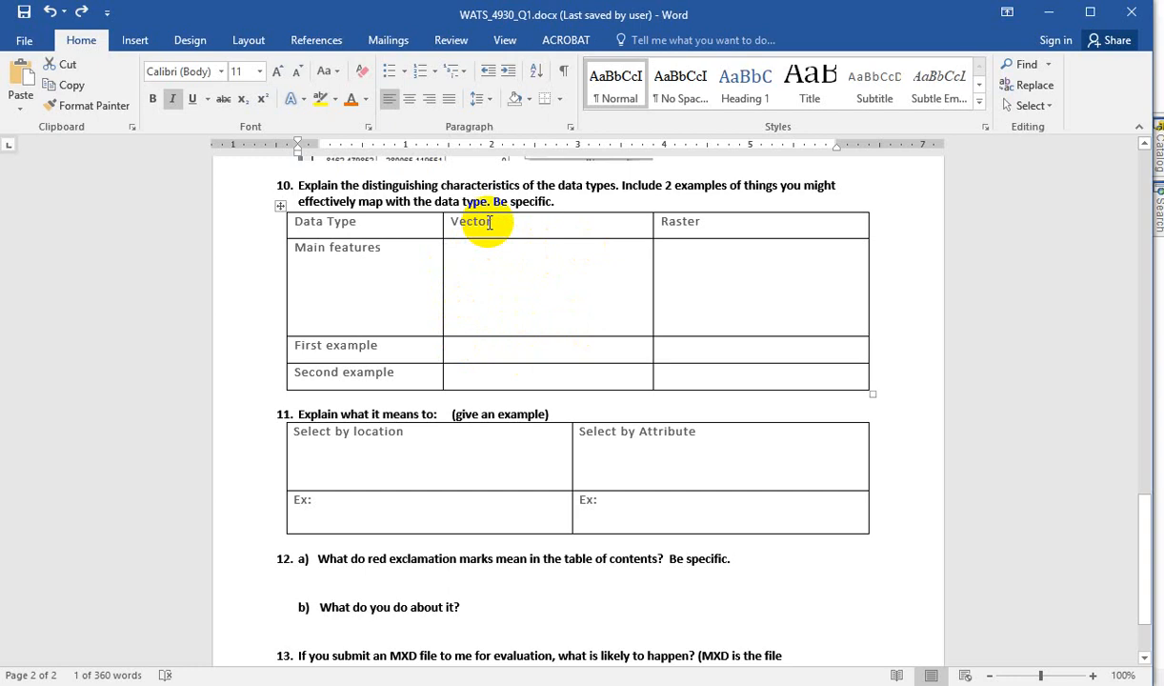
{"action": "mouse_move", "coordinate": [617, 290]}
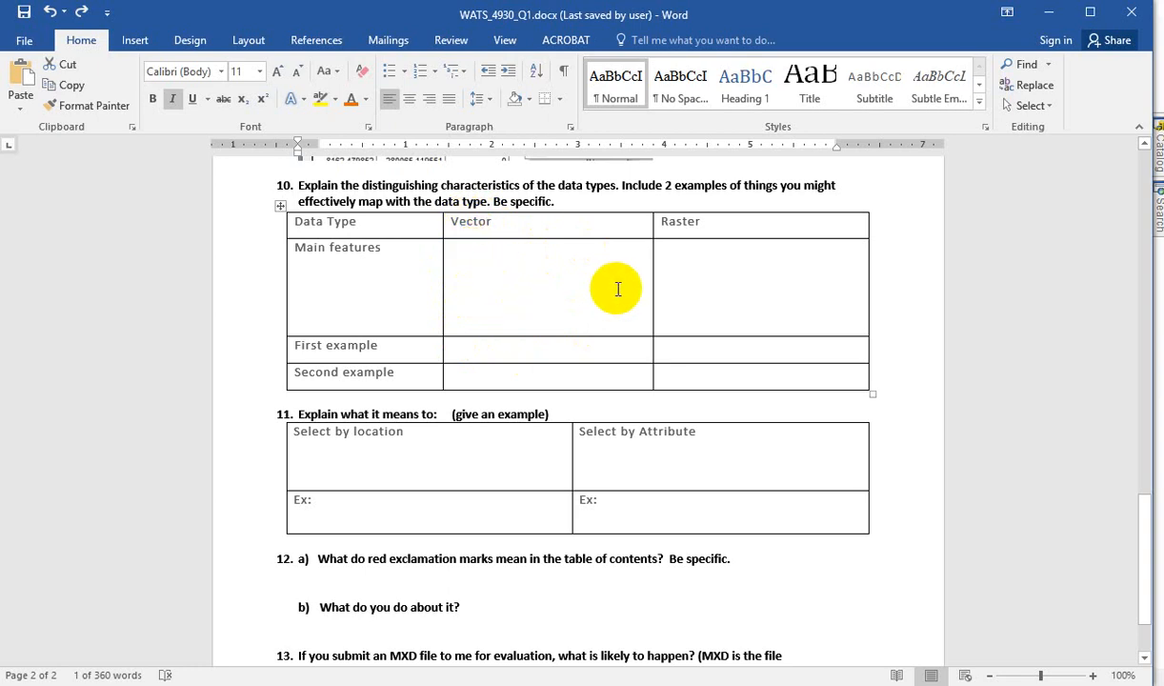
{"action": "mouse_move", "coordinate": [549, 301]}
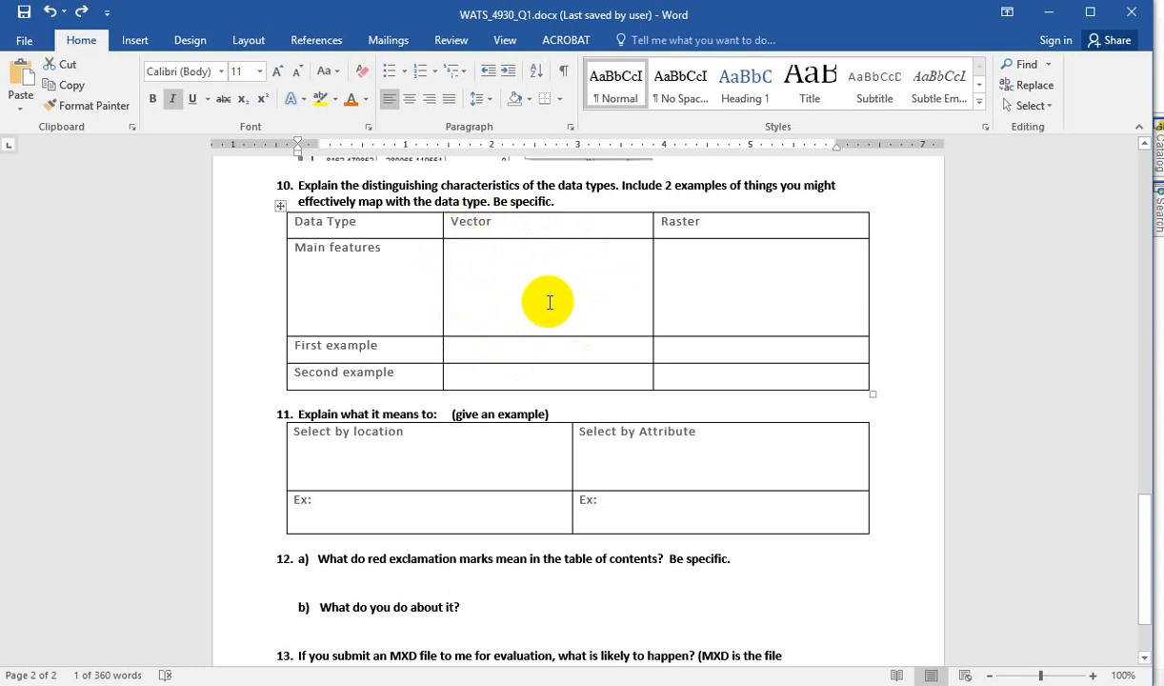
{"action": "mouse_move", "coordinate": [692, 244]}
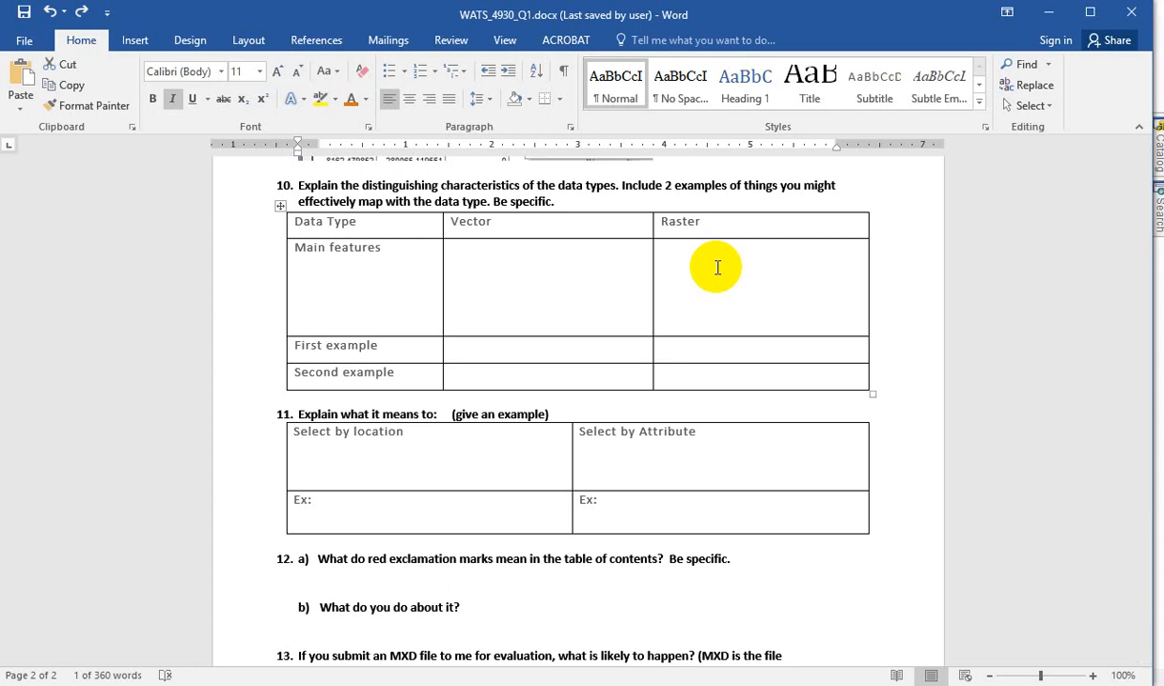
{"action": "mouse_move", "coordinate": [728, 252]}
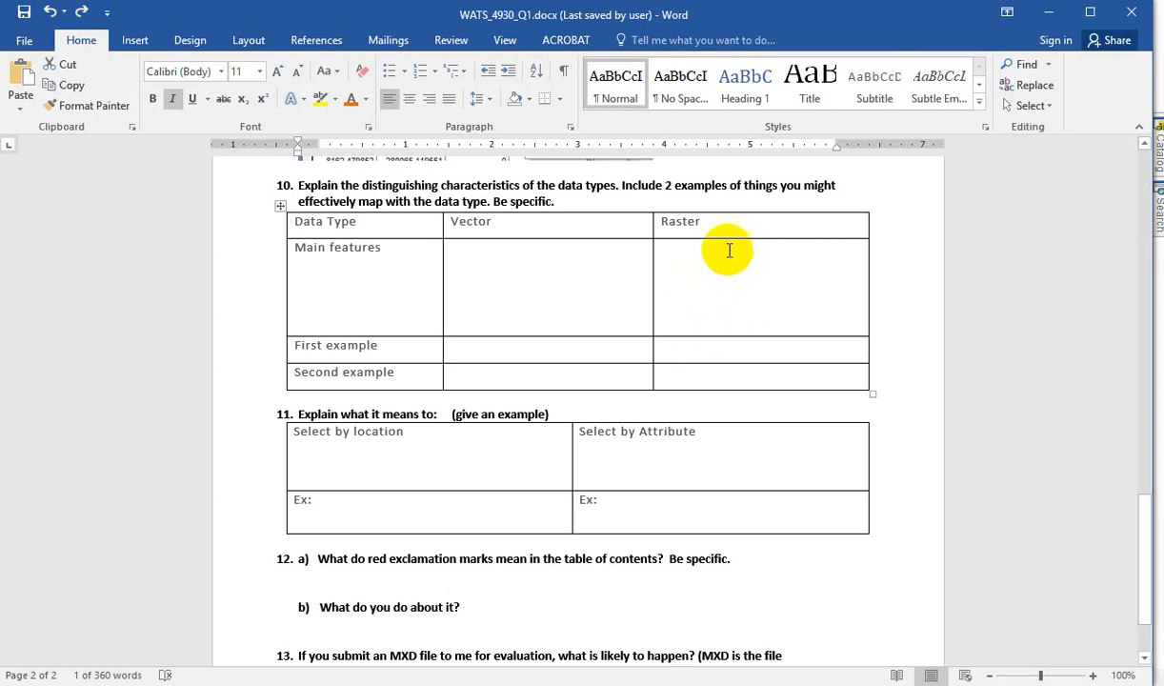
{"action": "mouse_move", "coordinate": [751, 324]}
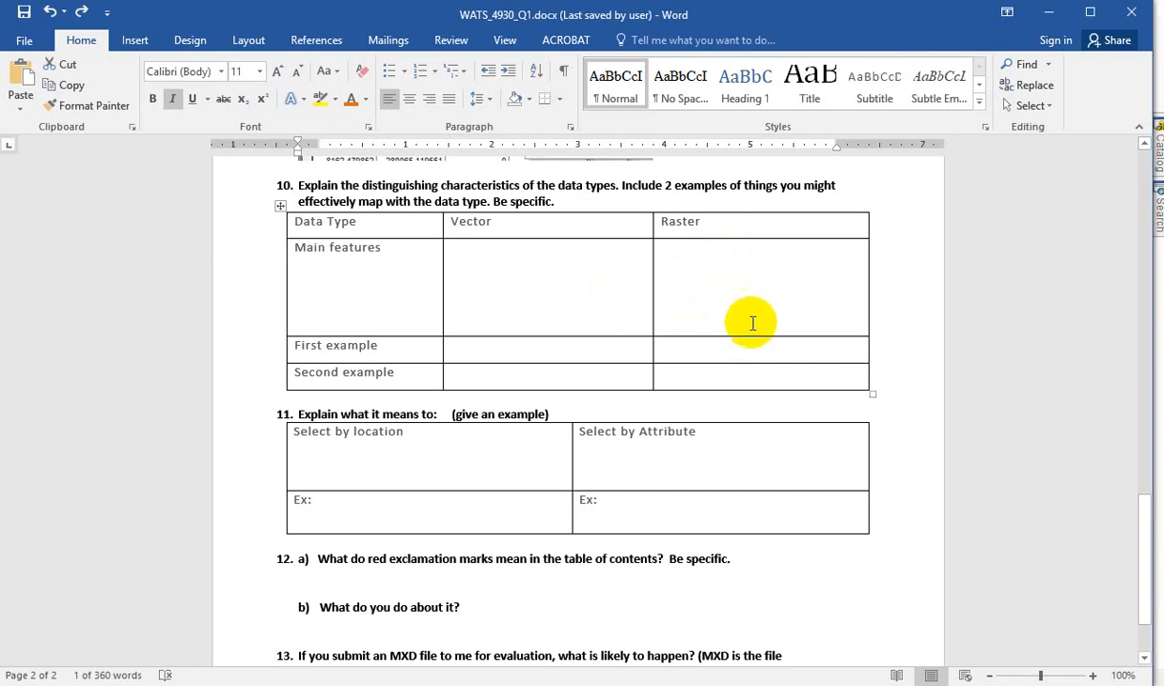
{"action": "mouse_move", "coordinate": [587, 379]}
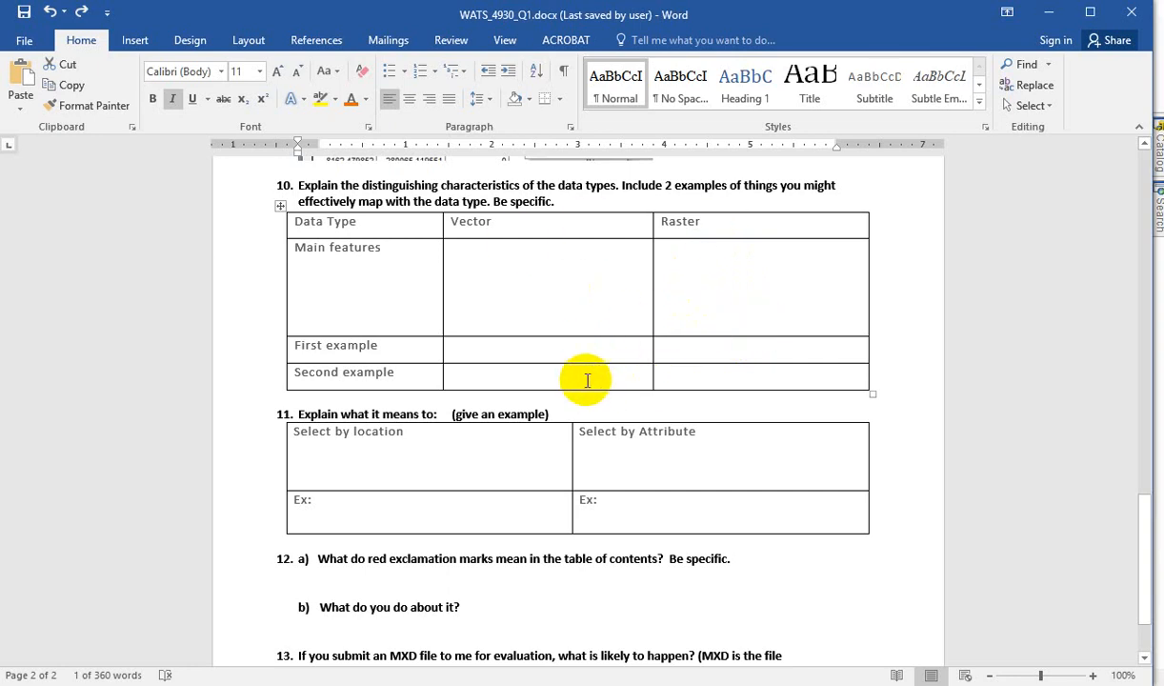
{"action": "mouse_move", "coordinate": [488, 350]}
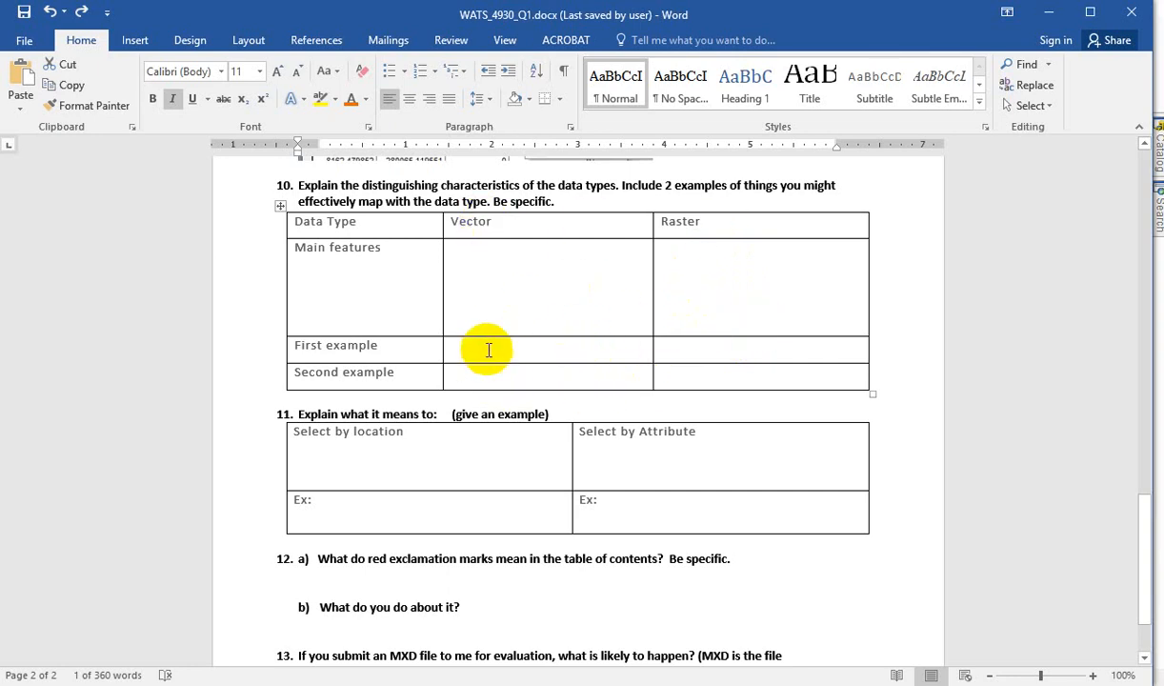
{"action": "mouse_move", "coordinate": [507, 307]}
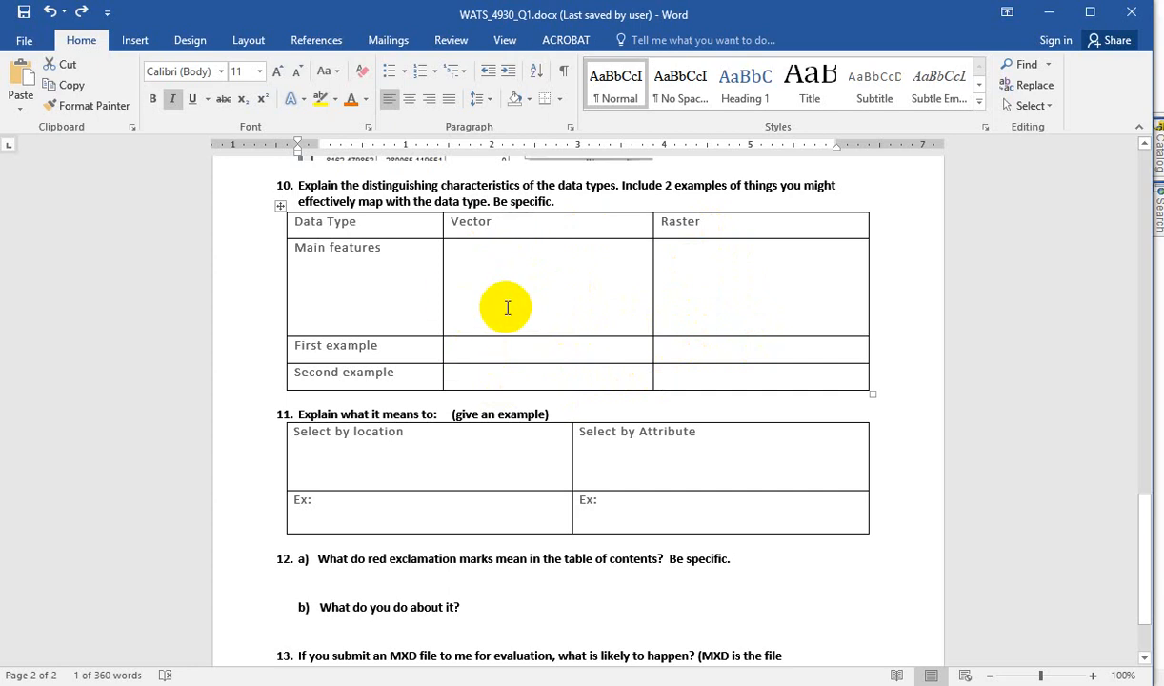
{"action": "mouse_move", "coordinate": [490, 351]}
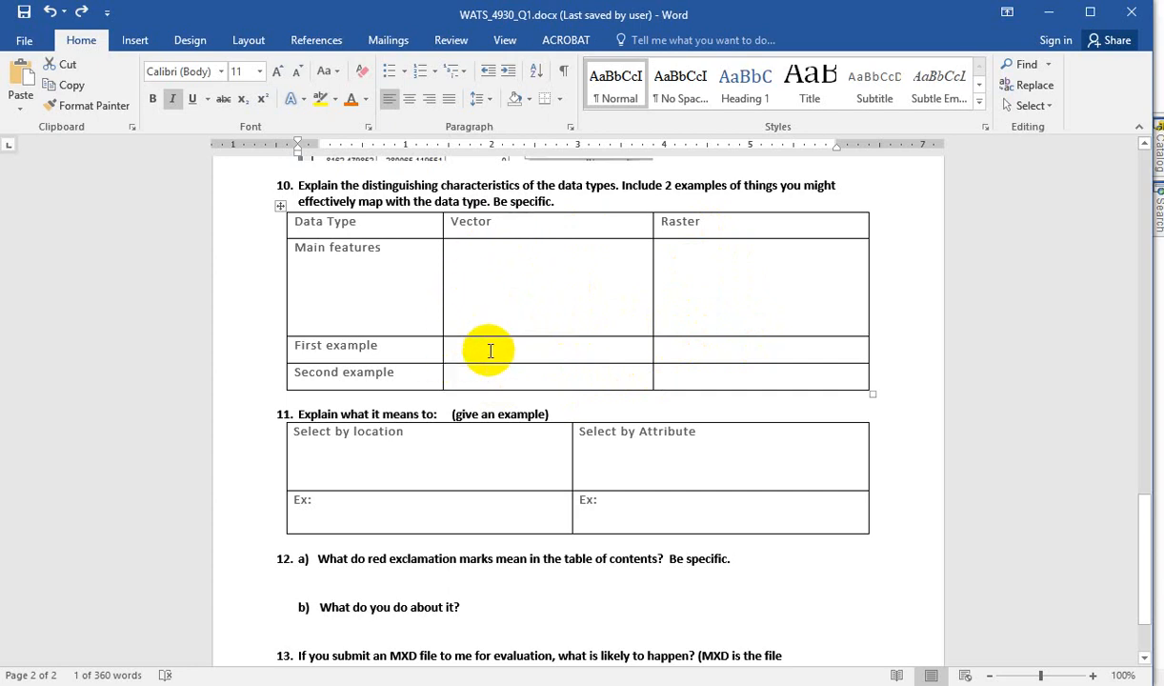
{"action": "mouse_move", "coordinate": [503, 355]}
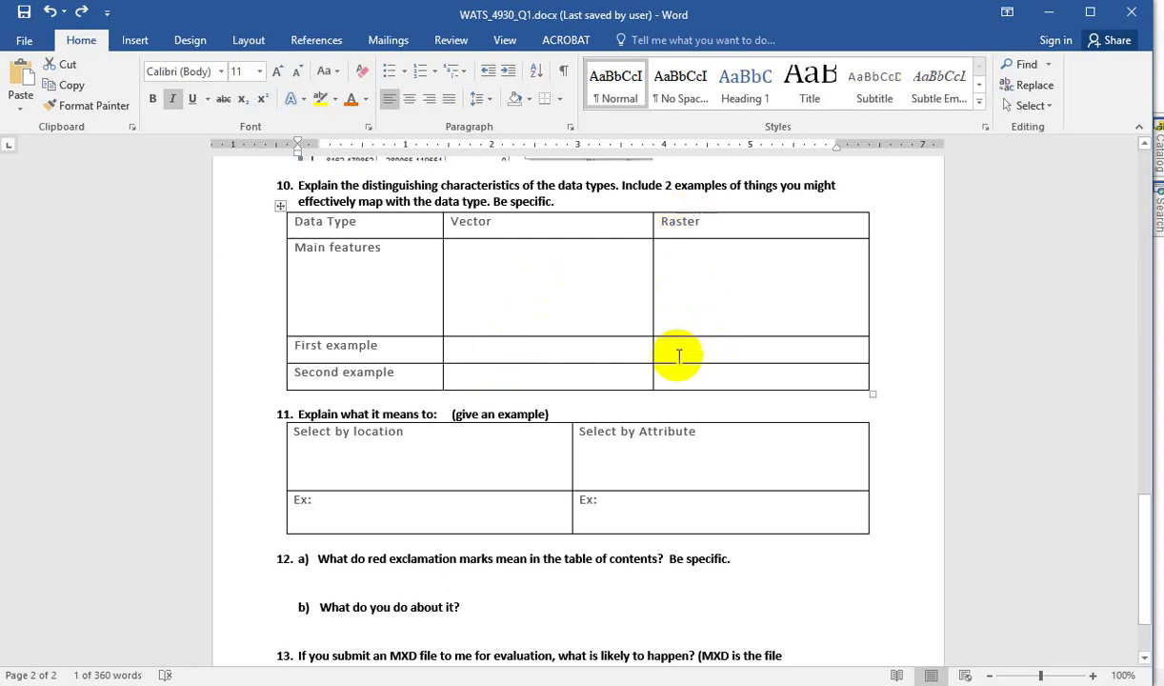
{"action": "mouse_move", "coordinate": [757, 301]}
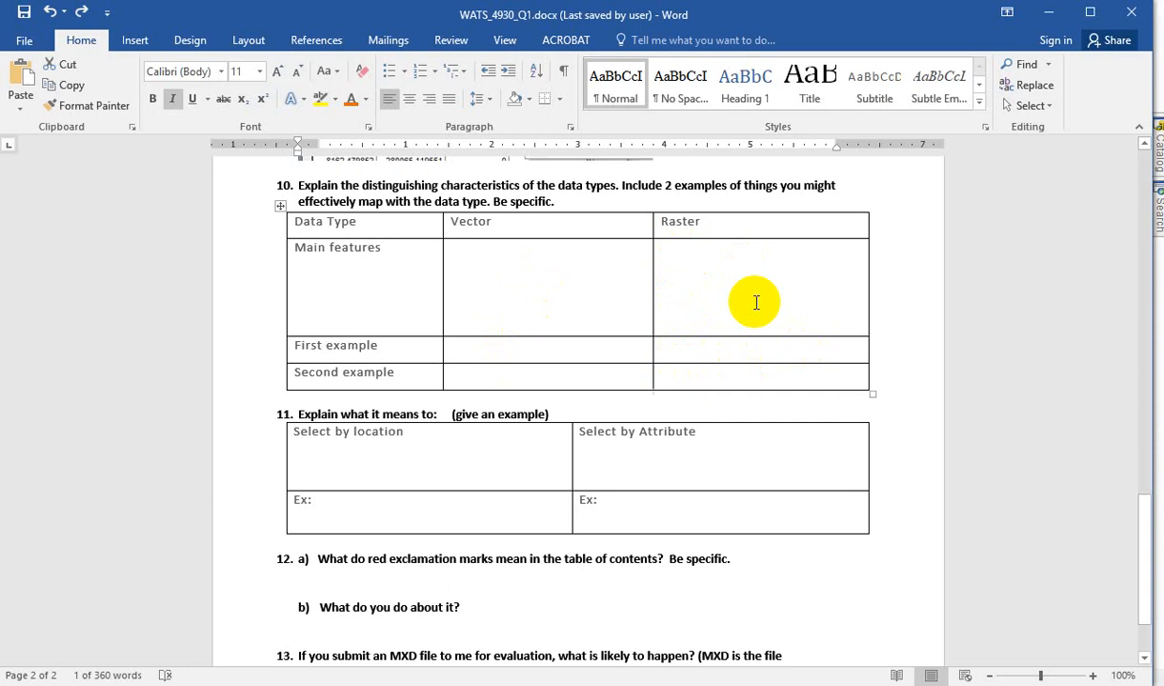
{"action": "mouse_move", "coordinate": [757, 385]}
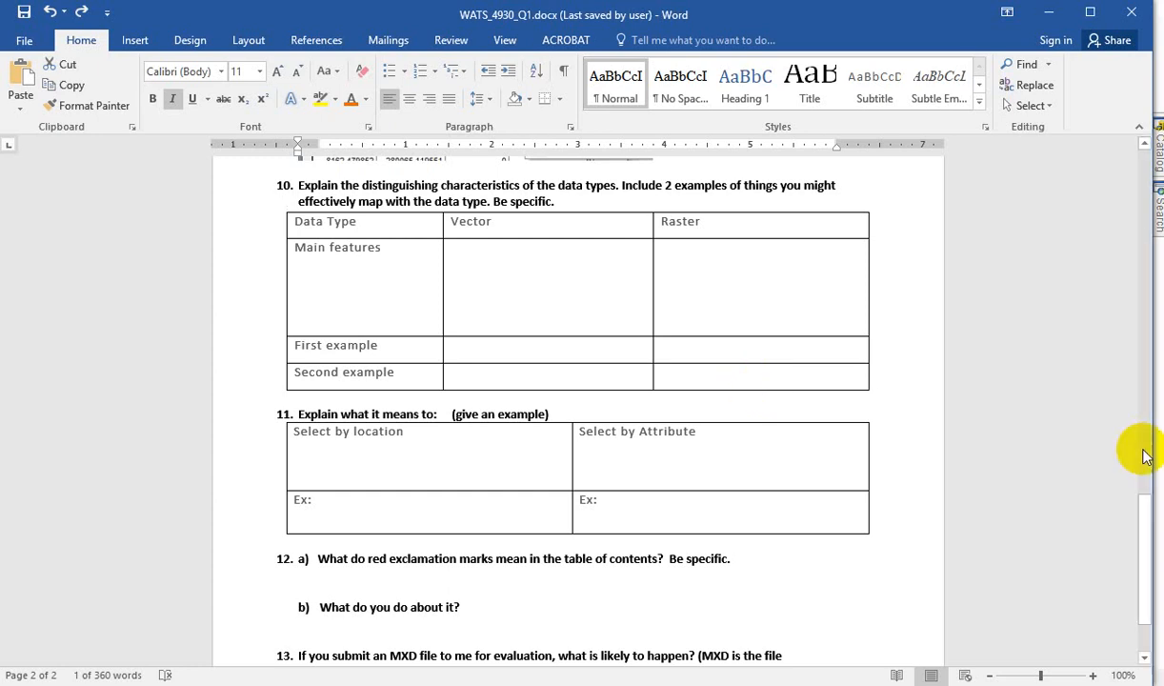
Turn on the bcc_ws watershed layer and zoom the map to its full extent
{"action": "scroll", "scroll_direction": "down", "scroll_amount": 3}
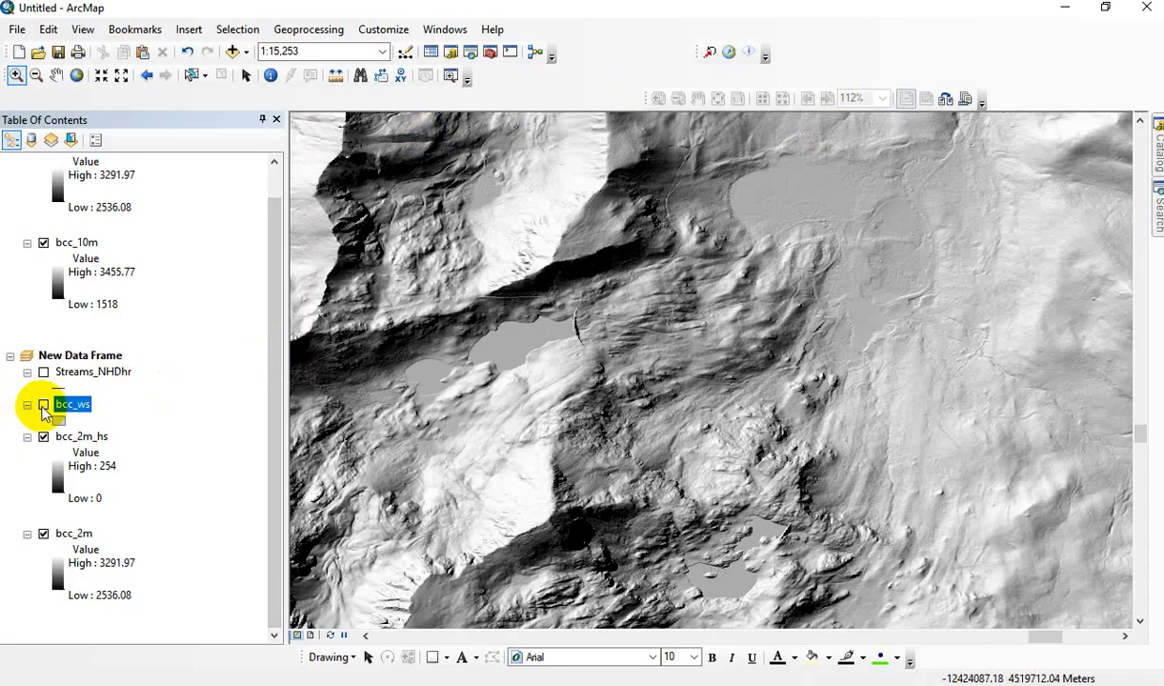
{"action": "left_click", "coordinate": [42, 404]}
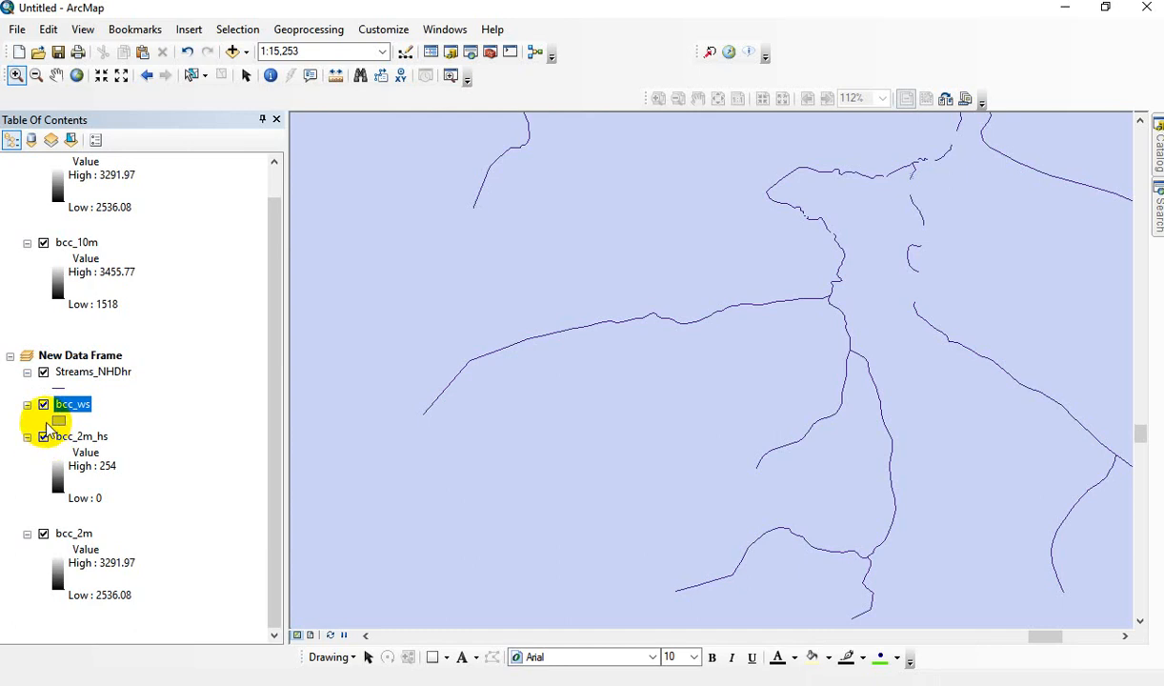
{"action": "right_click", "coordinate": [72, 404]}
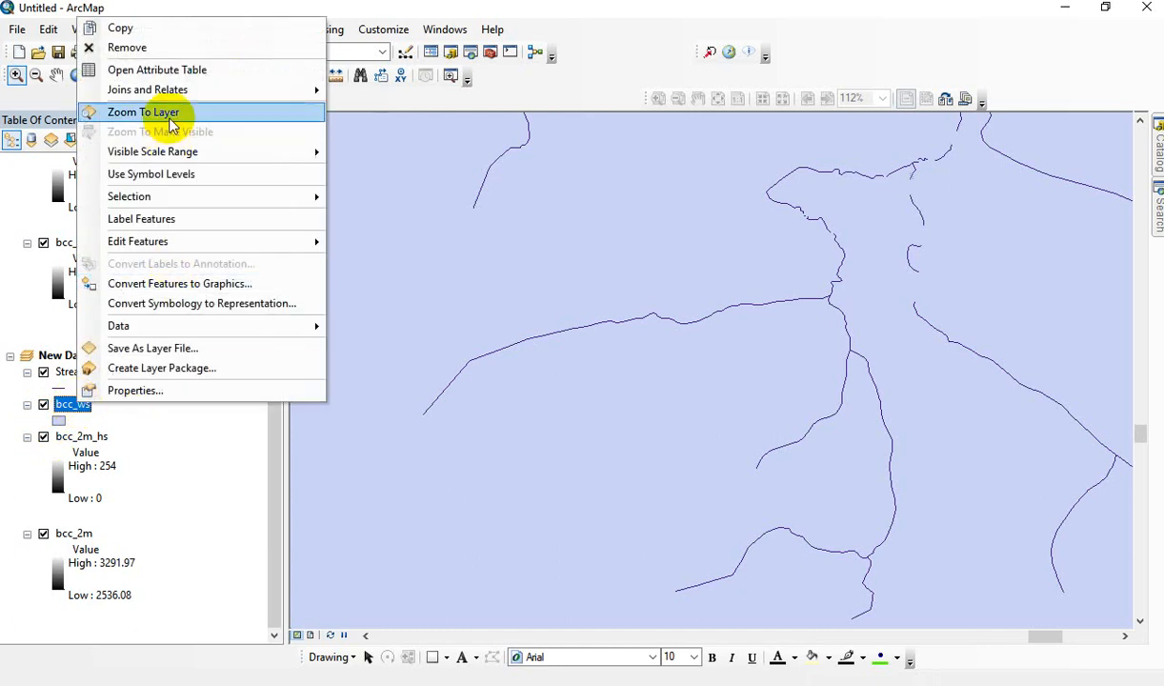
{"action": "left_click", "coordinate": [143, 110]}
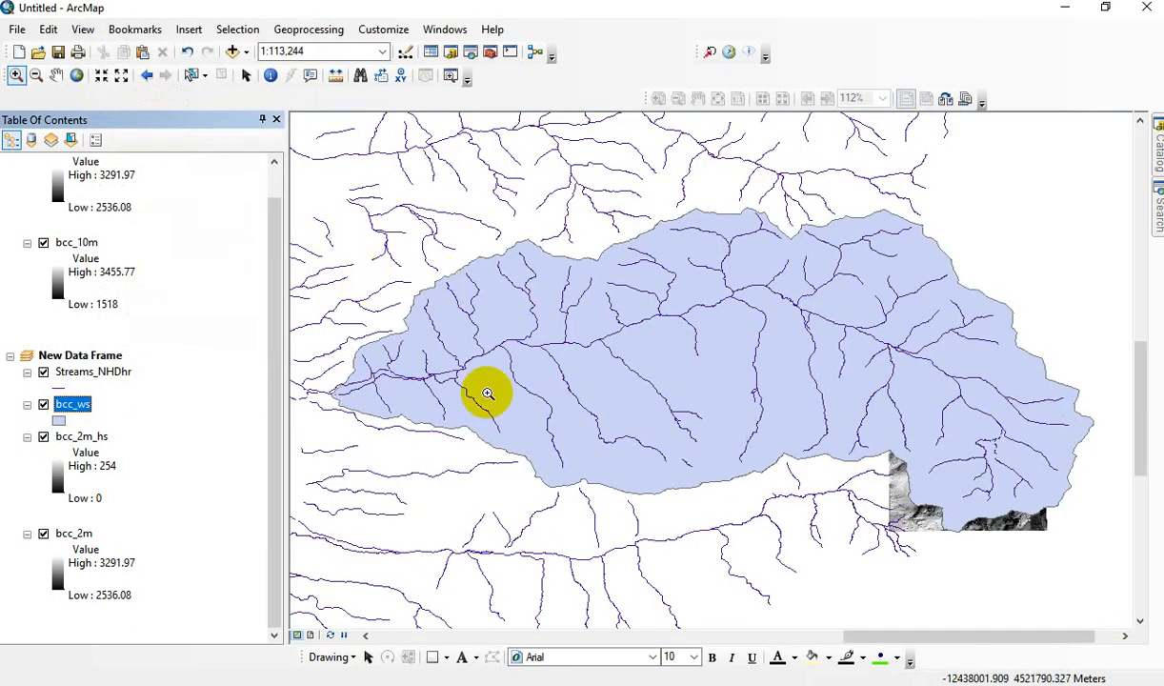
{"action": "mouse_move", "coordinate": [526, 355]}
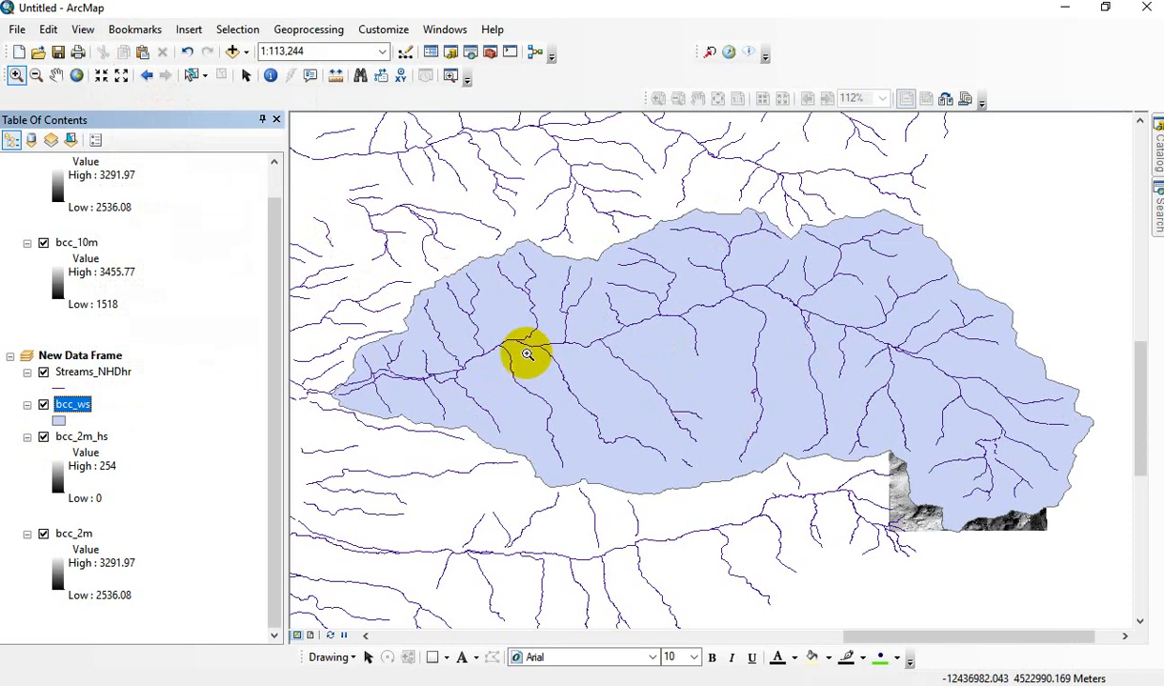
Open Select By Attributes from the Selection menu for the Streams_NHDhr layer
{"action": "left_click", "coordinate": [236, 29]}
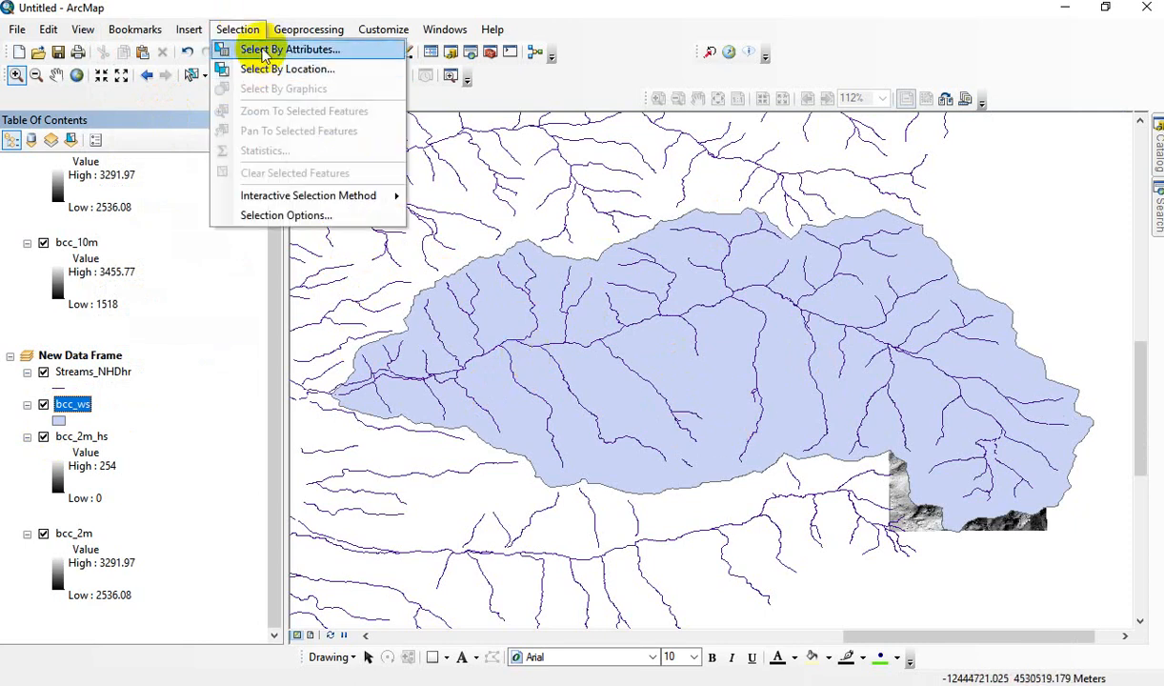
{"action": "left_click", "coordinate": [300, 49]}
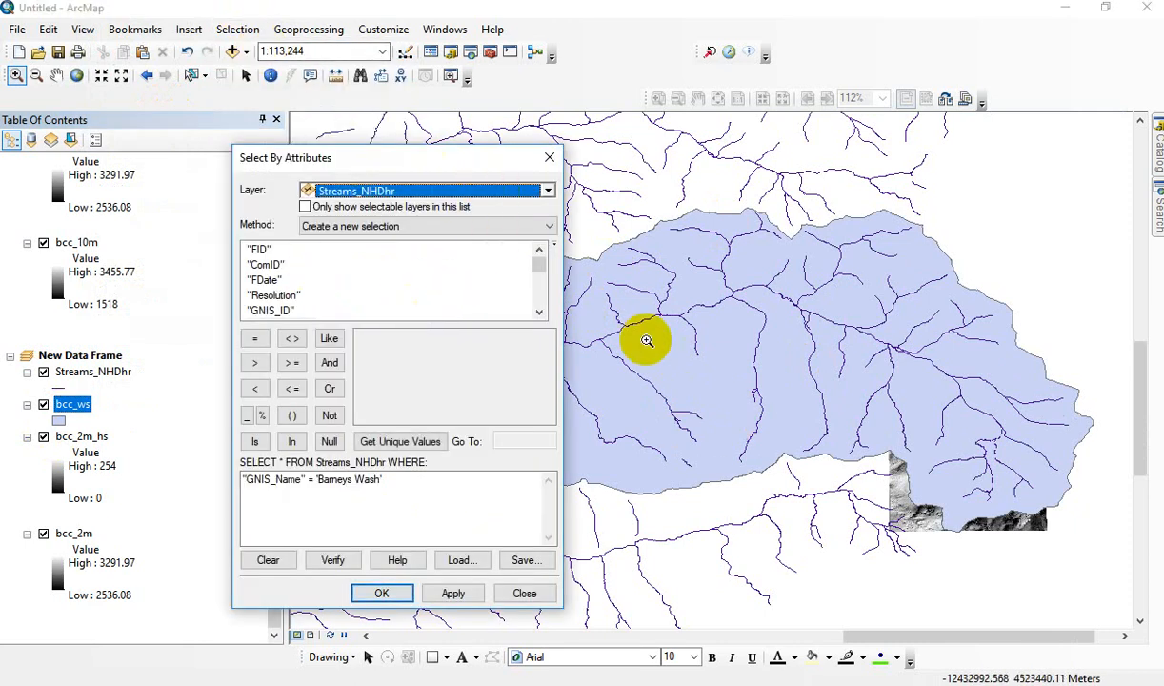
{"action": "mouse_move", "coordinate": [747, 393]}
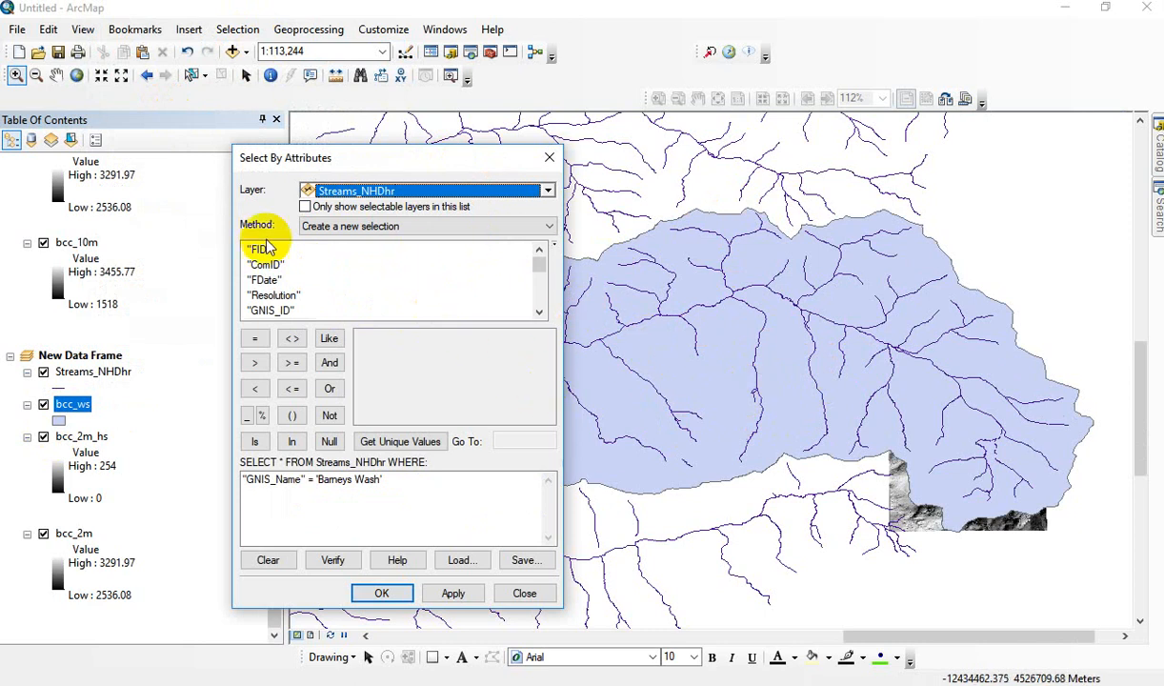
{"action": "right_click", "coordinate": [67, 372]}
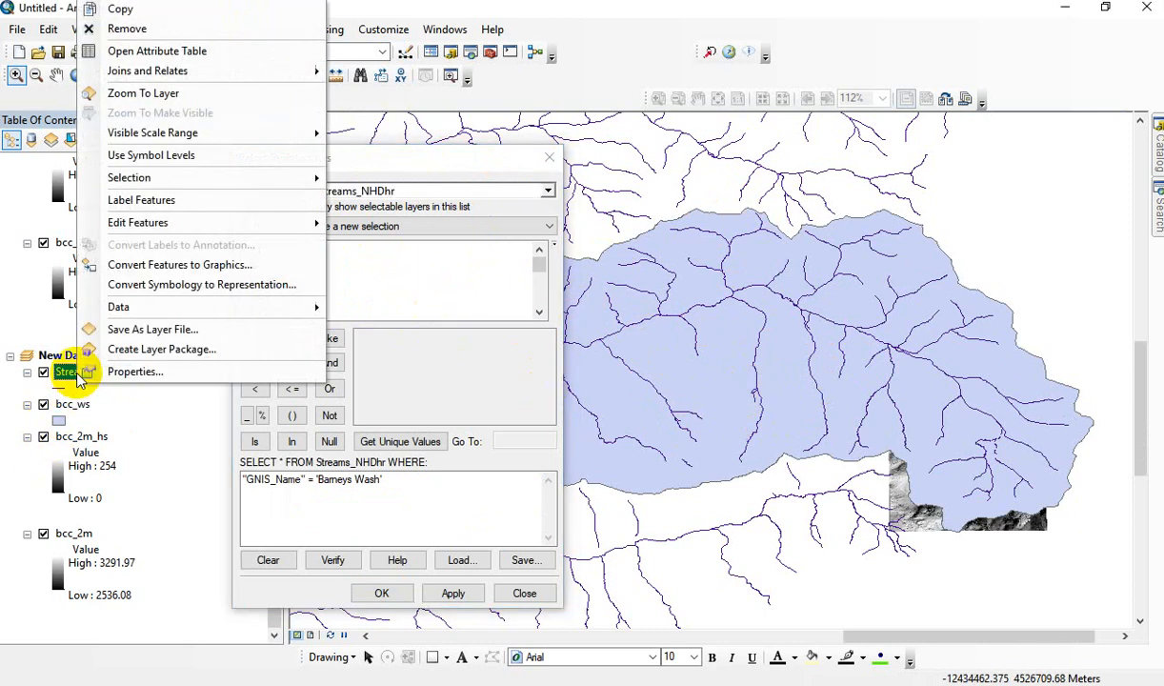
{"action": "left_click", "coordinate": [156, 50]}
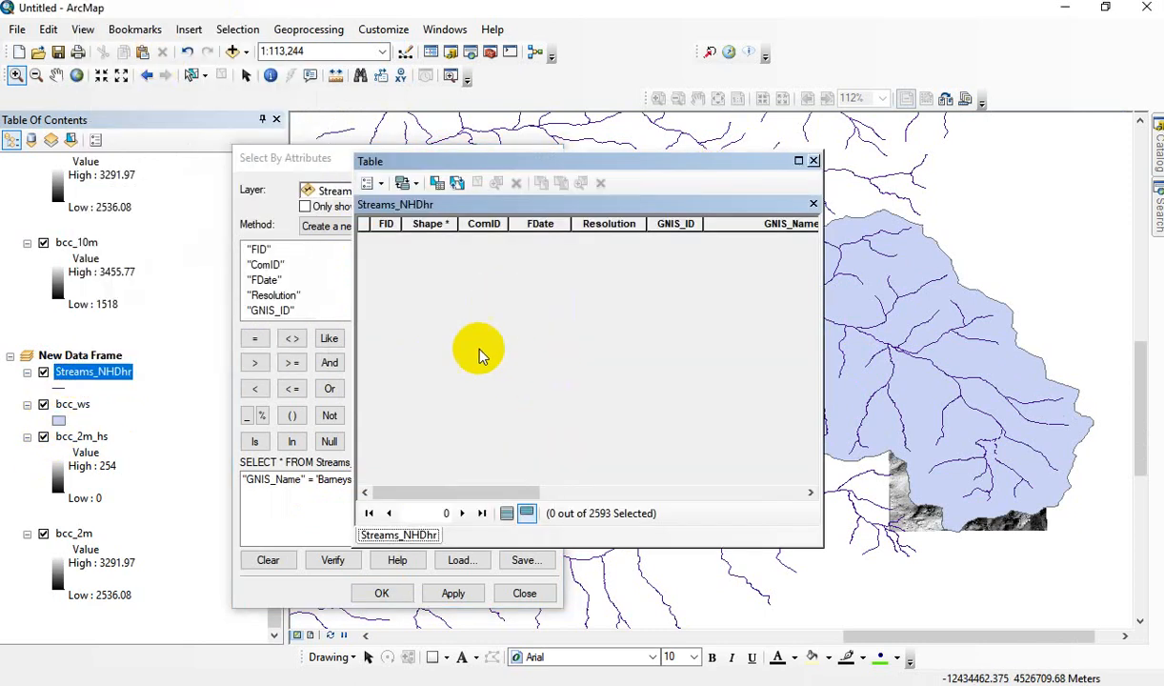
{"action": "mouse_move", "coordinate": [468, 231]}
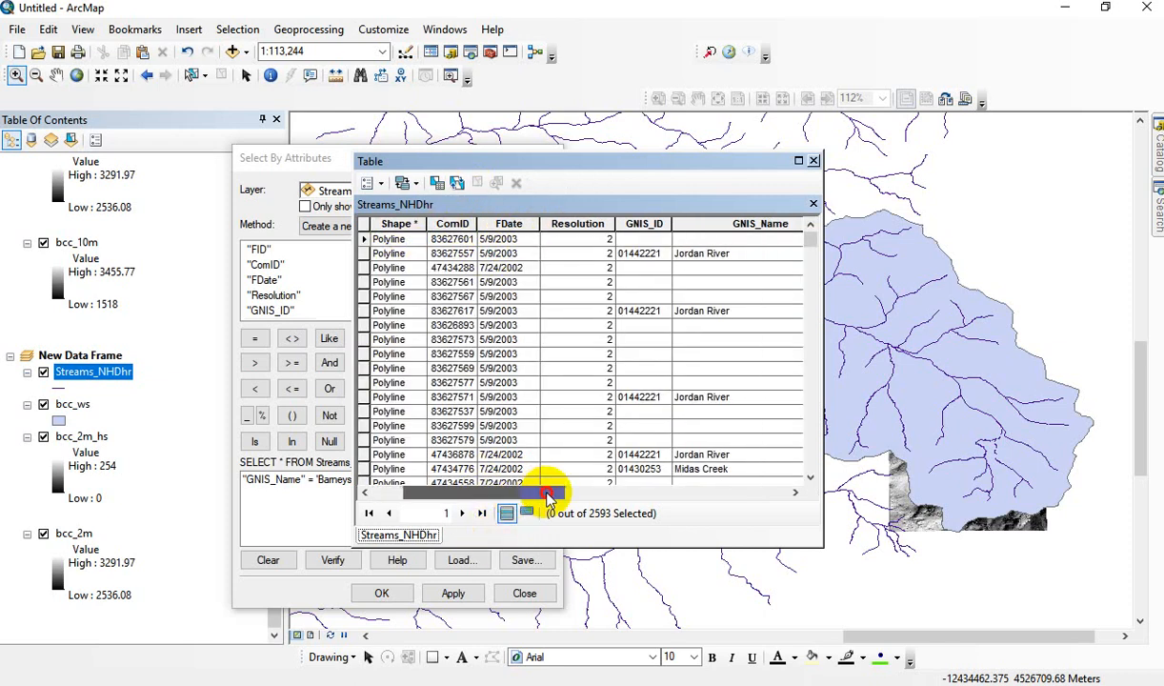
{"action": "left_click_drag", "start_coordinate": [549, 492], "coordinate": [610, 492]}
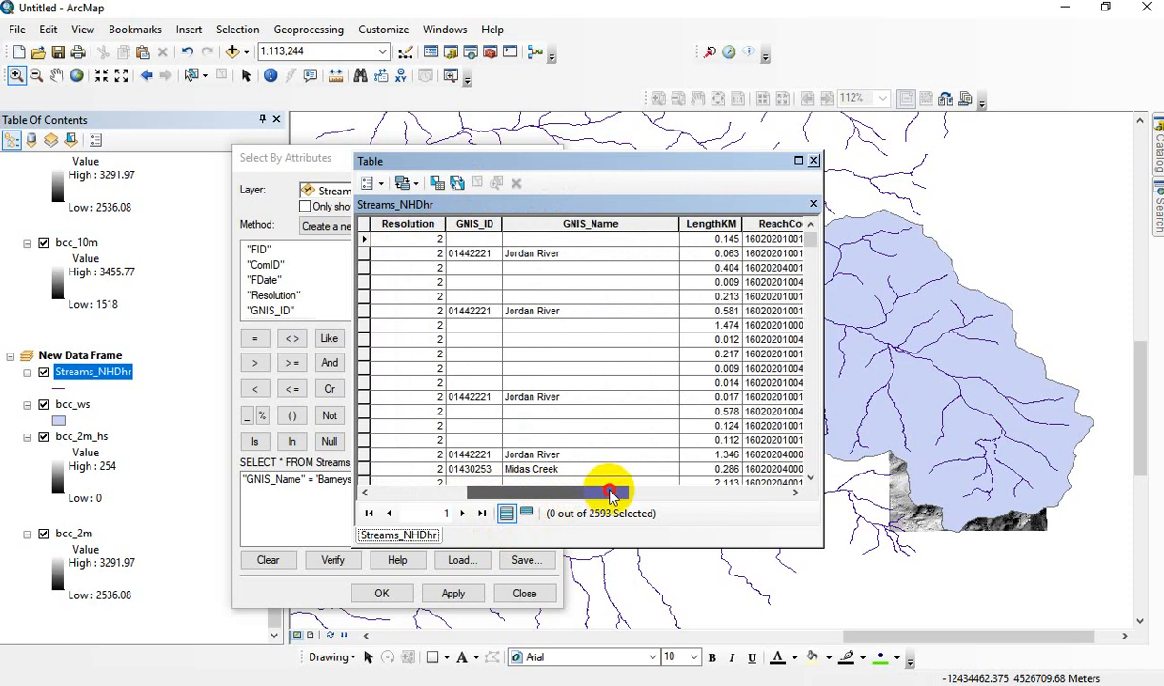
{"action": "left_click_drag", "start_coordinate": [610, 492], "coordinate": [563, 492]}
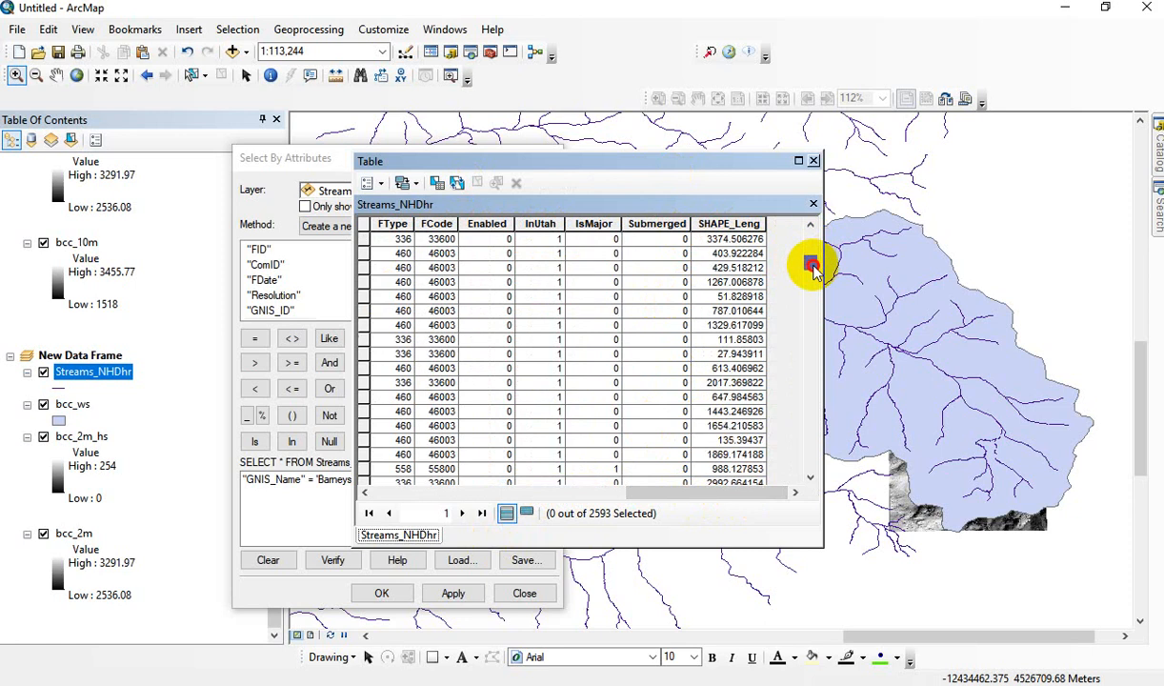
{"action": "scroll", "scroll_direction": "down", "scroll_amount": 3}
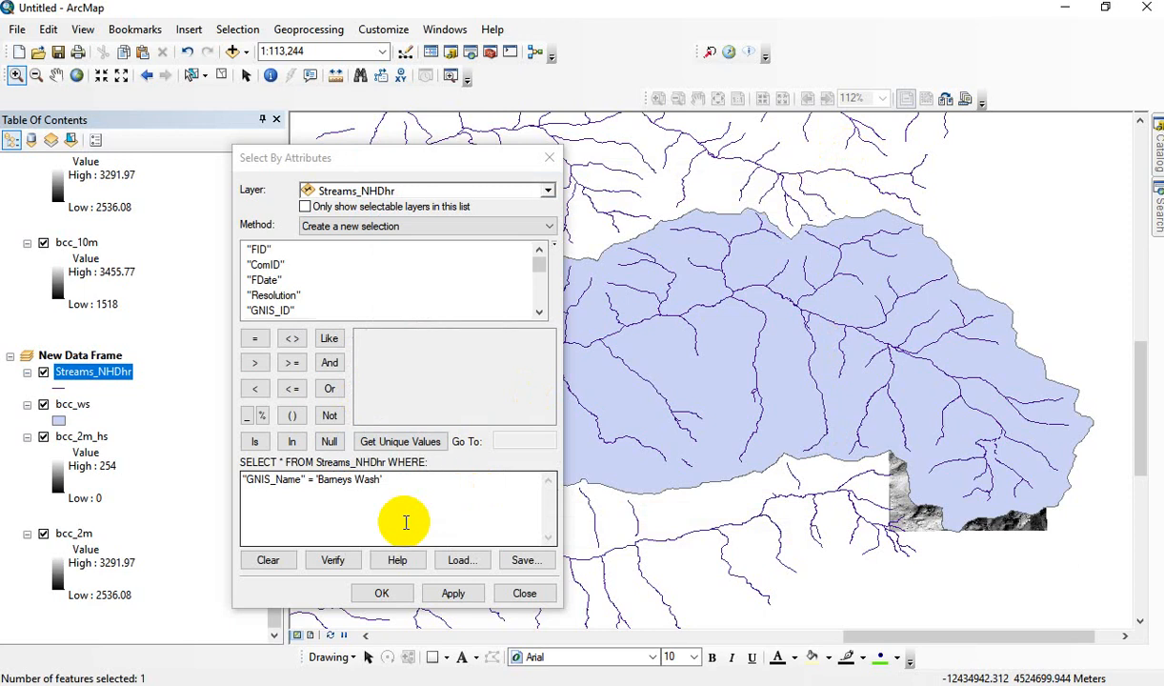
Build the query GNIS_Name = 'Lithograph Fork' using Get Unique Values to select that stream
{"action": "left_click", "coordinate": [267, 560]}
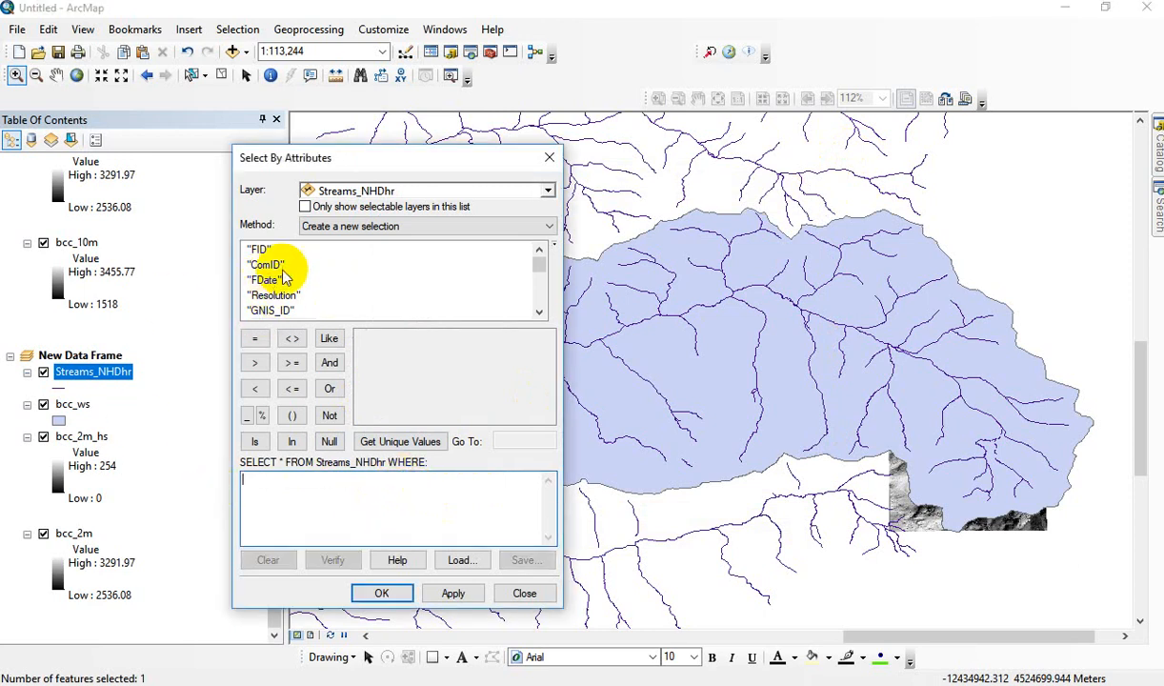
{"action": "scroll", "scroll_direction": "down", "scroll_amount": 3}
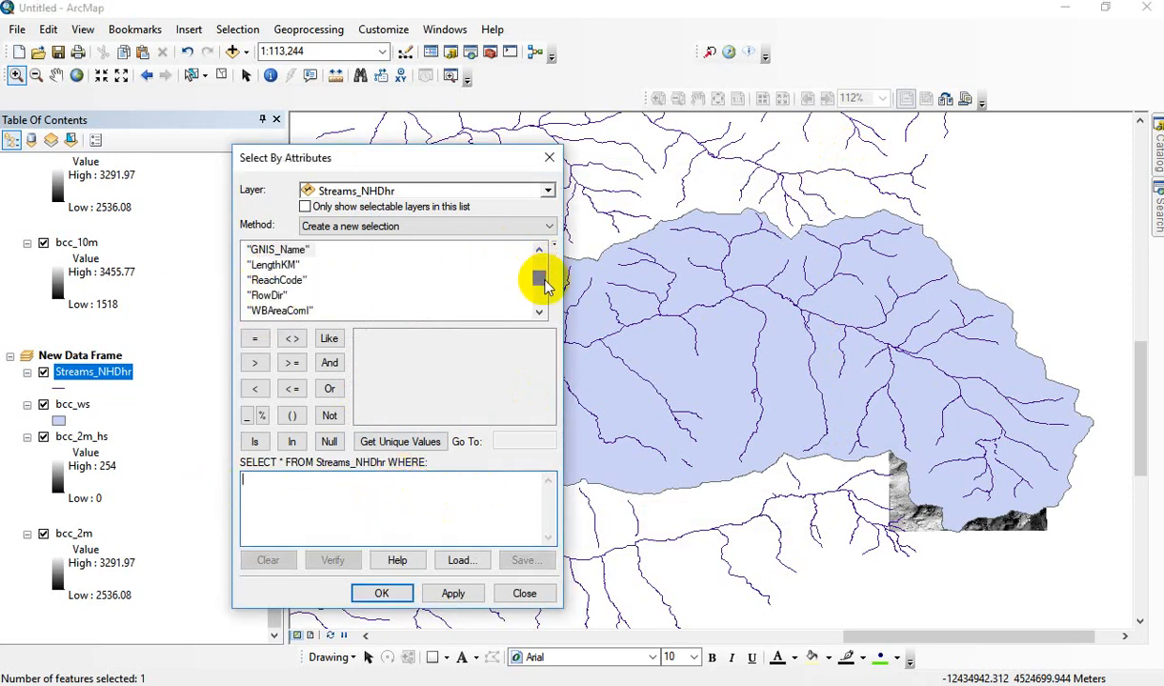
{"action": "double_click", "coordinate": [278, 248]}
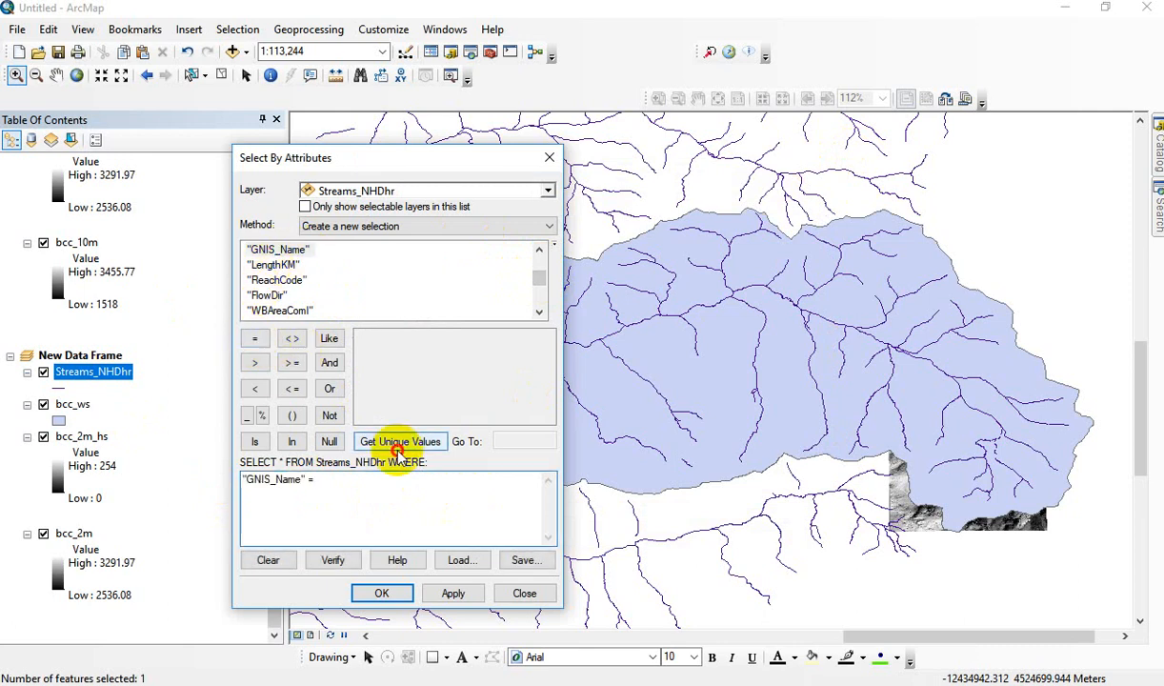
{"action": "left_click", "coordinate": [400, 442]}
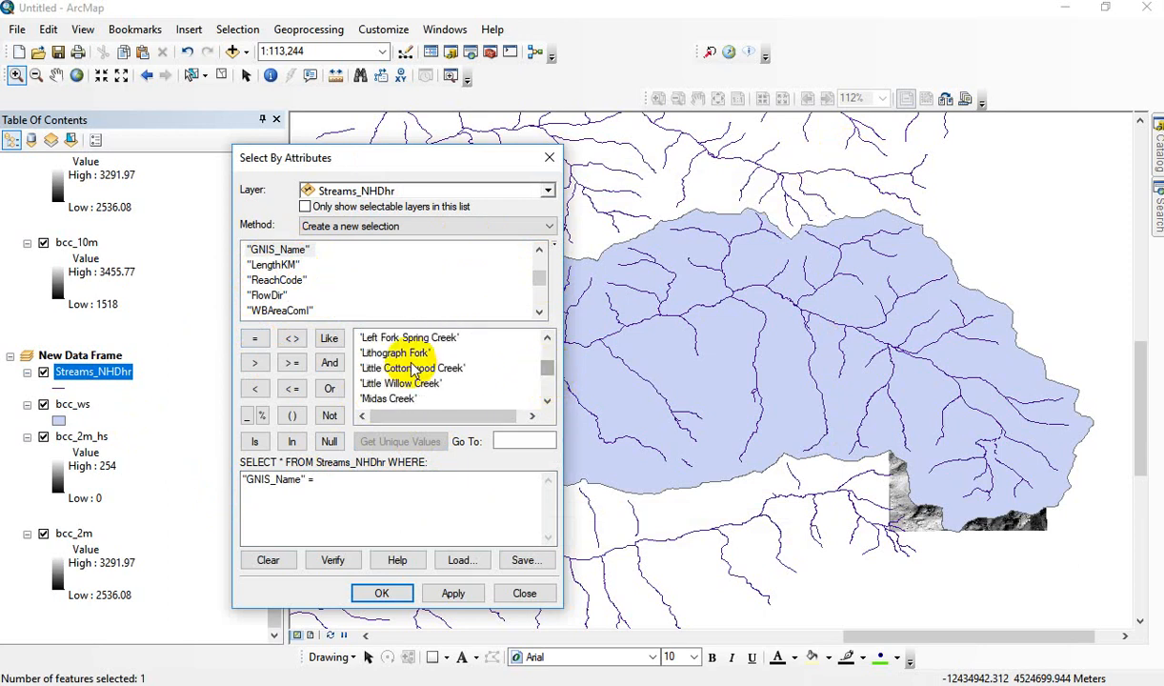
{"action": "double_click", "coordinate": [395, 352]}
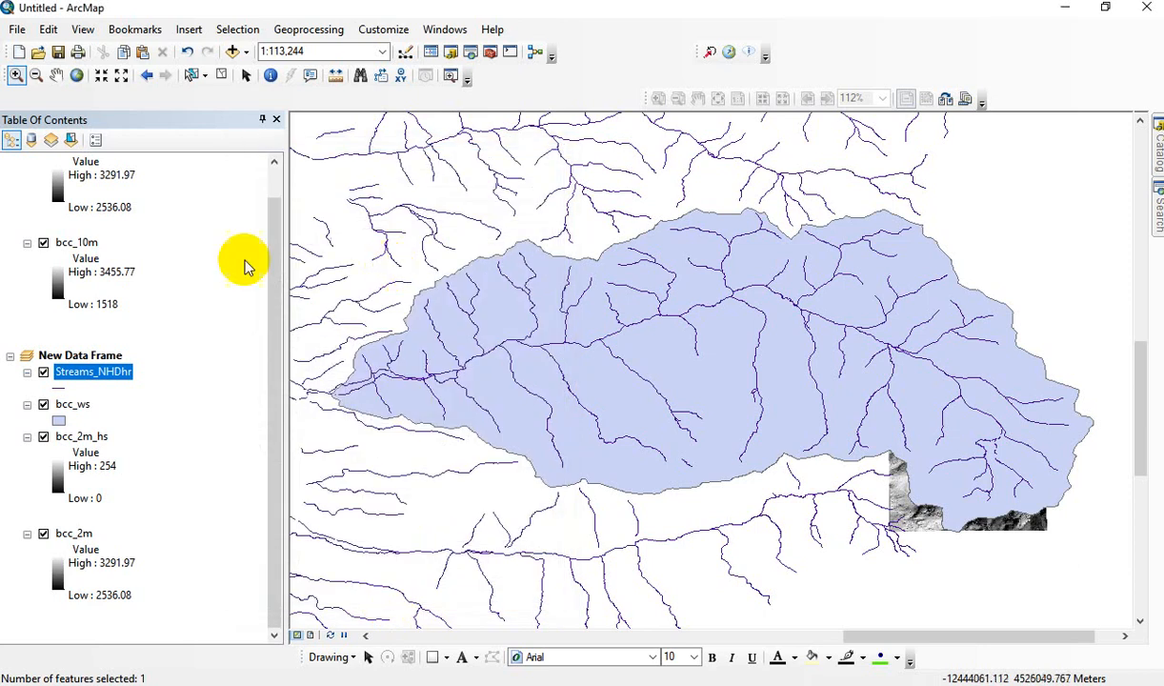
{"action": "mouse_move", "coordinate": [85, 384]}
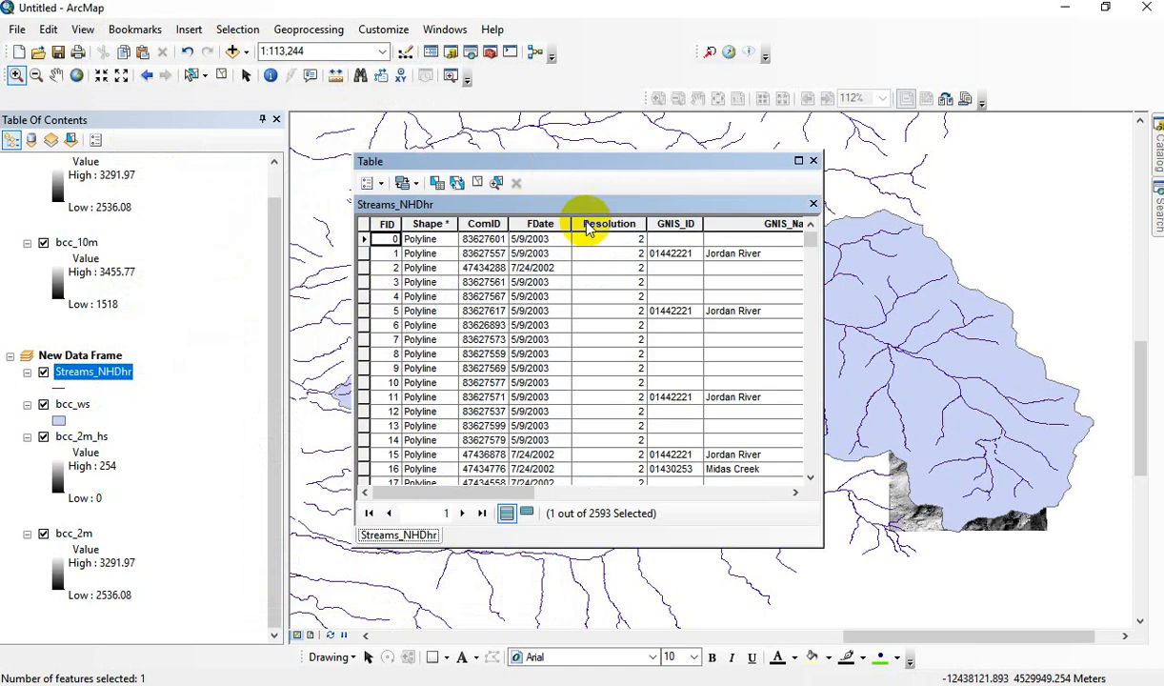
{"action": "mouse_move", "coordinate": [568, 534]}
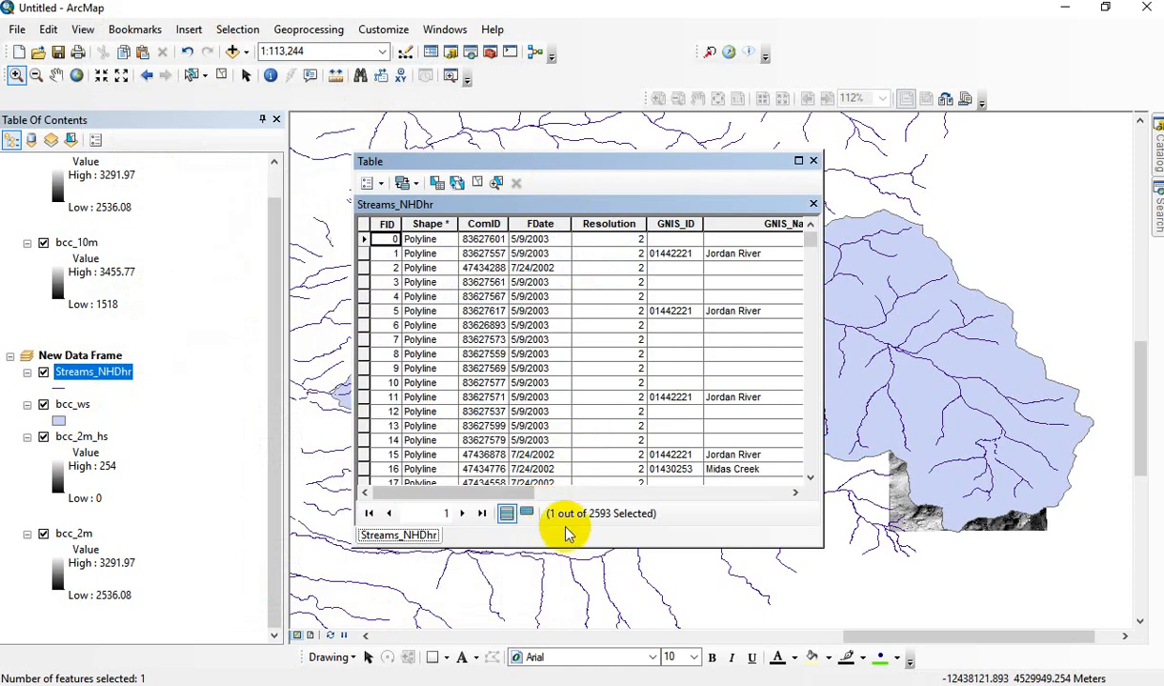
{"action": "mouse_move", "coordinate": [683, 427]}
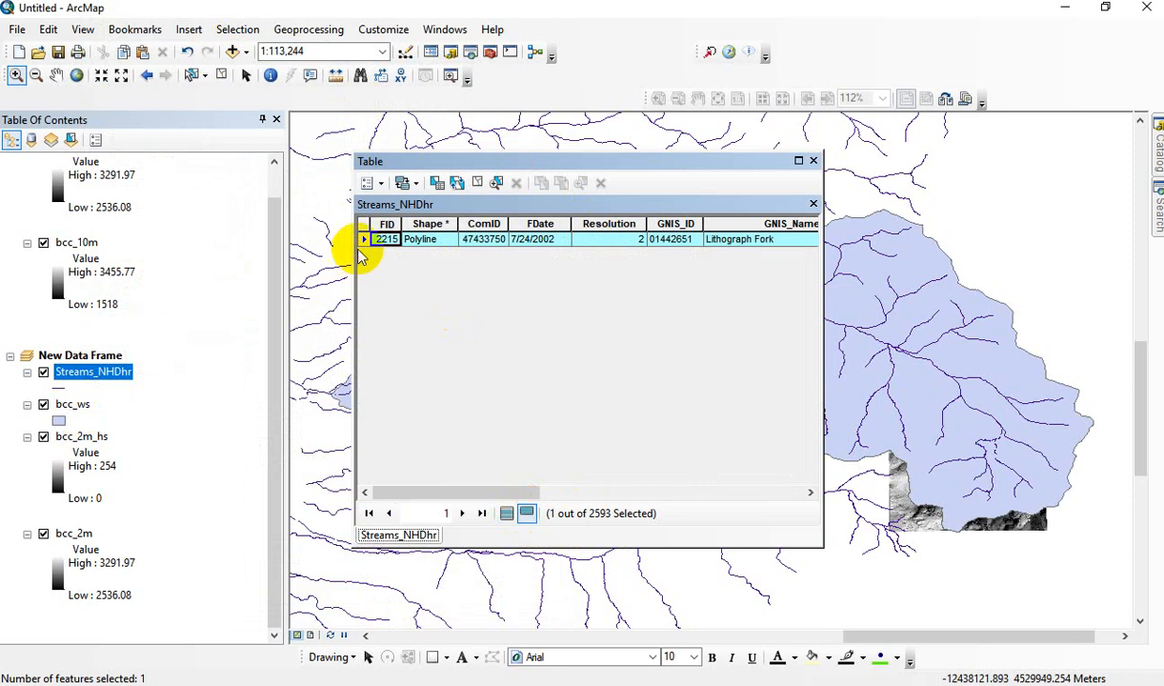
Zoom the map to the selected Lithograph Fork record and close the attribute table
{"action": "right_click", "coordinate": [383, 240]}
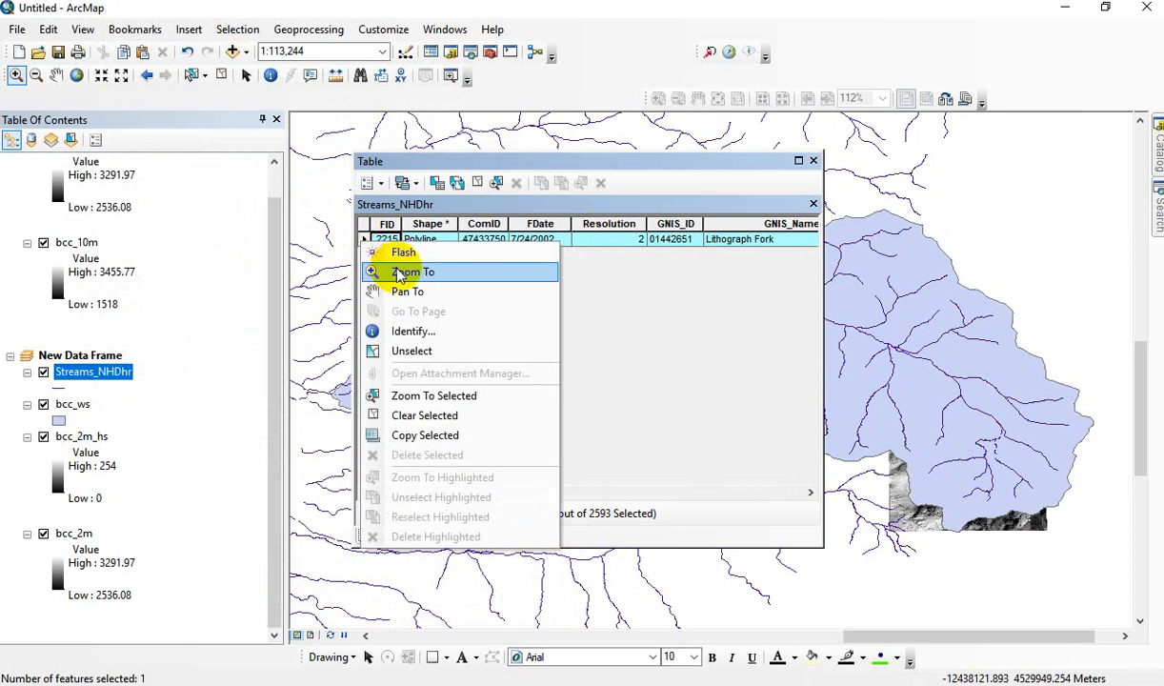
{"action": "left_click", "coordinate": [411, 270]}
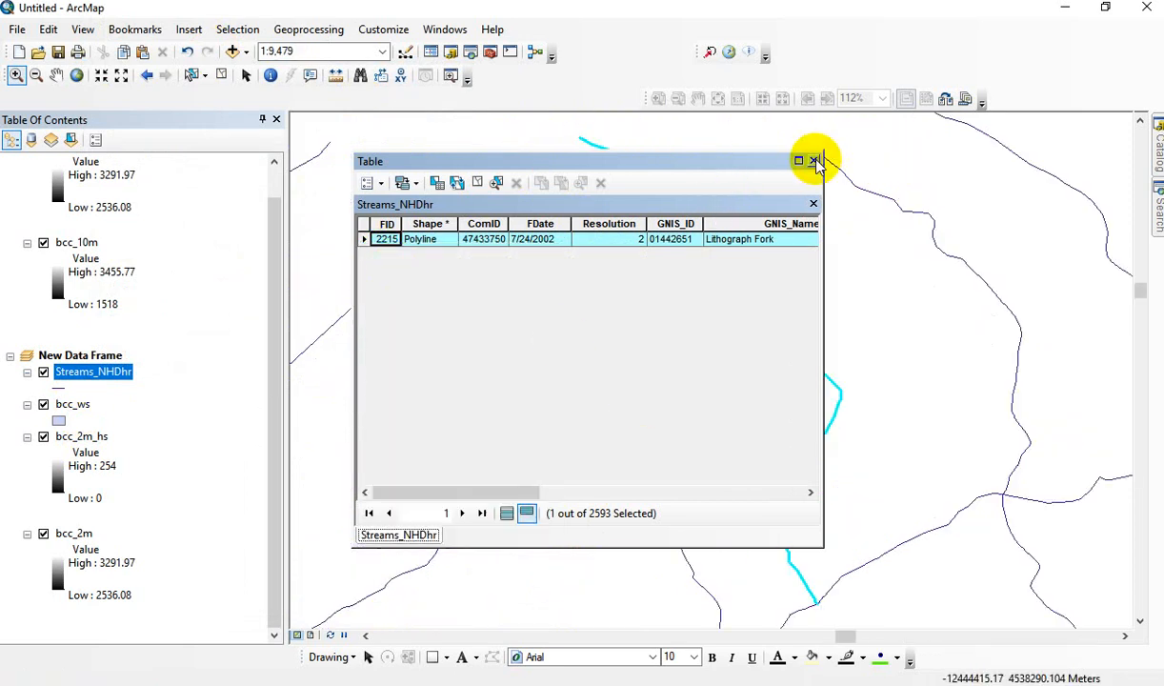
{"action": "left_click", "coordinate": [816, 160]}
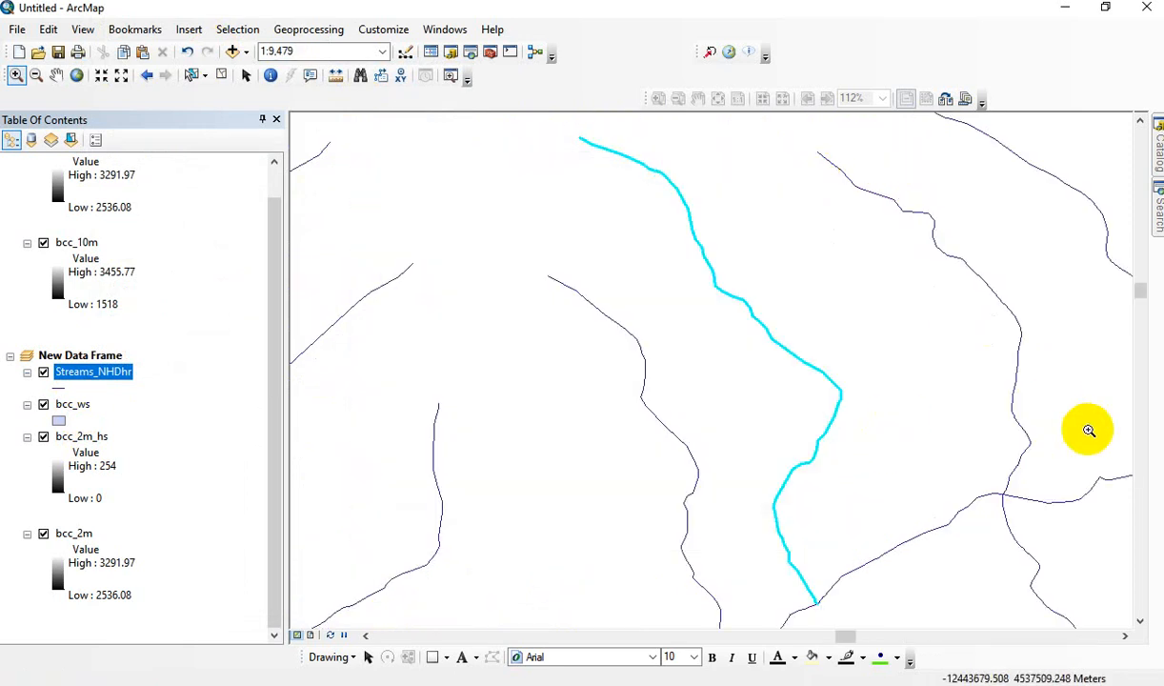
{"action": "mouse_move", "coordinate": [591, 427]}
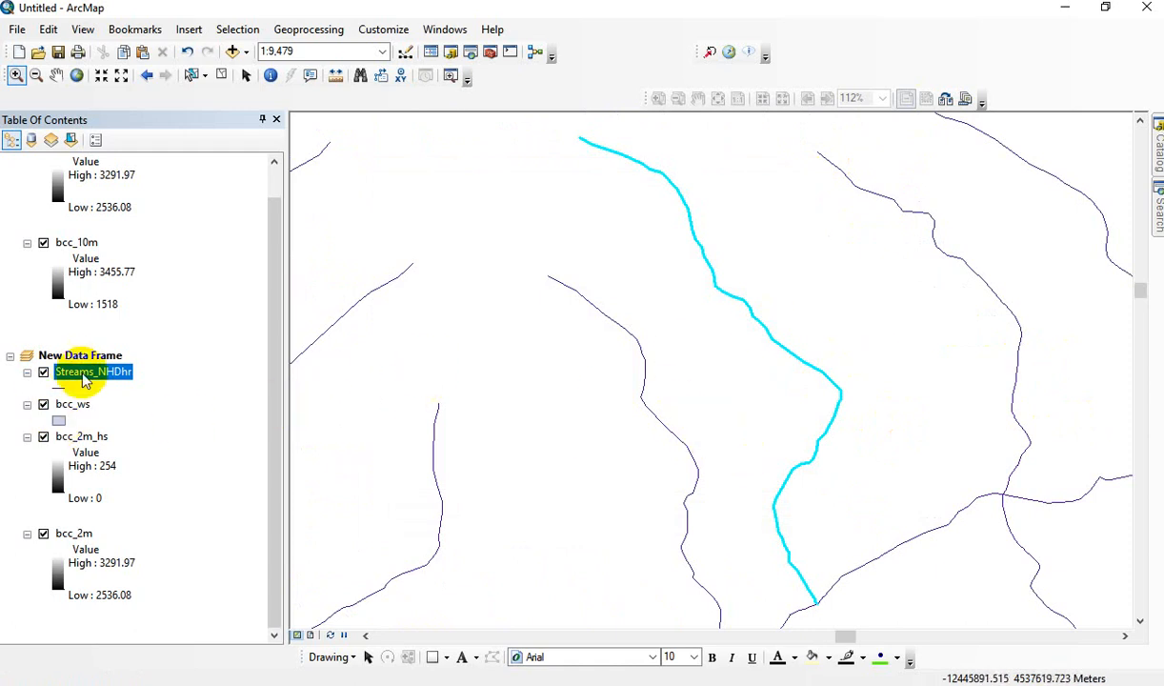
{"action": "mouse_move", "coordinate": [240, 347]}
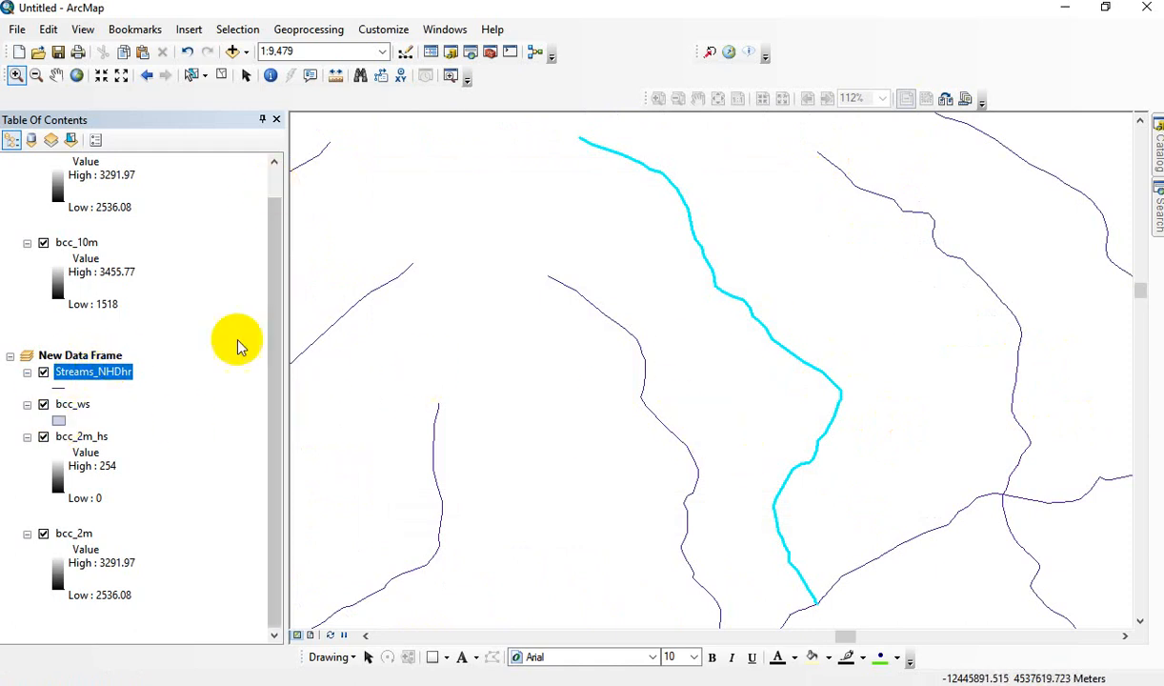
Select Streams_NHDhr features that are within the bcc_ws source layer, giving 179 streams
{"action": "left_click", "coordinate": [149, 76]}
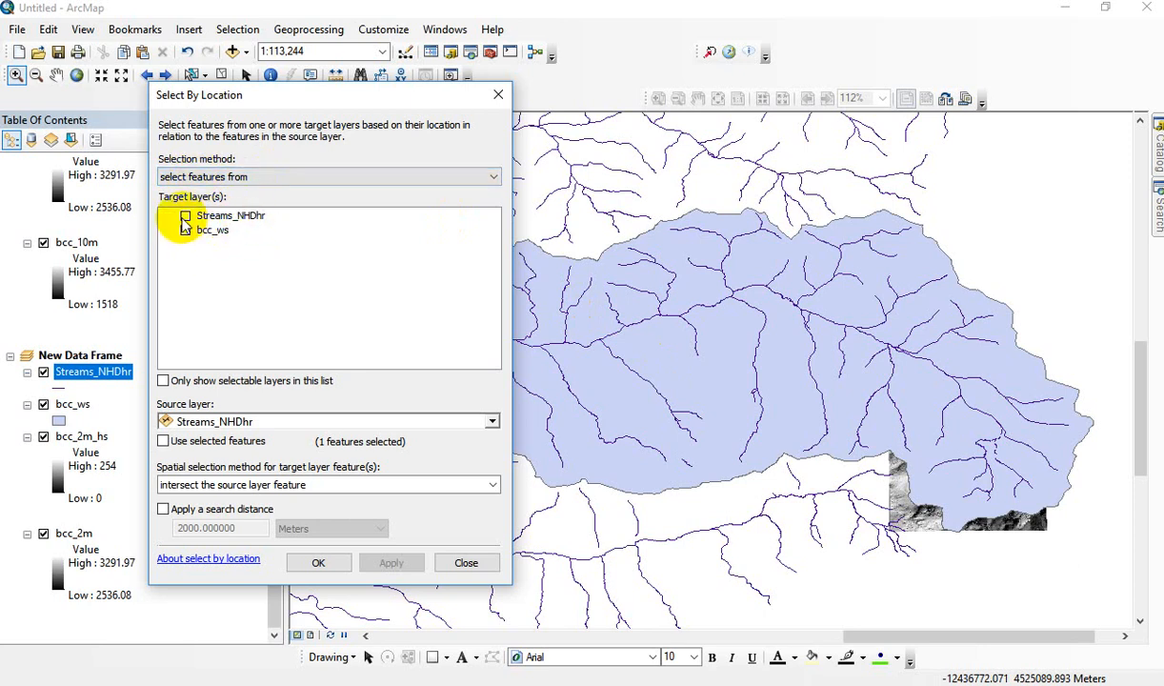
{"action": "left_click", "coordinate": [187, 215]}
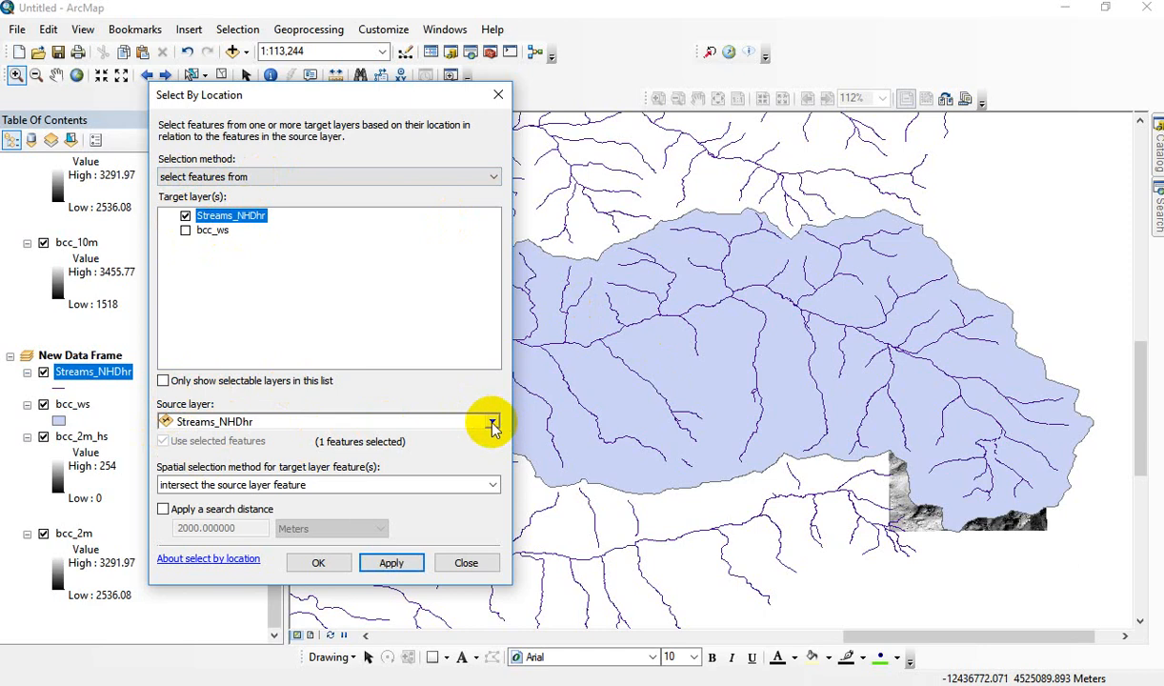
{"action": "left_click", "coordinate": [492, 422]}
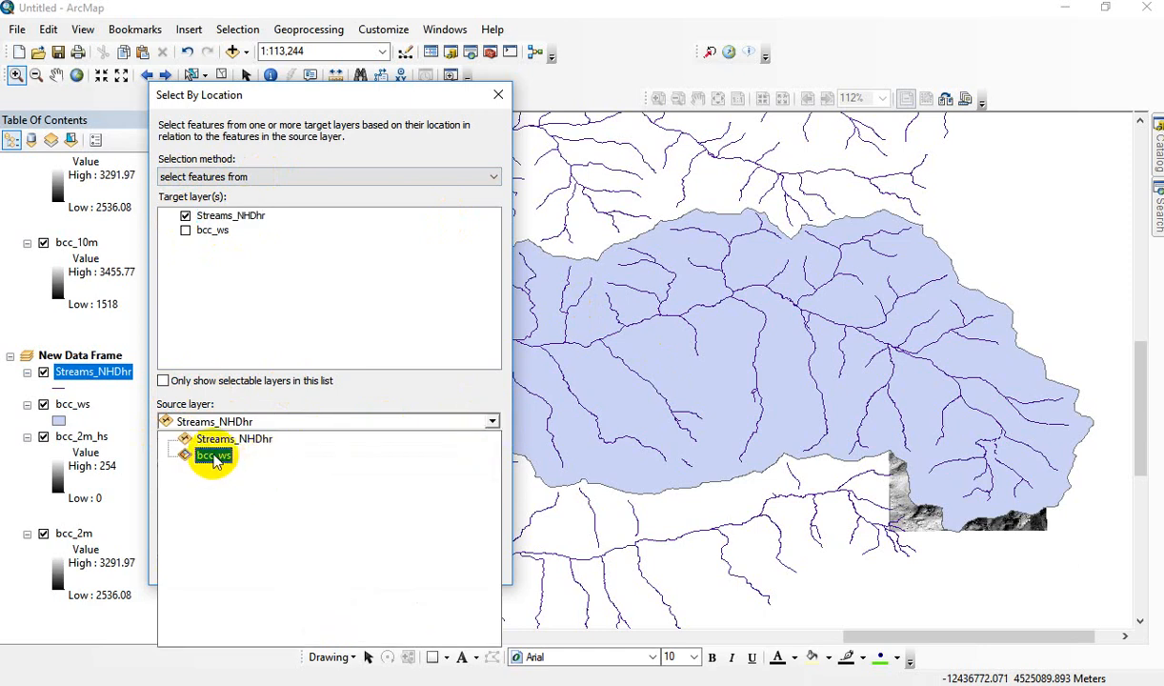
{"action": "left_click", "coordinate": [211, 453]}
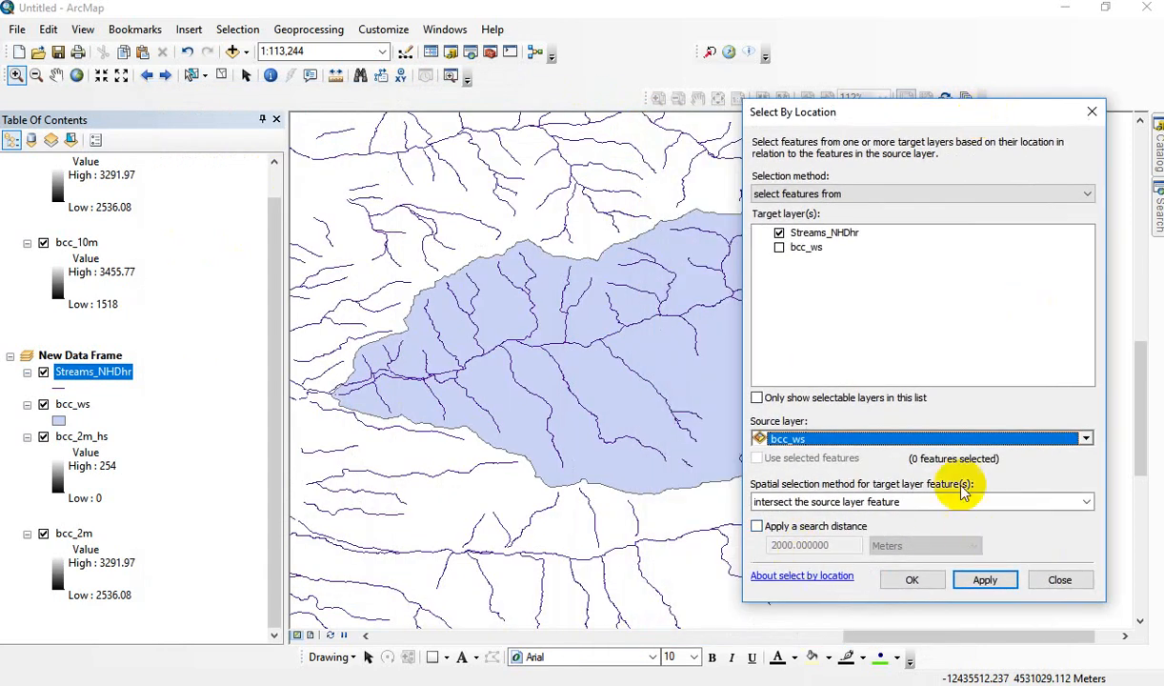
{"action": "left_click", "coordinate": [1083, 503]}
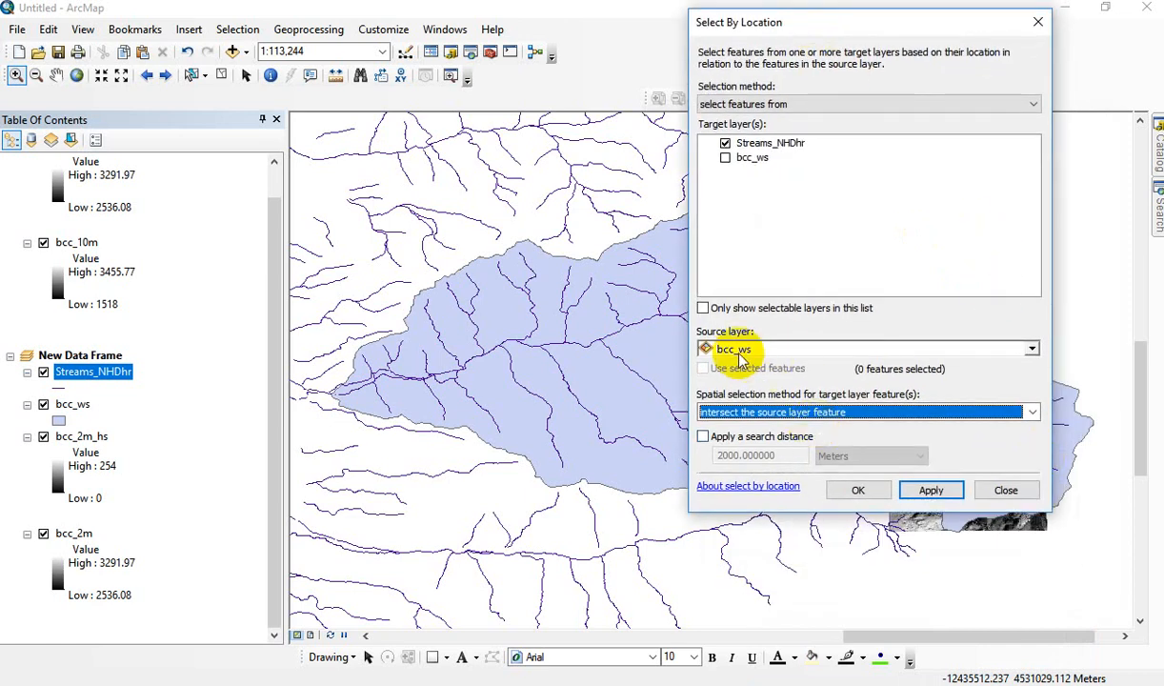
{"action": "left_click", "coordinate": [1033, 411]}
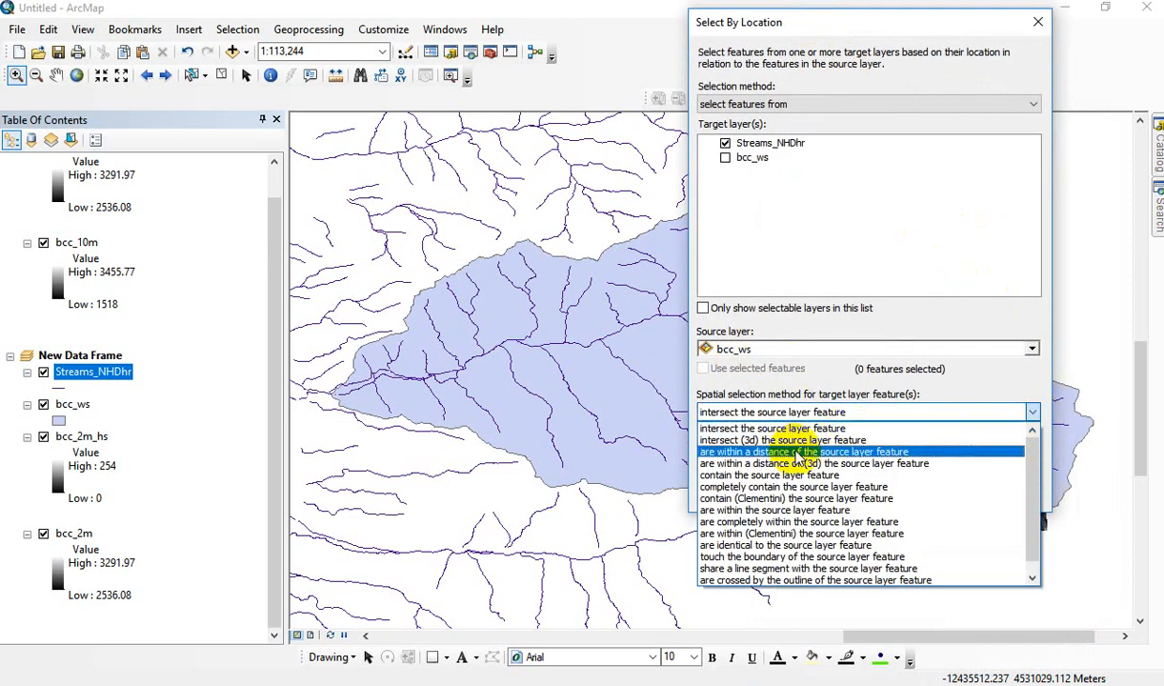
{"action": "mouse_move", "coordinate": [843, 457]}
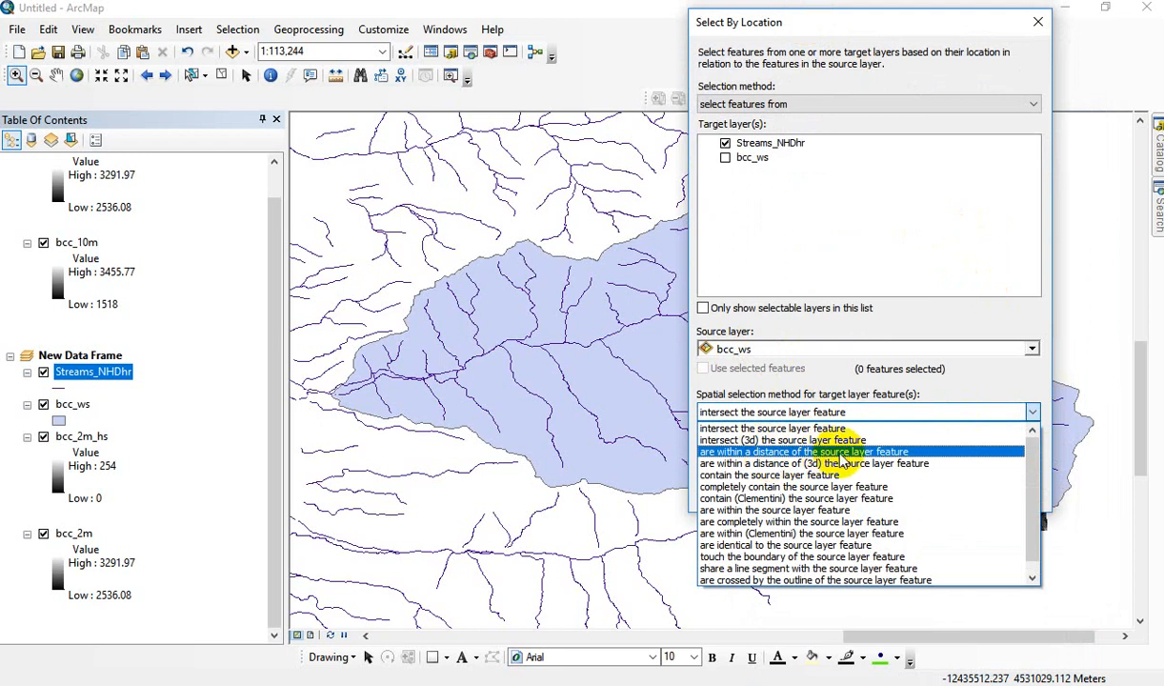
{"action": "mouse_move", "coordinate": [784, 474]}
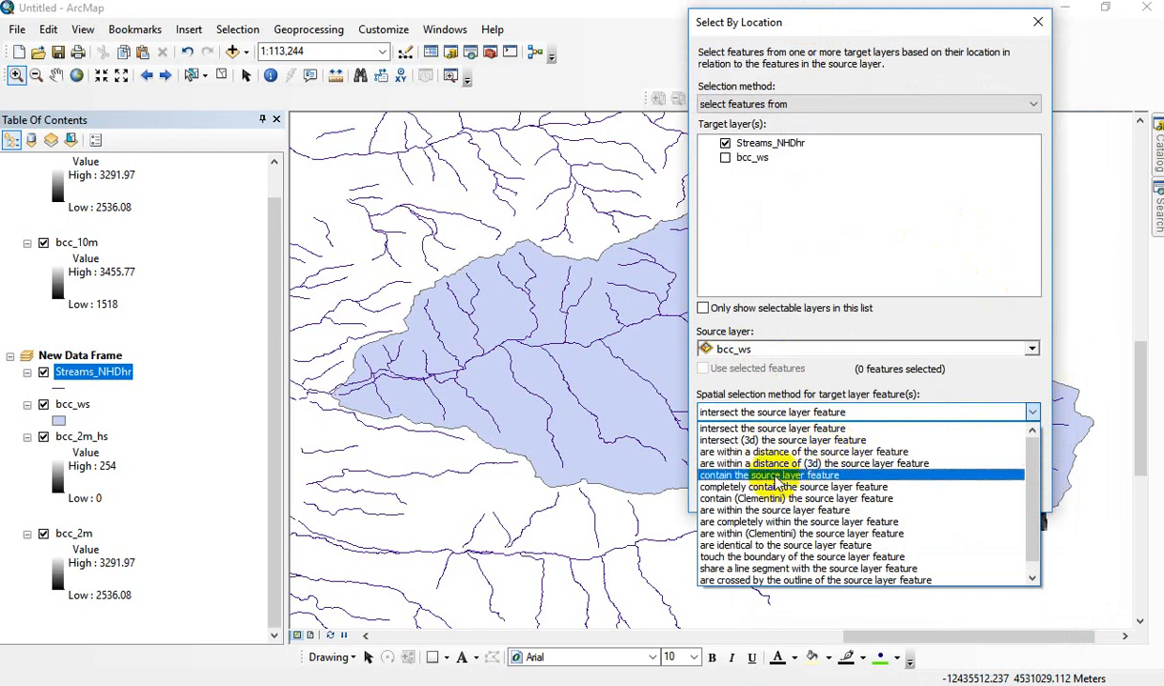
{"action": "mouse_move", "coordinate": [782, 508]}
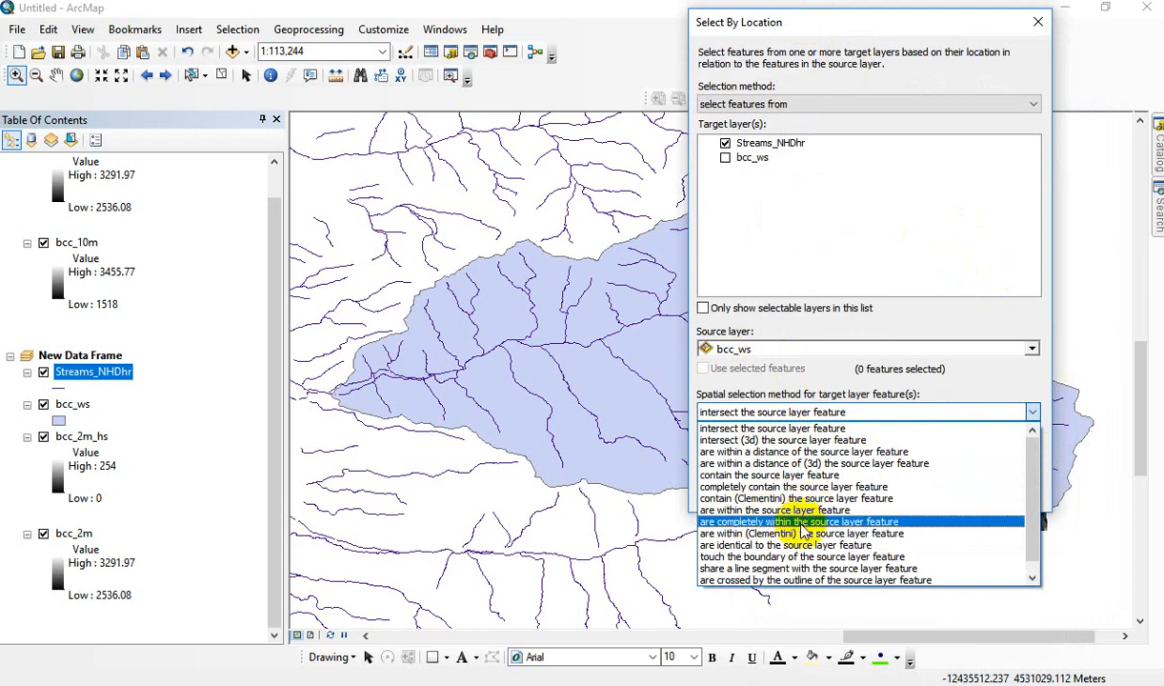
{"action": "mouse_move", "coordinate": [812, 556]}
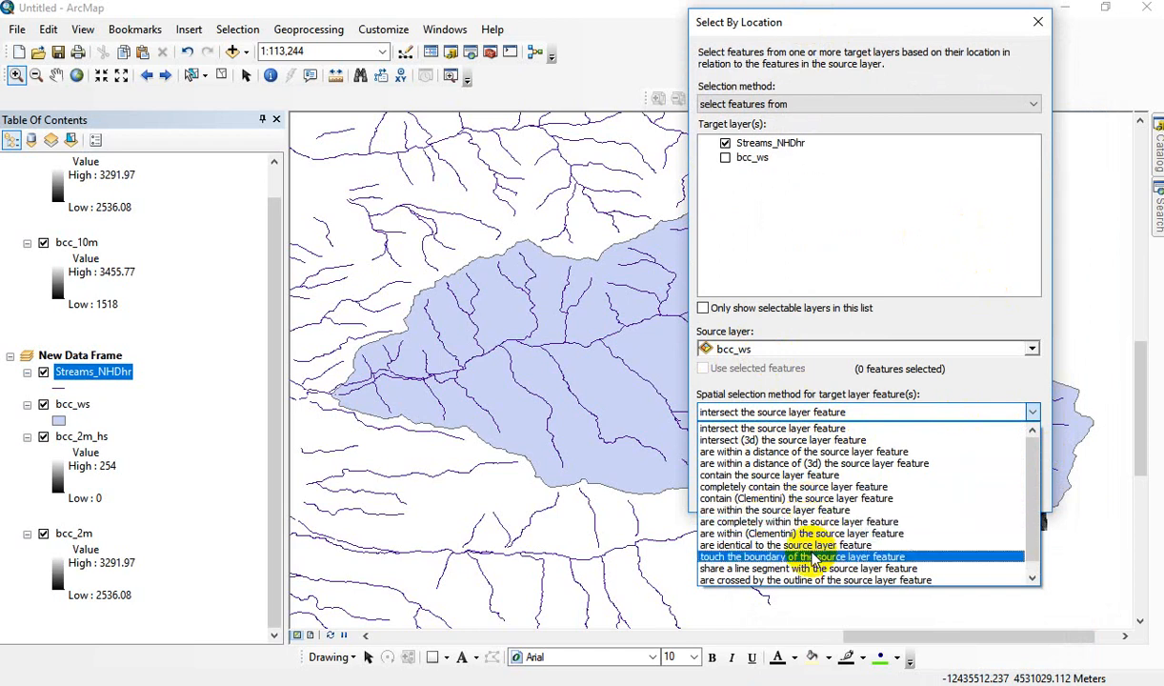
{"action": "mouse_move", "coordinate": [786, 511]}
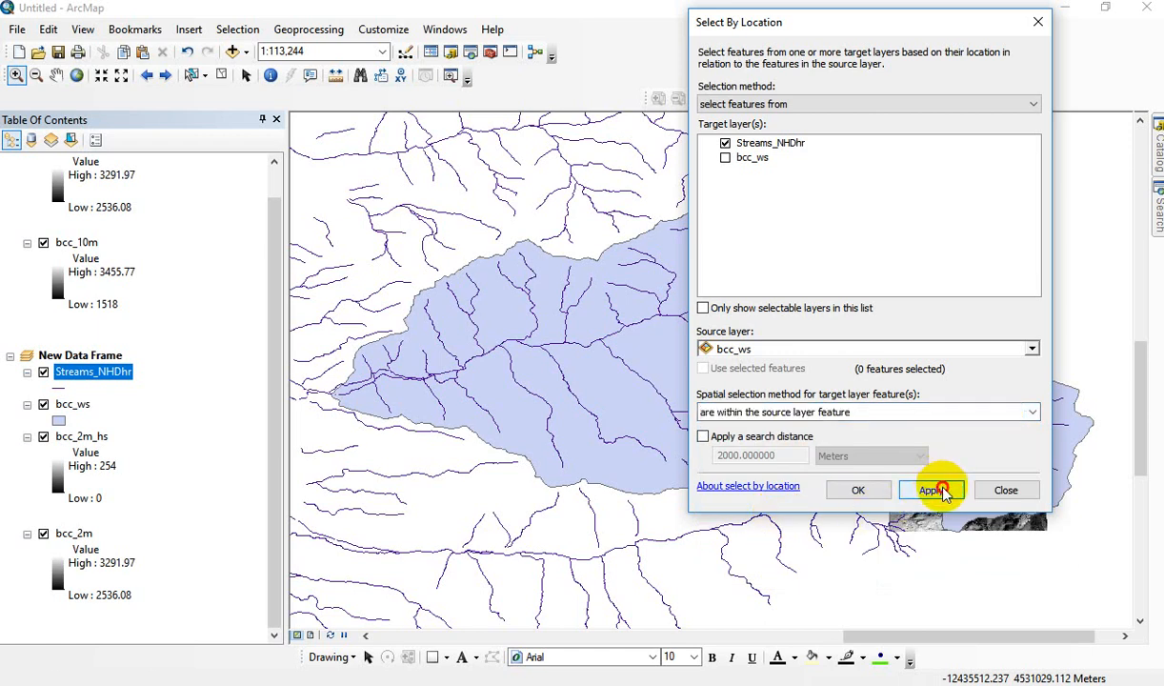
{"action": "left_click", "coordinate": [932, 490]}
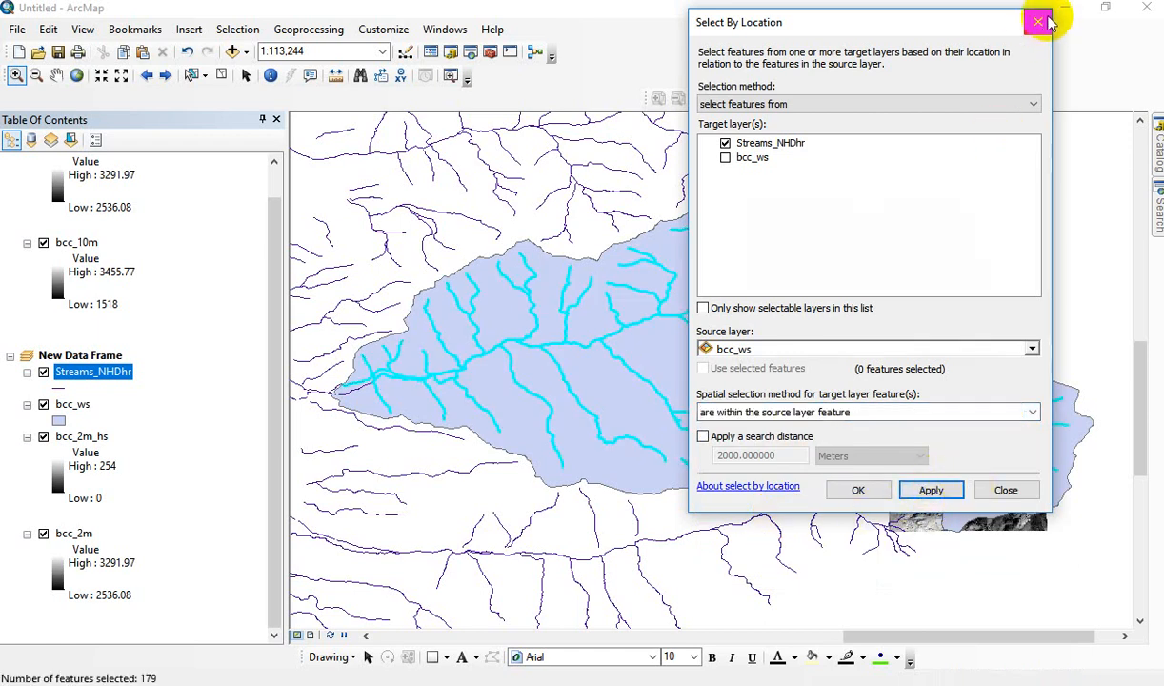
Close Select By Location and open the Streams_NHDhr attribute table
{"action": "left_click", "coordinate": [1037, 21]}
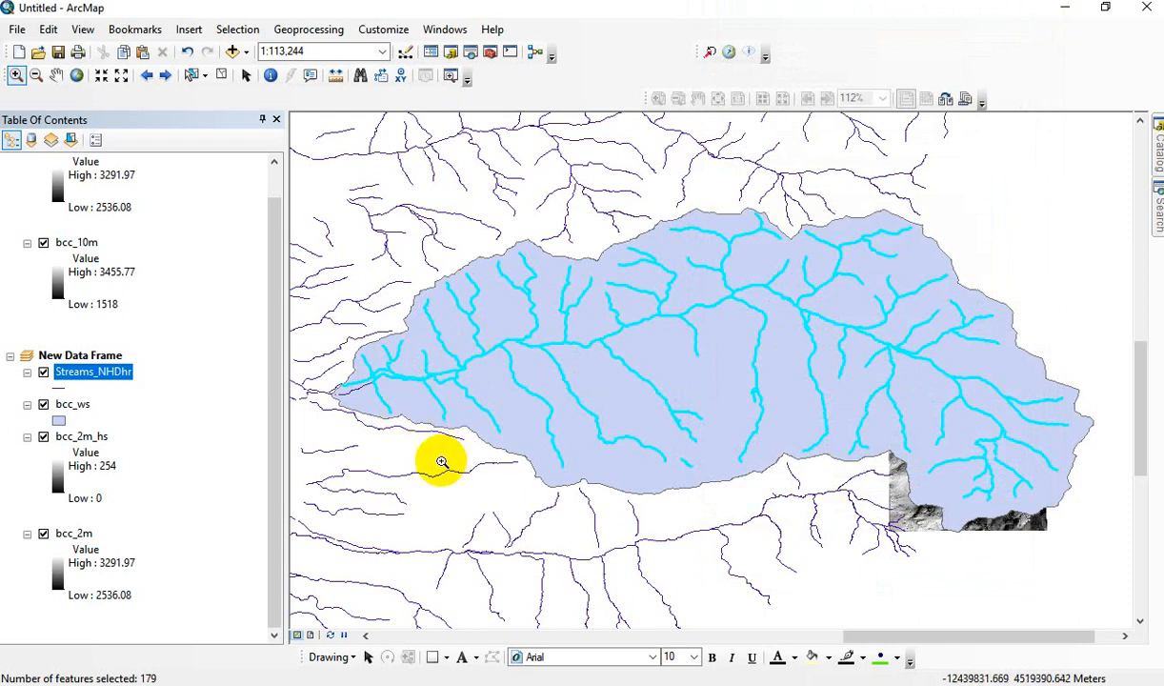
{"action": "right_click", "coordinate": [91, 372]}
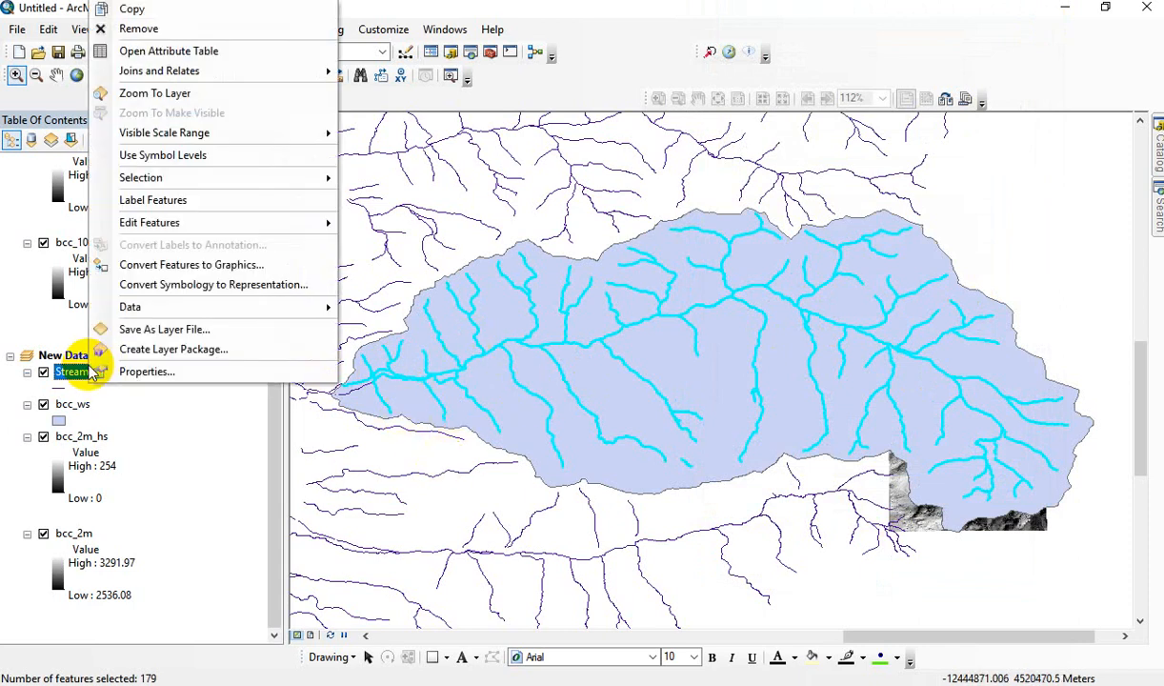
{"action": "left_click", "coordinate": [168, 50]}
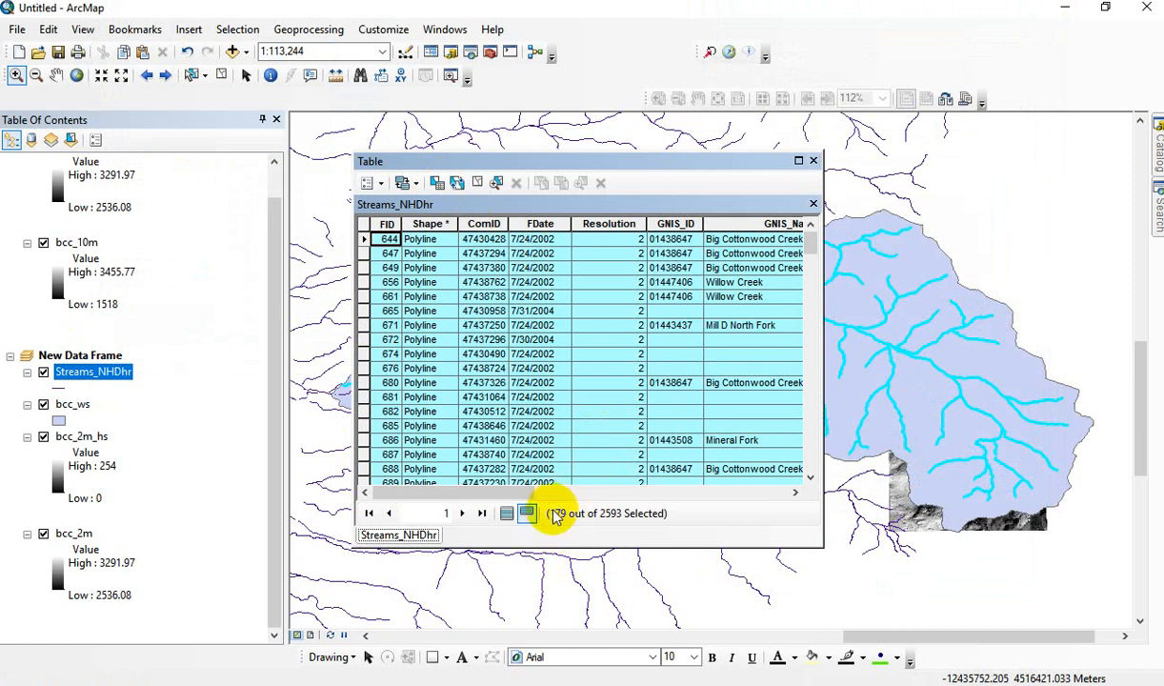
{"action": "mouse_move", "coordinate": [526, 515]}
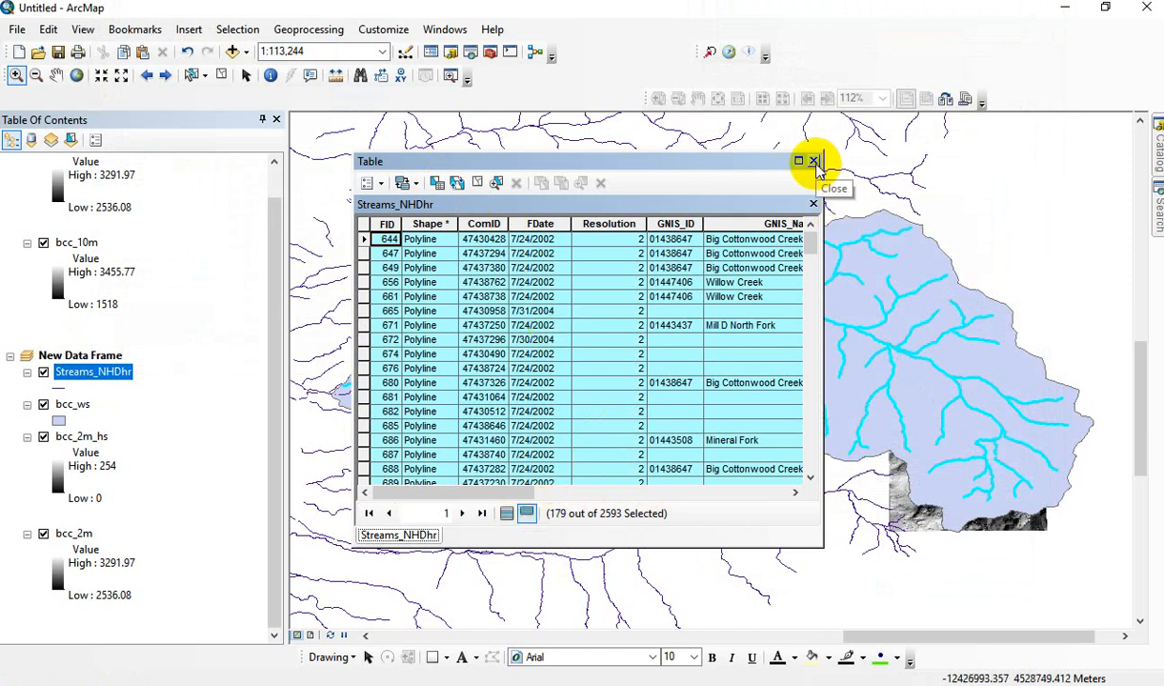
{"action": "mouse_move", "coordinate": [505, 503]}
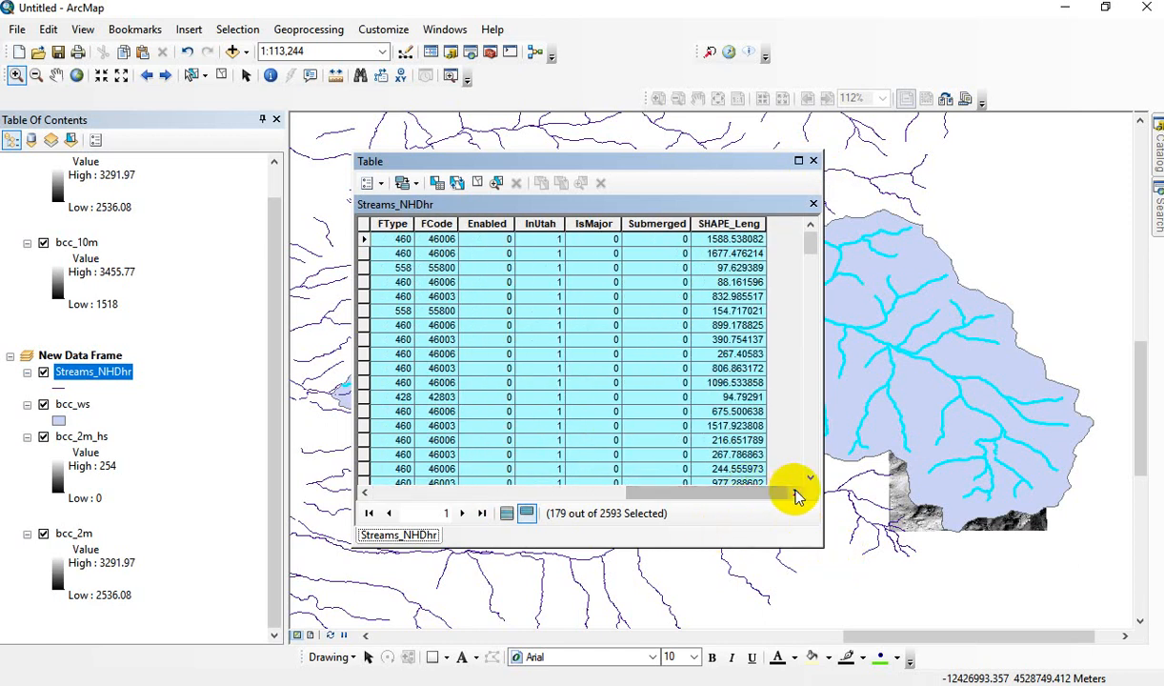
View SHAPE_Leng statistics for the 179 selected streams (mean ~814, max ~4,250), then close them
{"action": "right_click", "coordinate": [728, 223]}
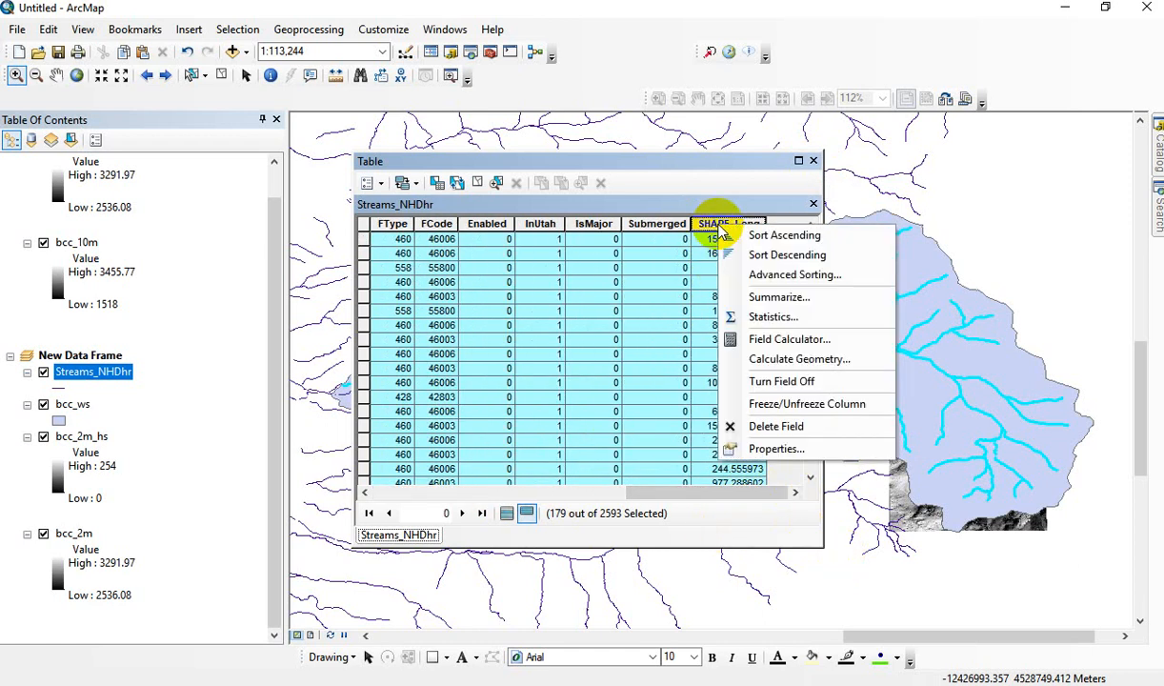
{"action": "left_click", "coordinate": [774, 317]}
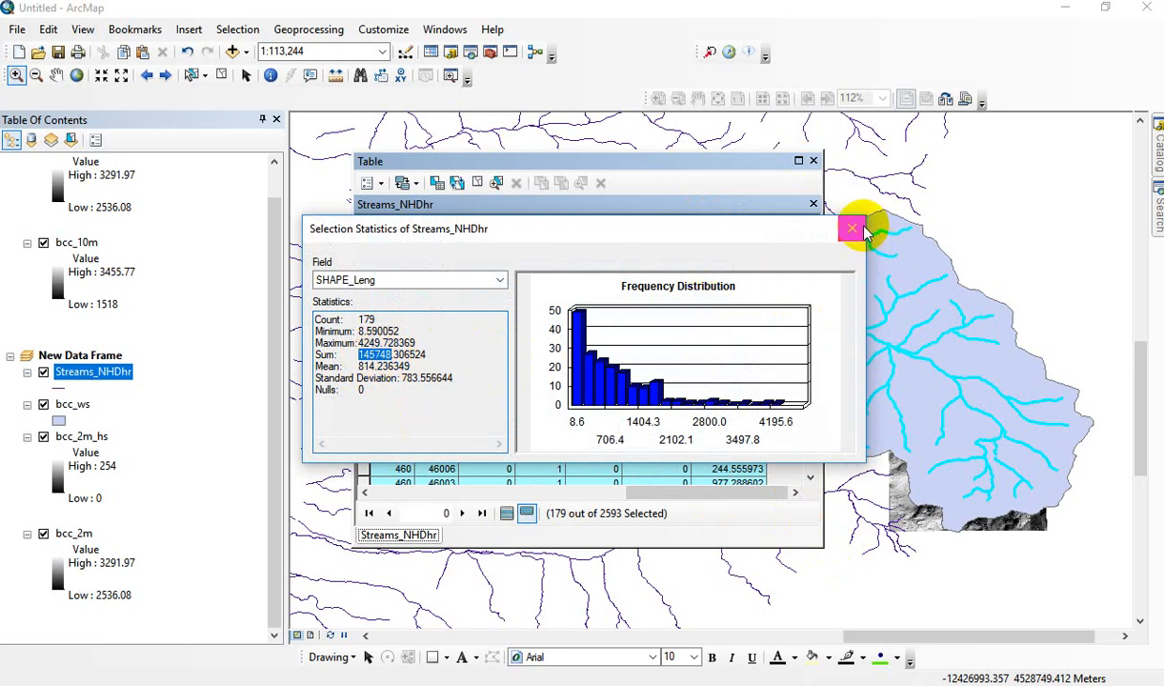
{"action": "left_click", "coordinate": [850, 228]}
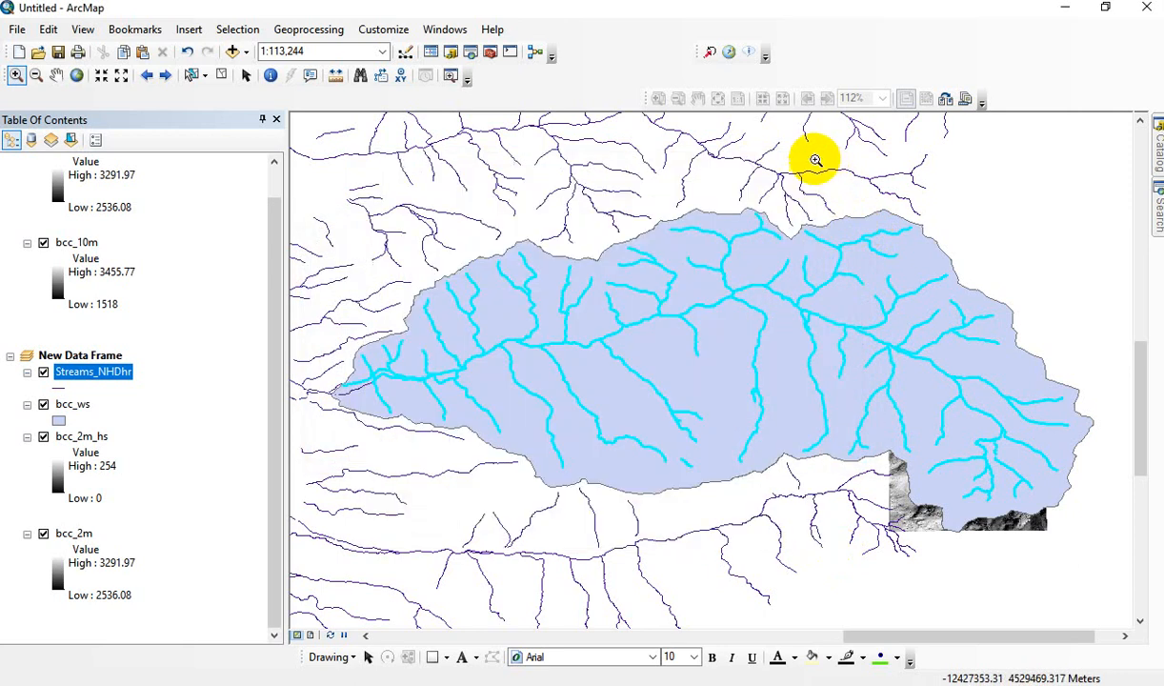
{"action": "mouse_move", "coordinate": [673, 401]}
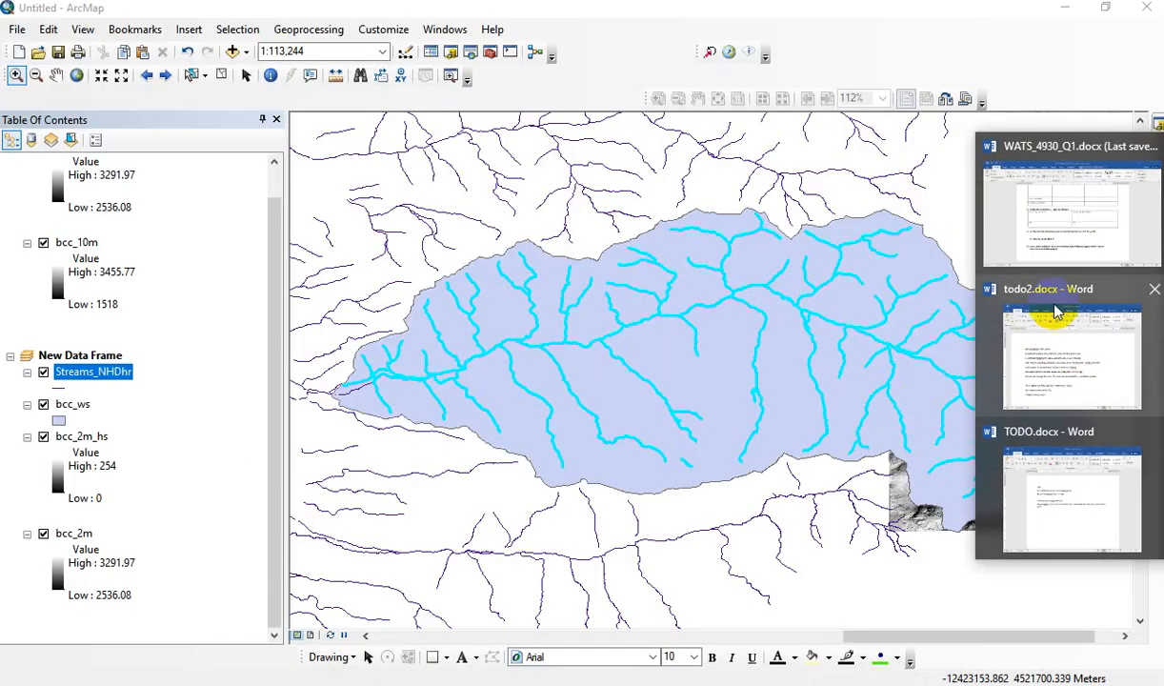
Switch back to WATS_4930_Q1.docx showing questions 11 through 13
{"action": "left_click", "coordinate": [1073, 210]}
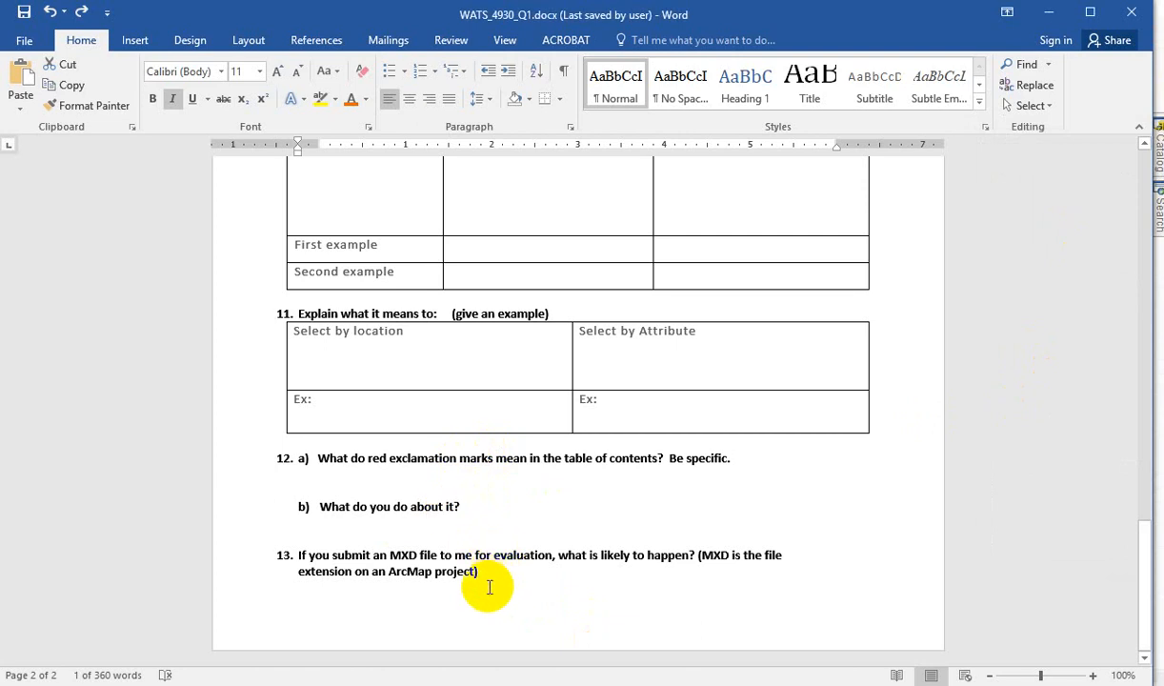
{"action": "left_click_drag", "start_coordinate": [297, 555], "coordinate": [476, 572]}
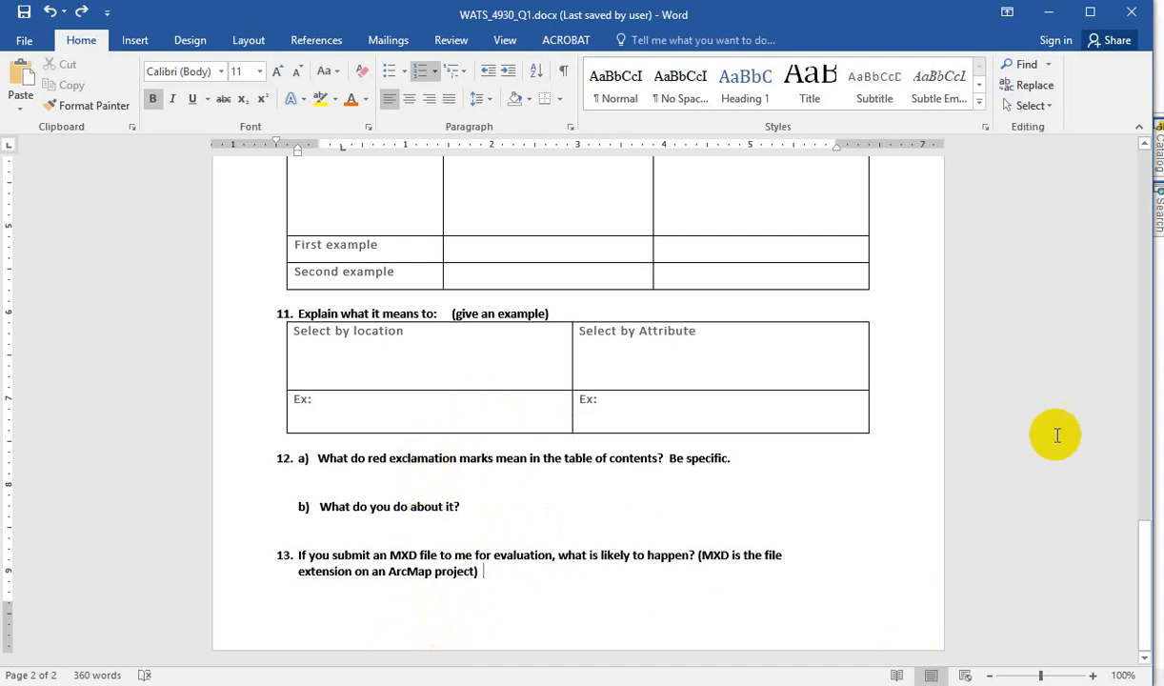
{"action": "mouse_move", "coordinate": [1075, 223]}
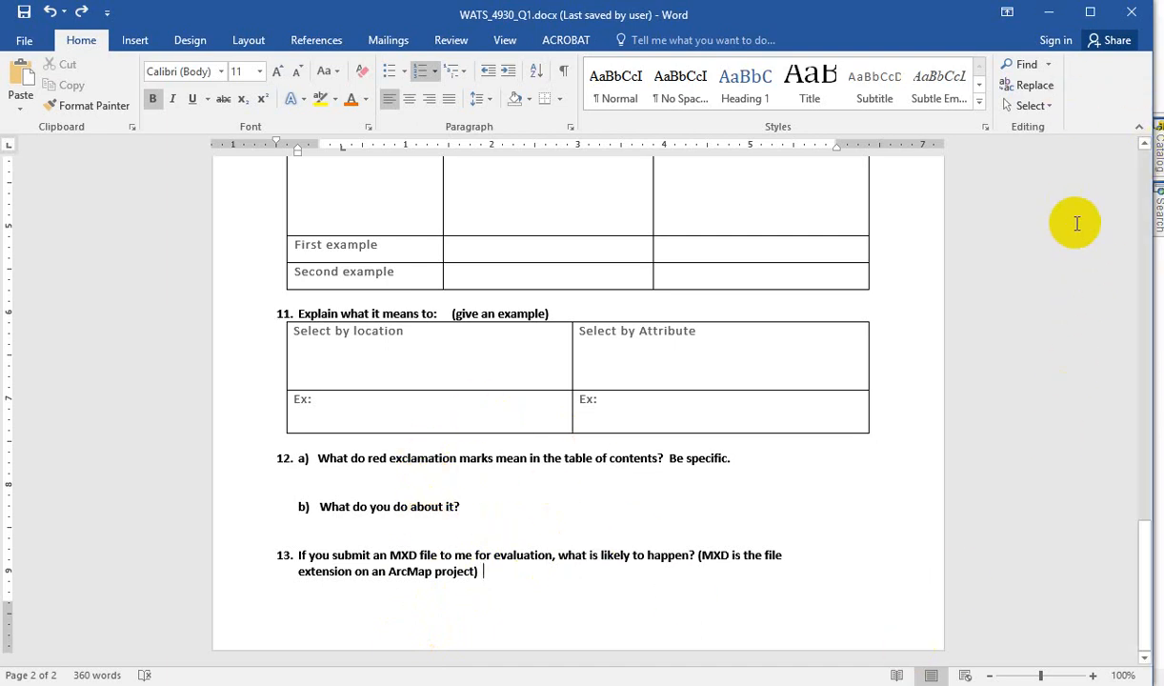